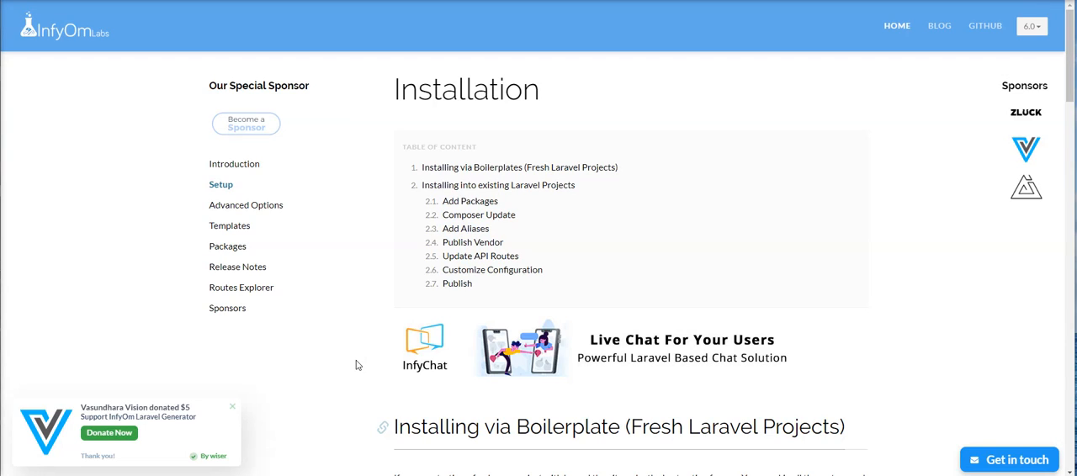
mouse_move(588, 279)
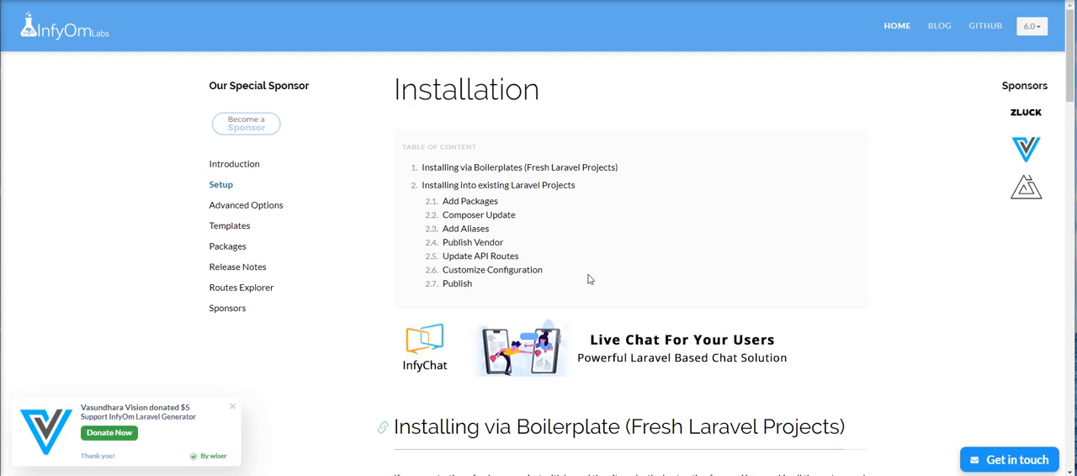
- Browse the current InfyOm Laravel Generator docs page before switching guides
left_click(232, 407)
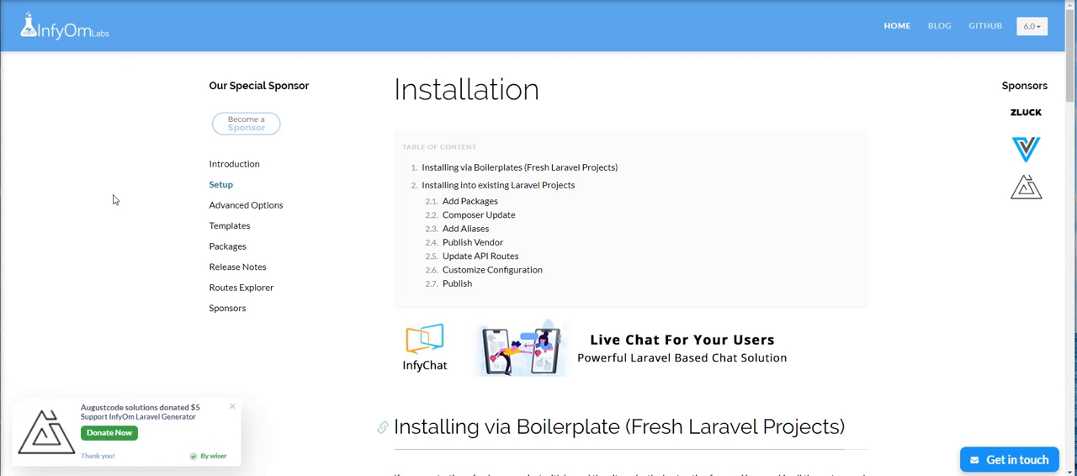
mouse_move(227, 246)
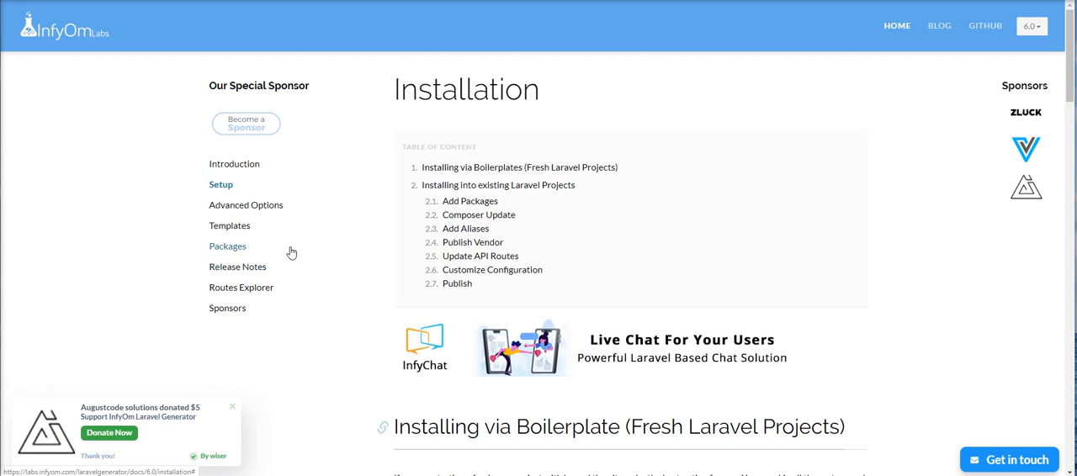
scroll("down", 3)
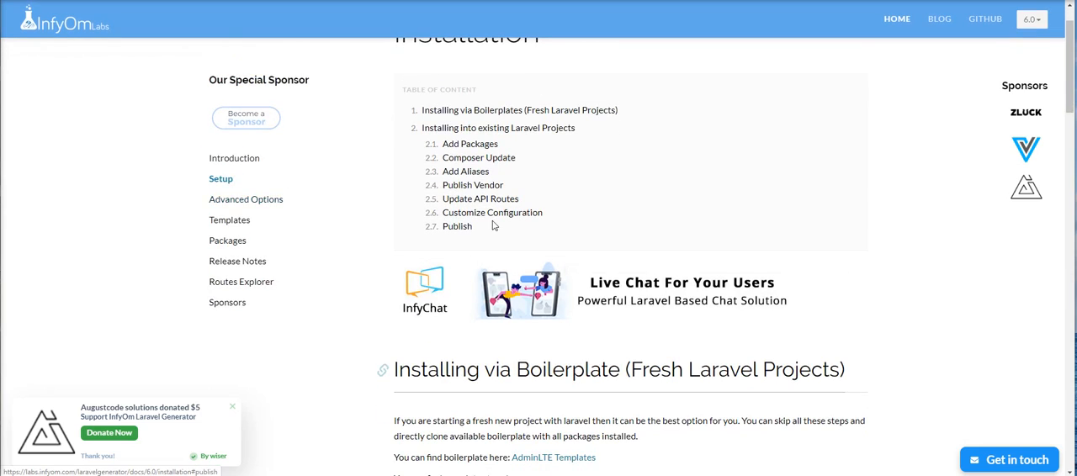
scroll("up", 3)
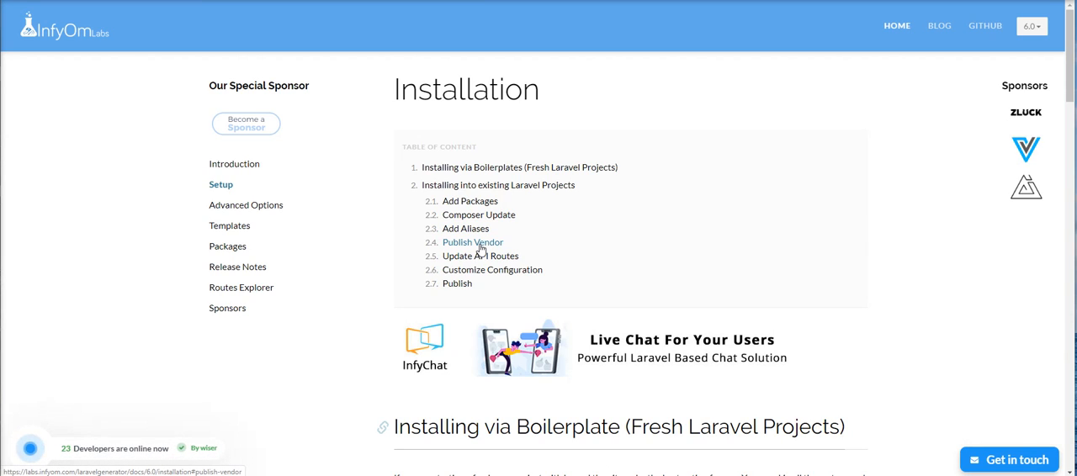
mouse_move(245, 205)
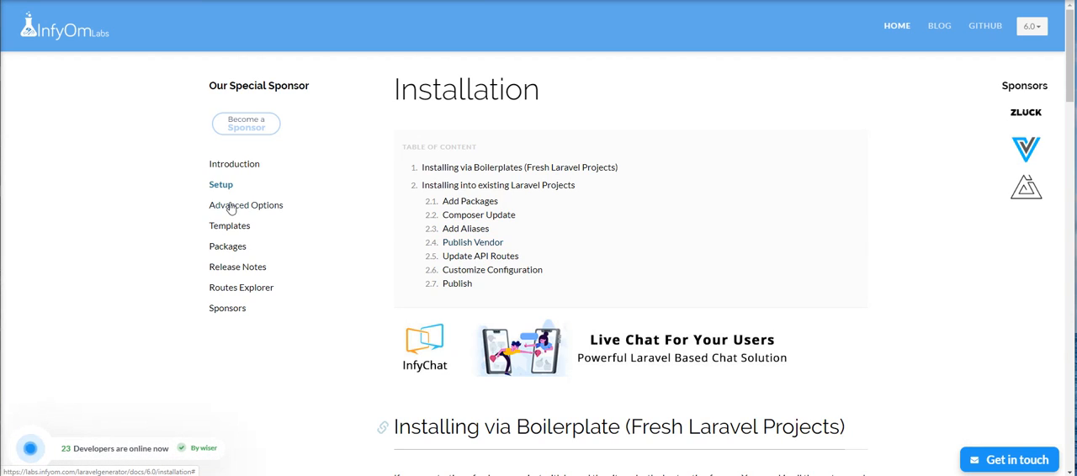
mouse_move(229, 225)
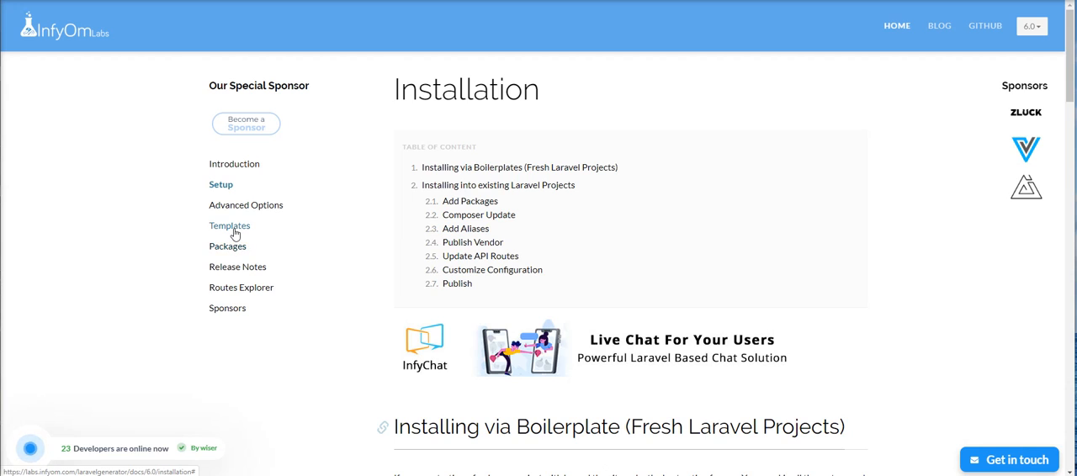
- Show the CoreUI Templates guide and read its Remove Existing Templates steps
left_click(228, 226)
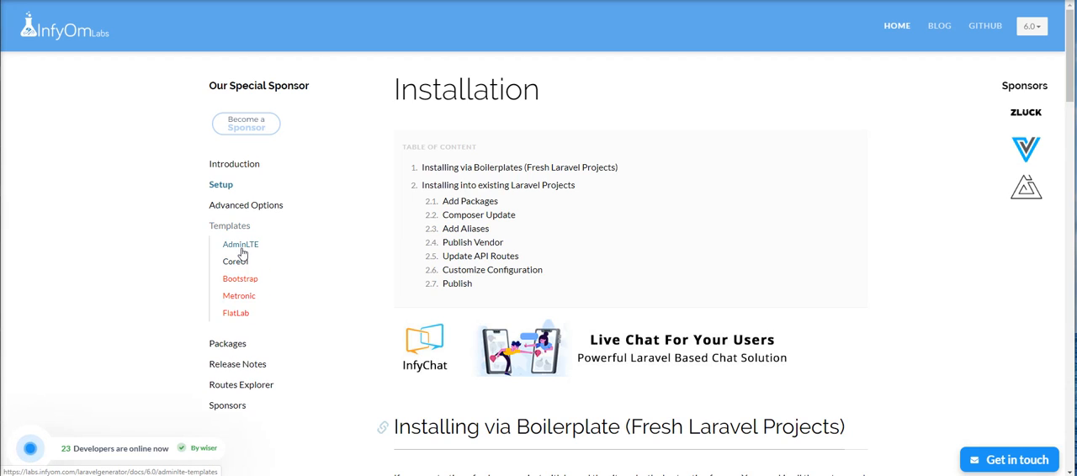
left_click(235, 261)
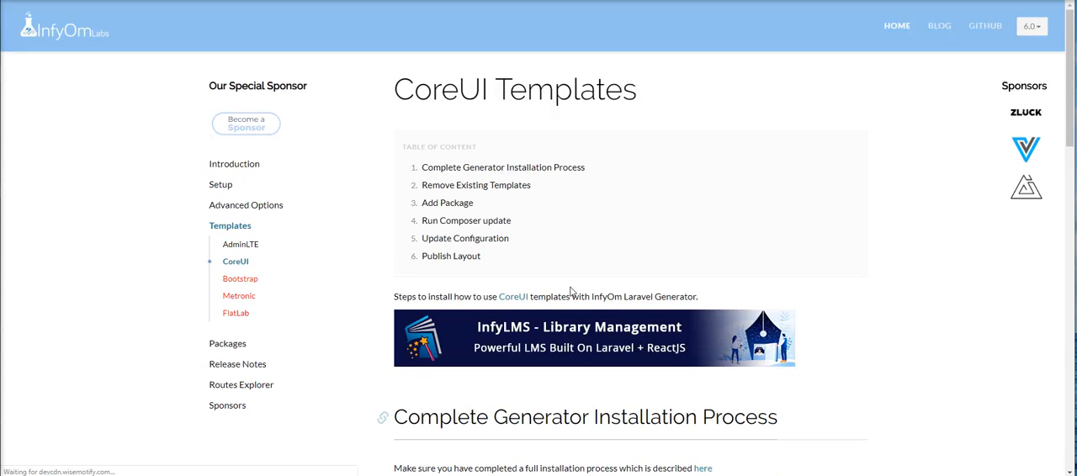
scroll("down", 3)
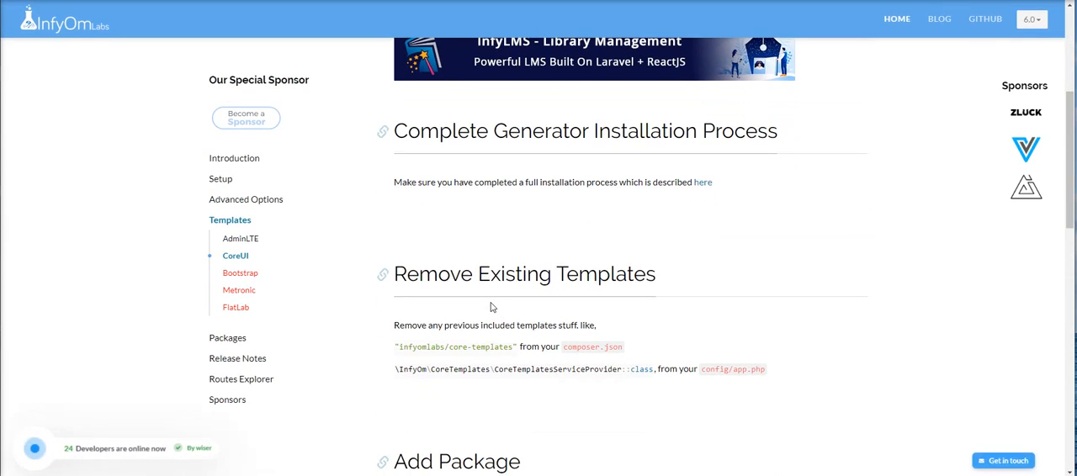
scroll("down", 3)
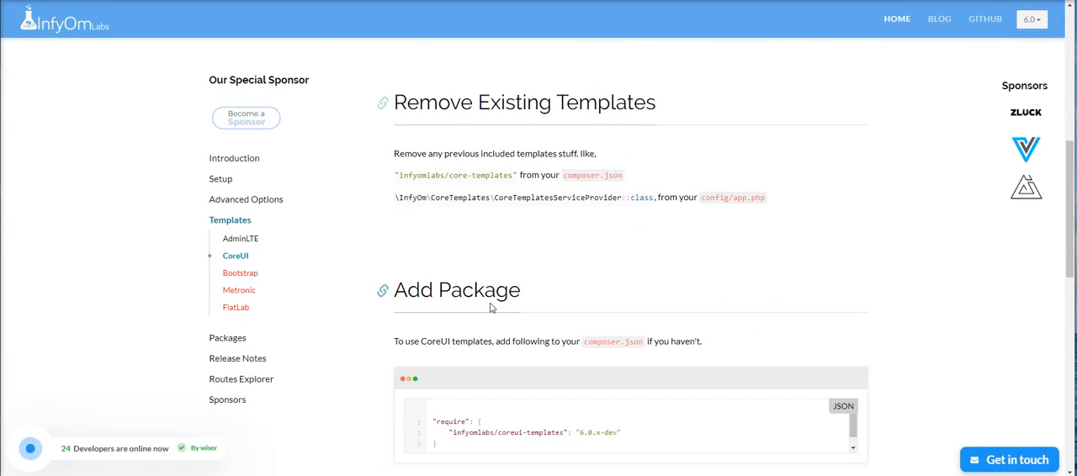
scroll("up", 3)
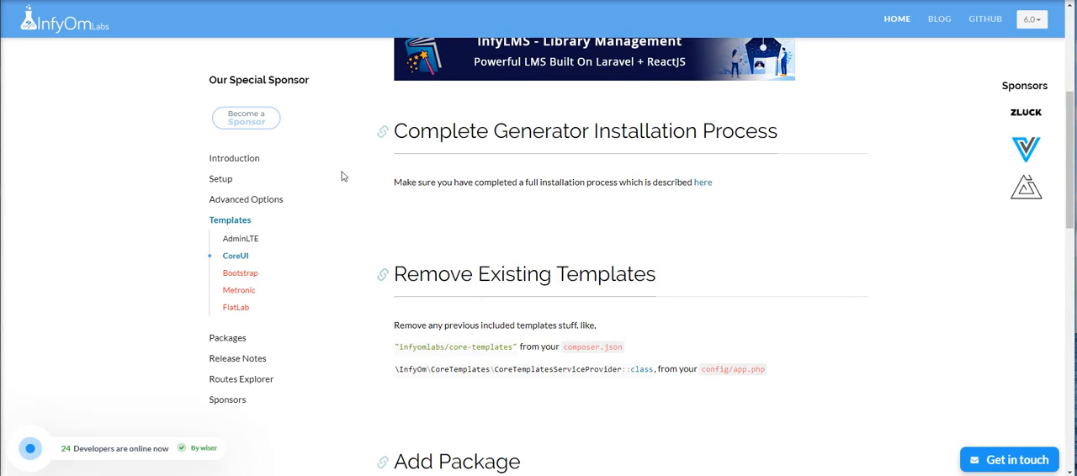
mouse_move(484, 244)
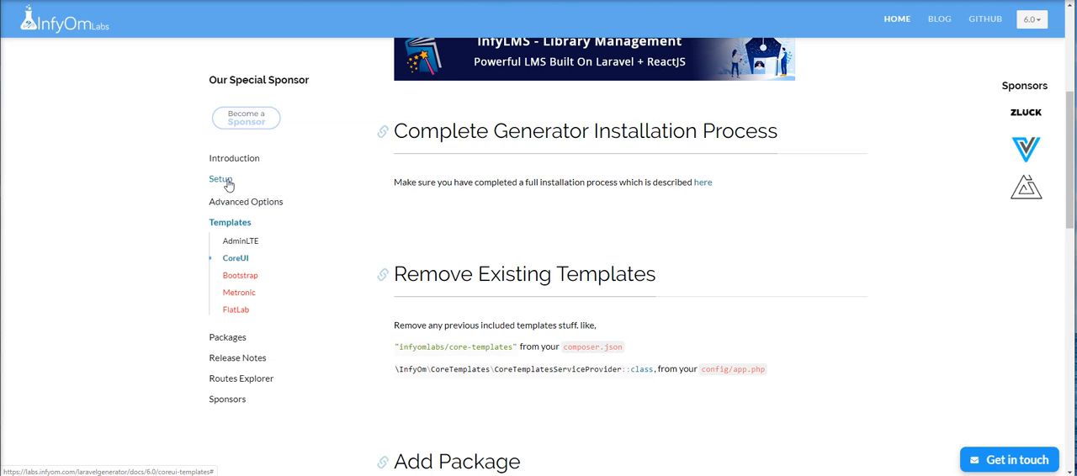
- Copy the Add Packages require block into composer.json with coreui-templates and save it
left_click(219, 178)
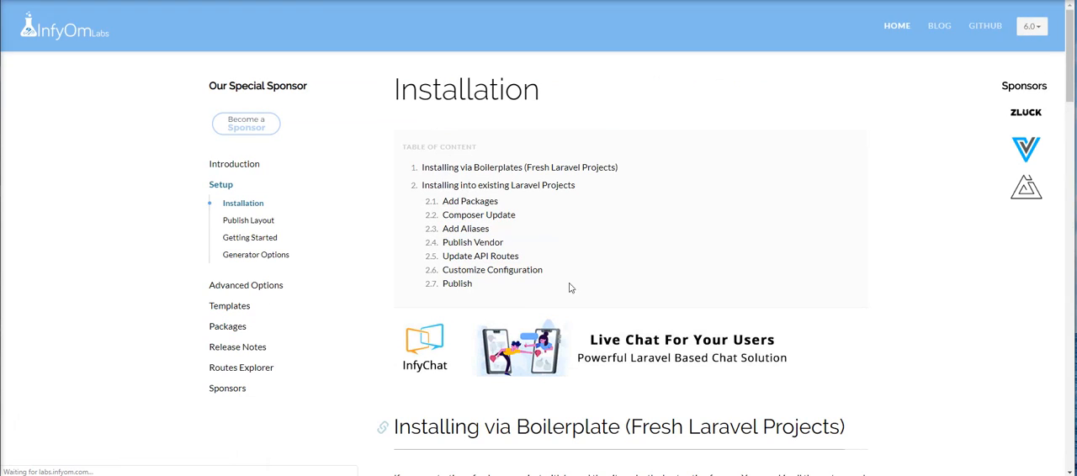
scroll("down", 3)
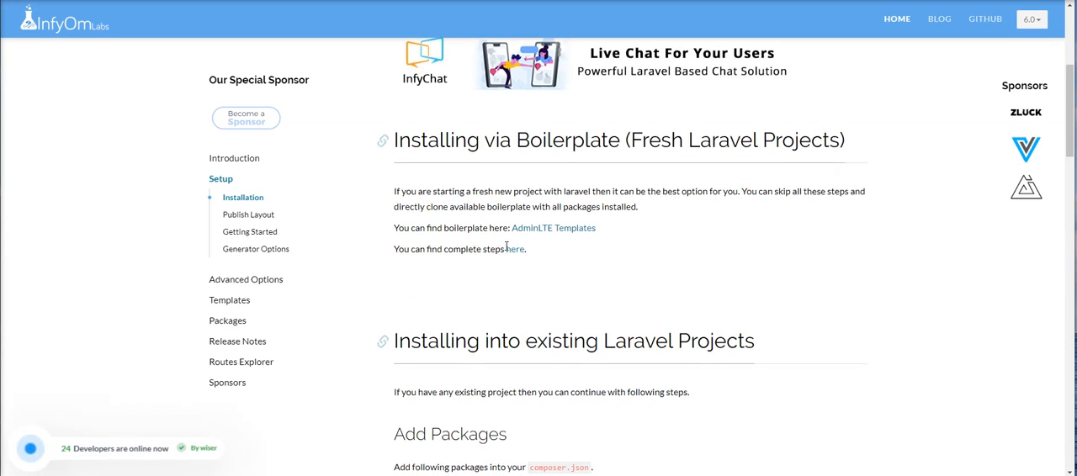
scroll("down", 3)
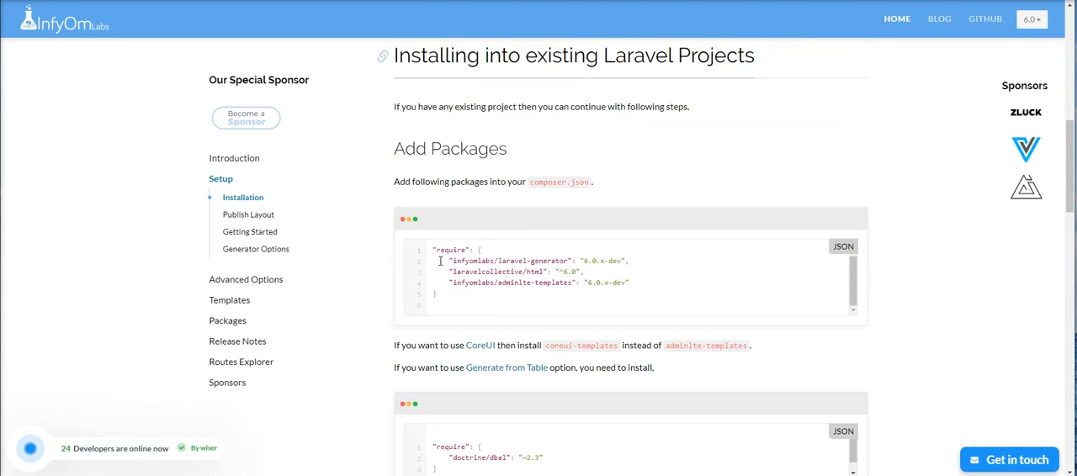
left_click_drag(440, 260, 625, 283)
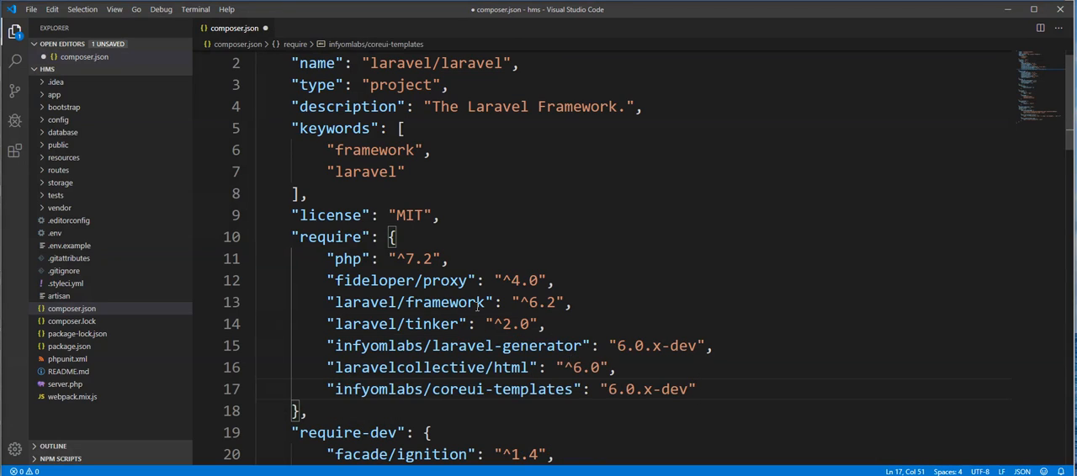
key("ctrl+s")
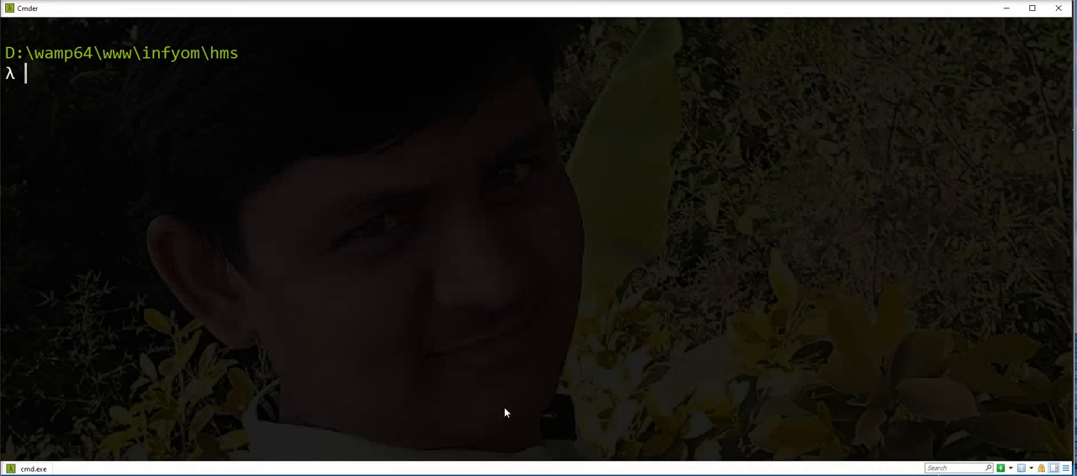
- Run composer update in the hms project to install the new packages
type("com")
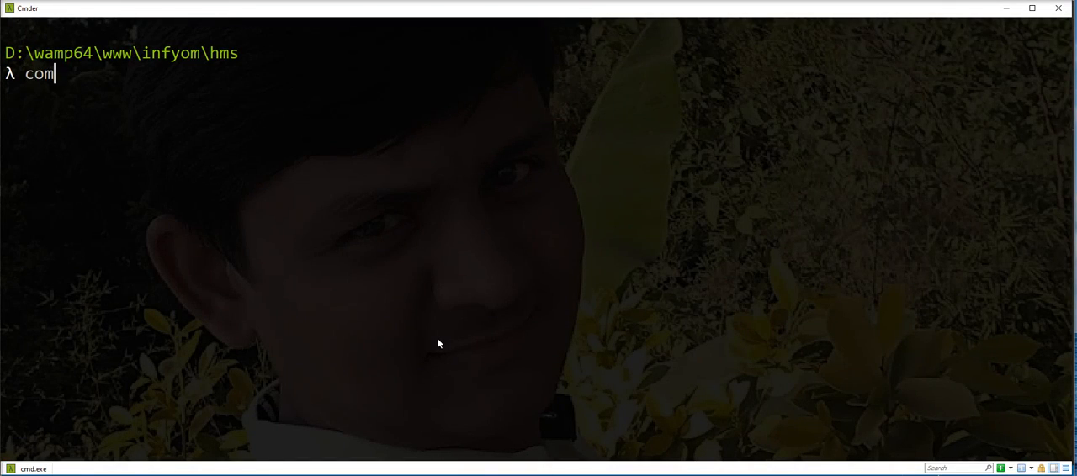
type("poser up")
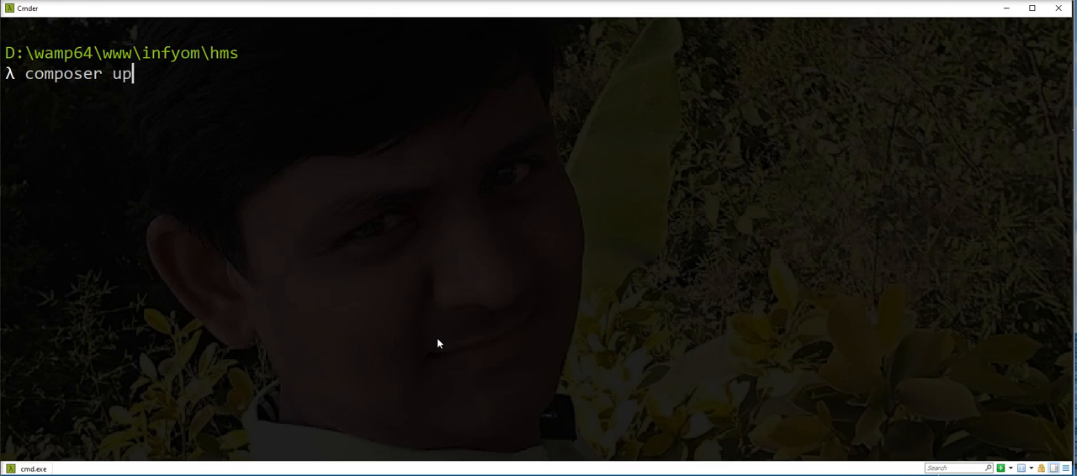
key("Return")
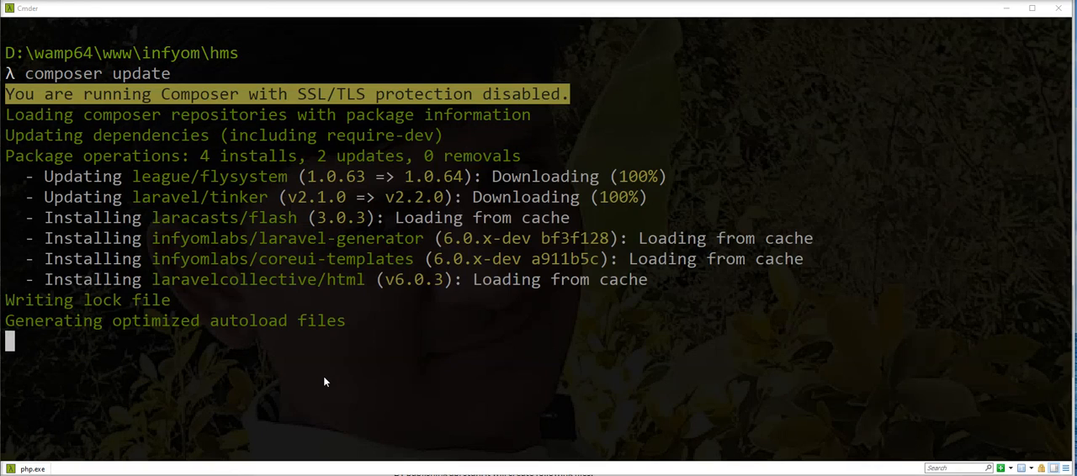
mouse_move(82, 294)
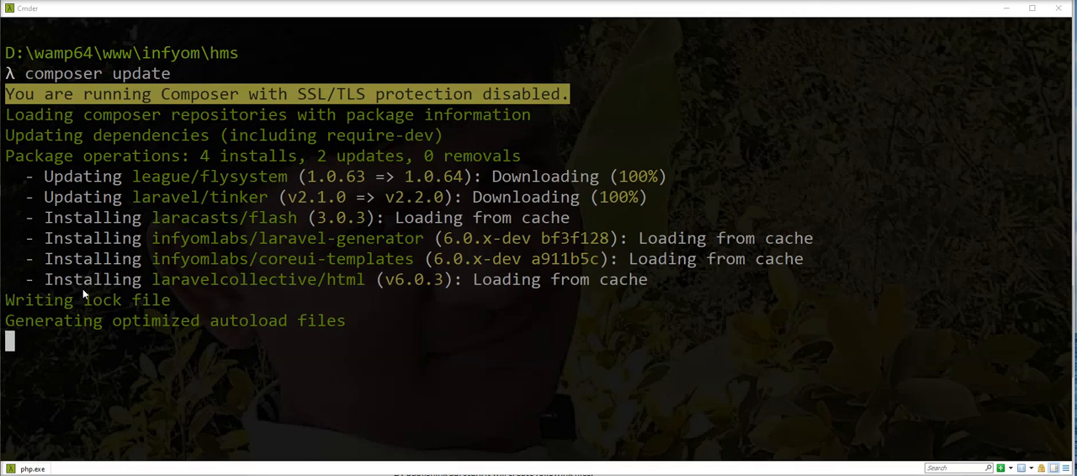
mouse_move(306, 316)
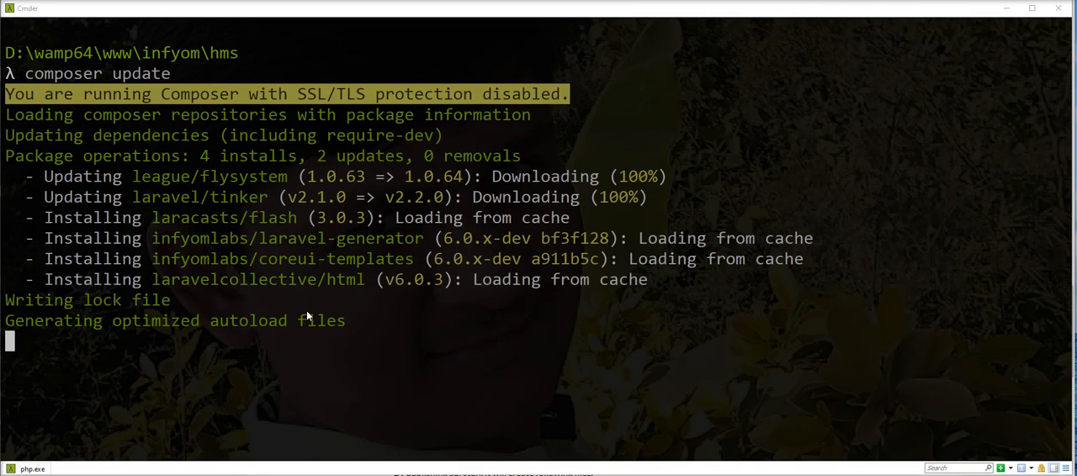
mouse_move(235, 335)
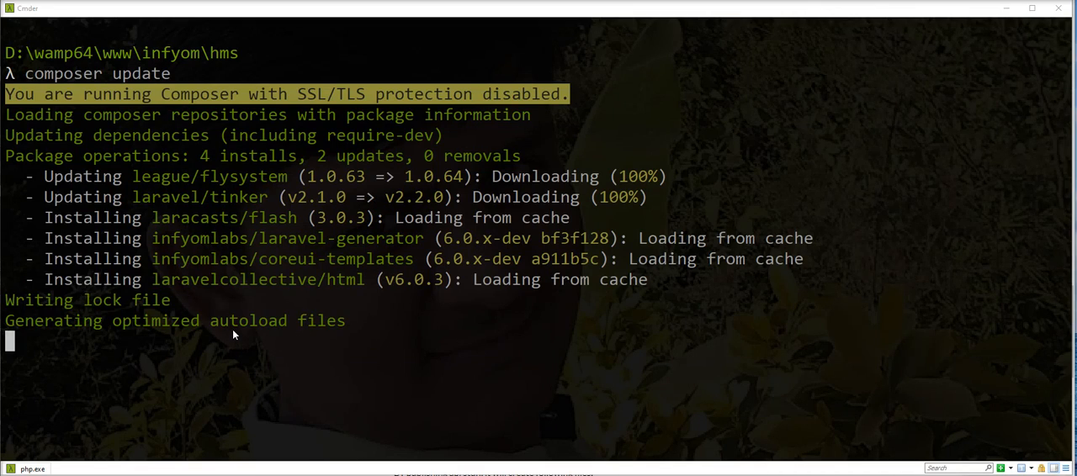
mouse_move(168, 252)
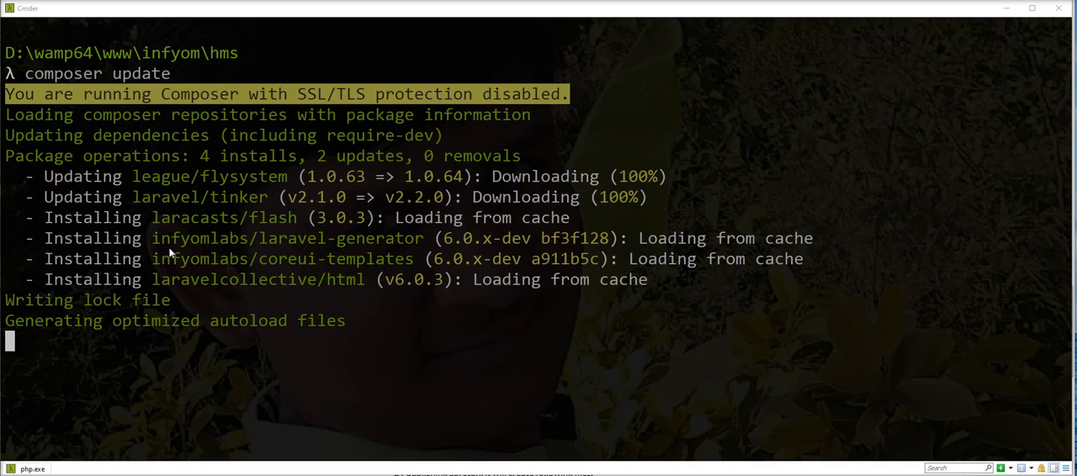
mouse_move(283, 350)
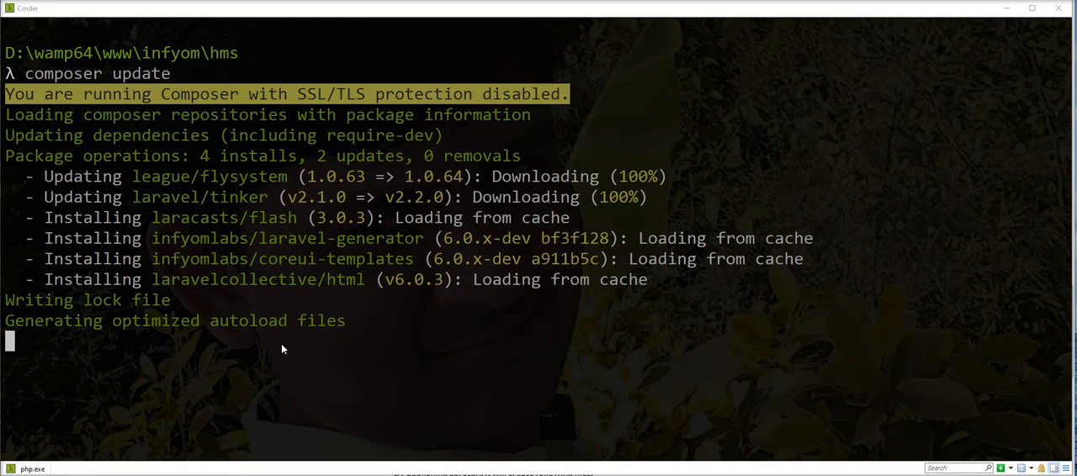
mouse_move(249, 347)
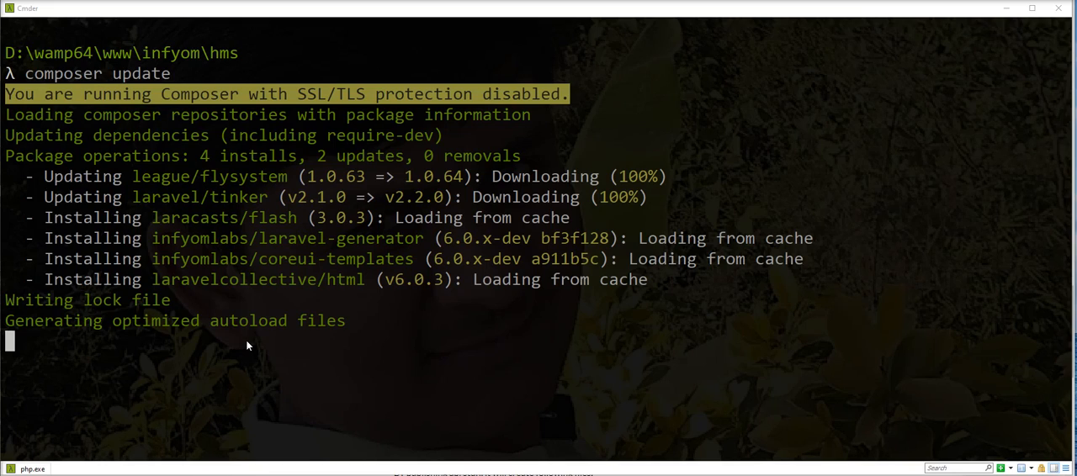
mouse_move(392, 331)
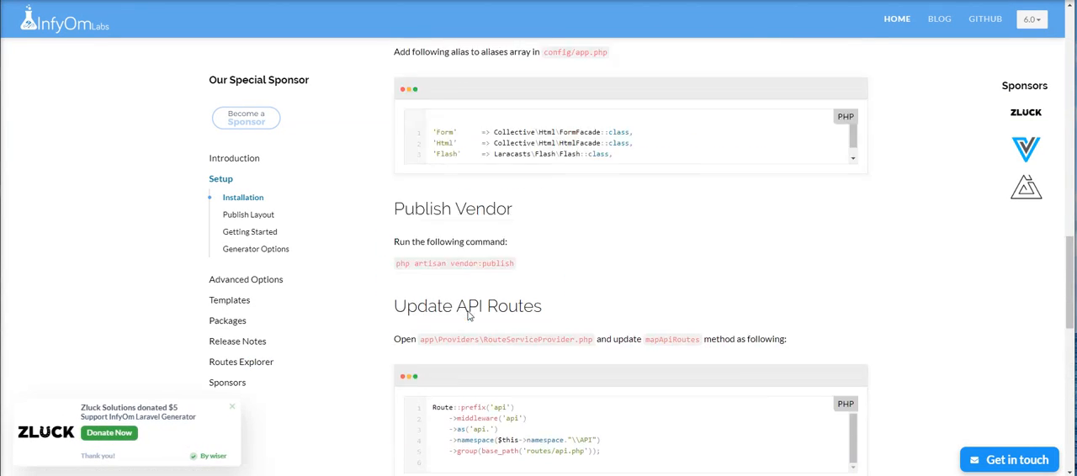
- Scroll the installation docs to the Add Aliases section with Form, Html and Flash
scroll("up", 3)
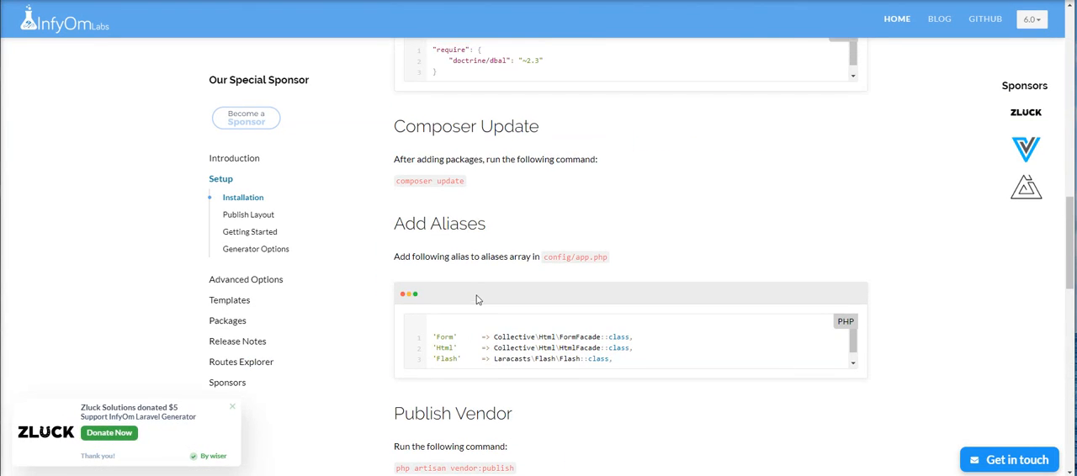
scroll("down", 3)
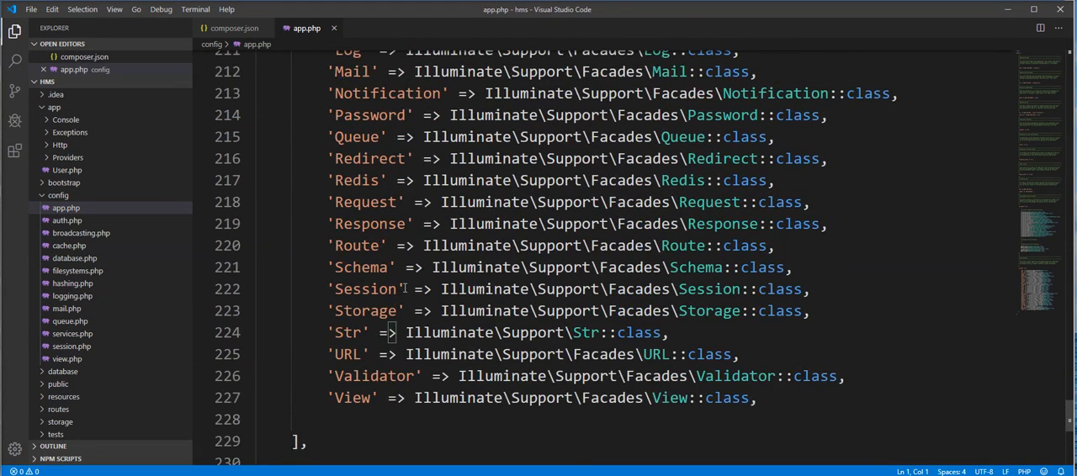
- Add the Form, Html and Flash aliases in config/app.php, then select the vendor:publish command
scroll("down", 3)
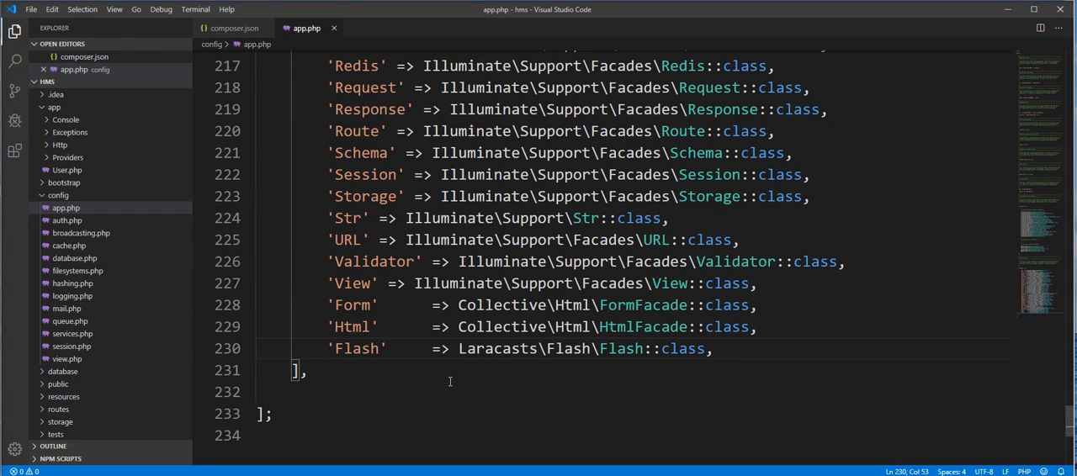
mouse_move(467, 377)
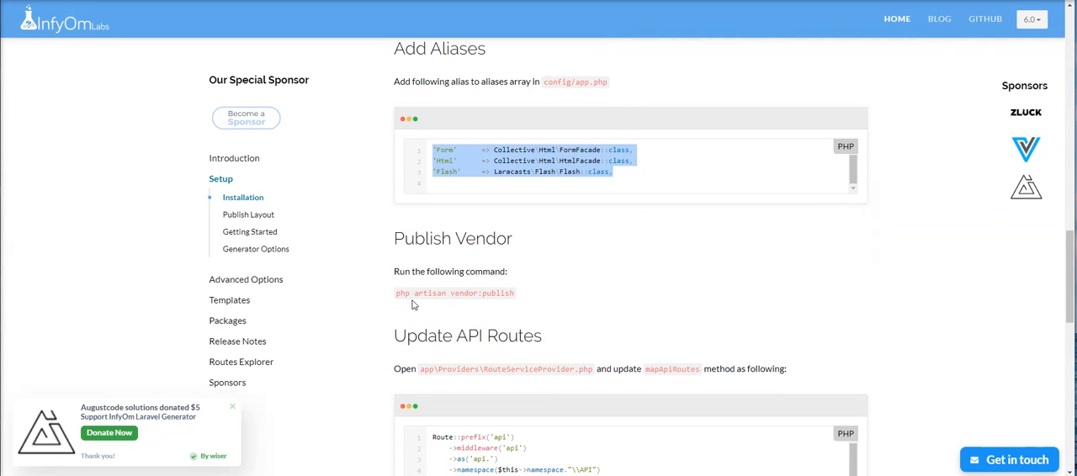
triple_click(455, 293)
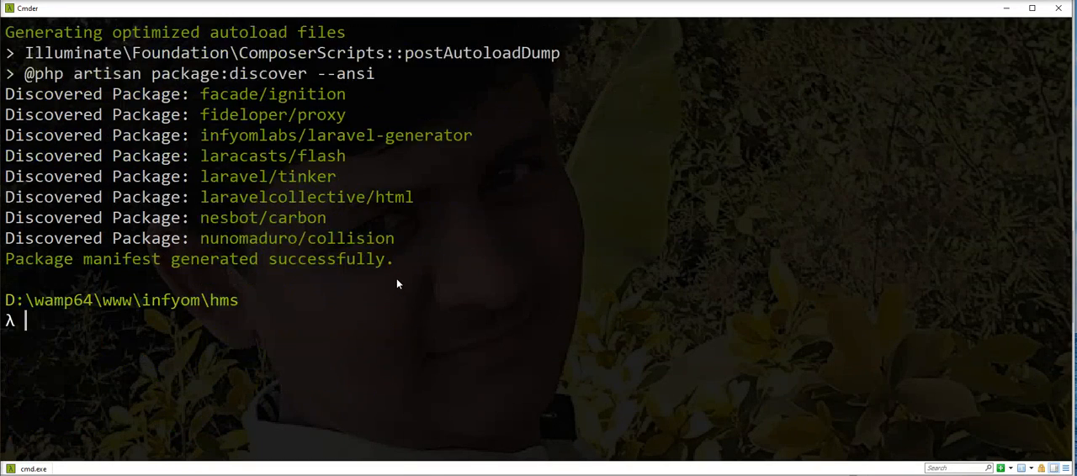
- Run php artisan vendor:publish and answer 0 to publish all providers and tags
type("php artisan vendor:publish")
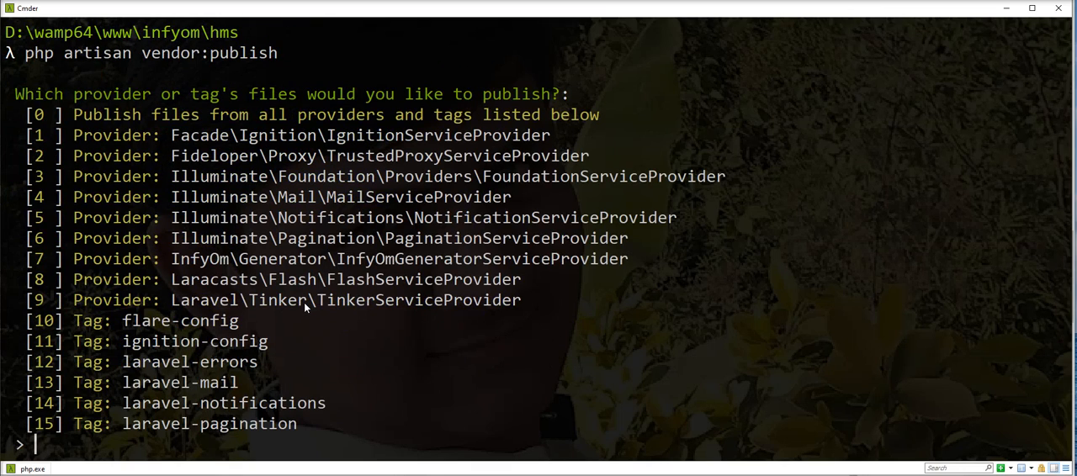
type("0")
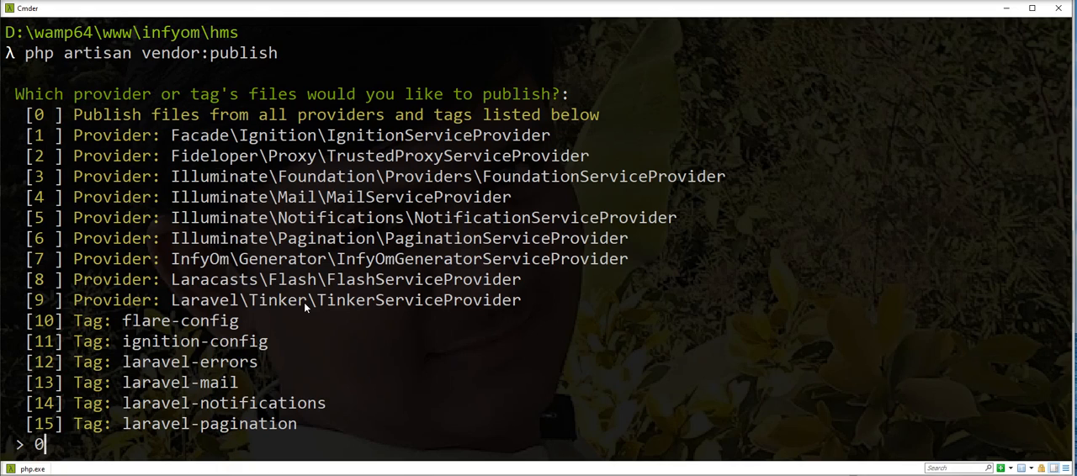
mouse_move(143, 375)
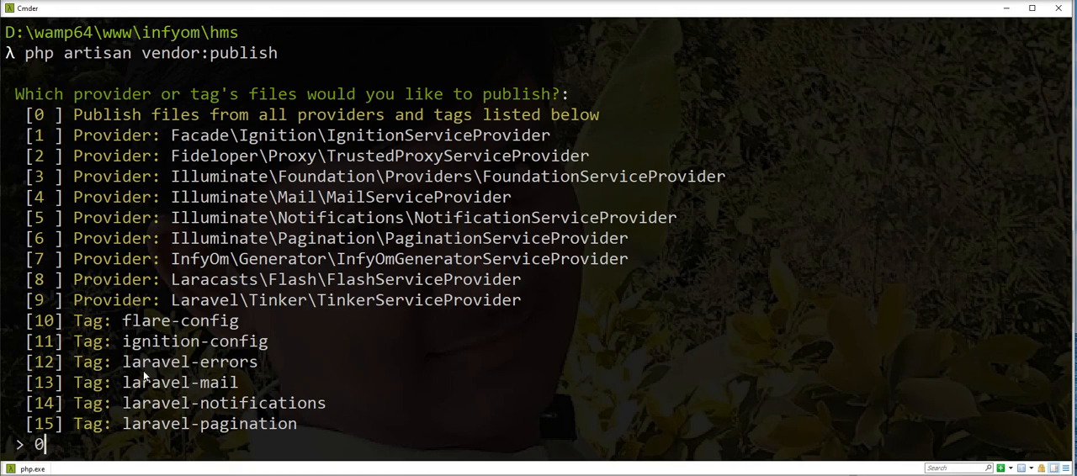
mouse_move(195, 471)
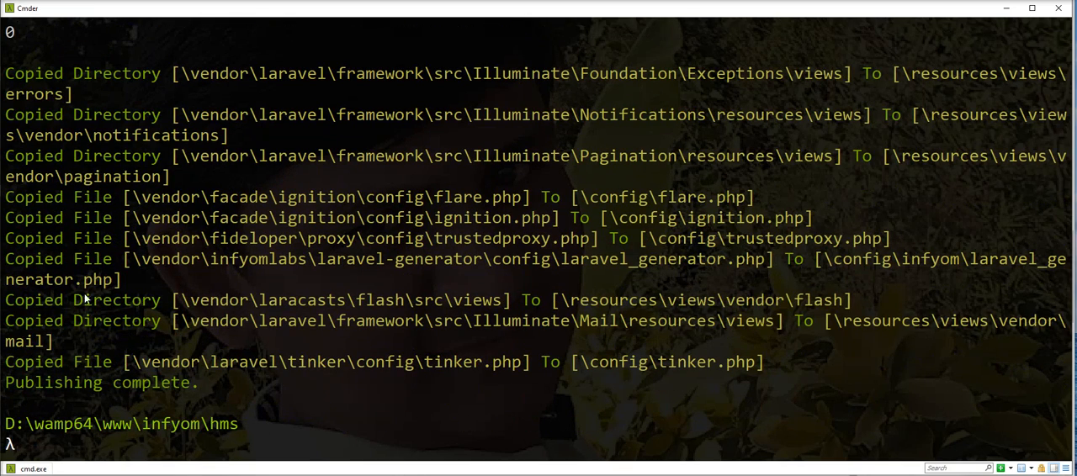
mouse_move(54, 435)
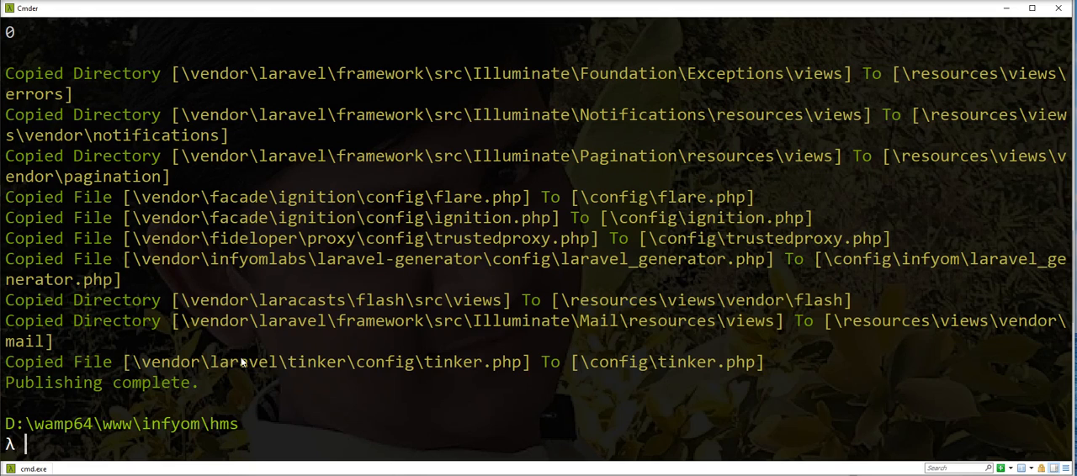
mouse_move(292, 299)
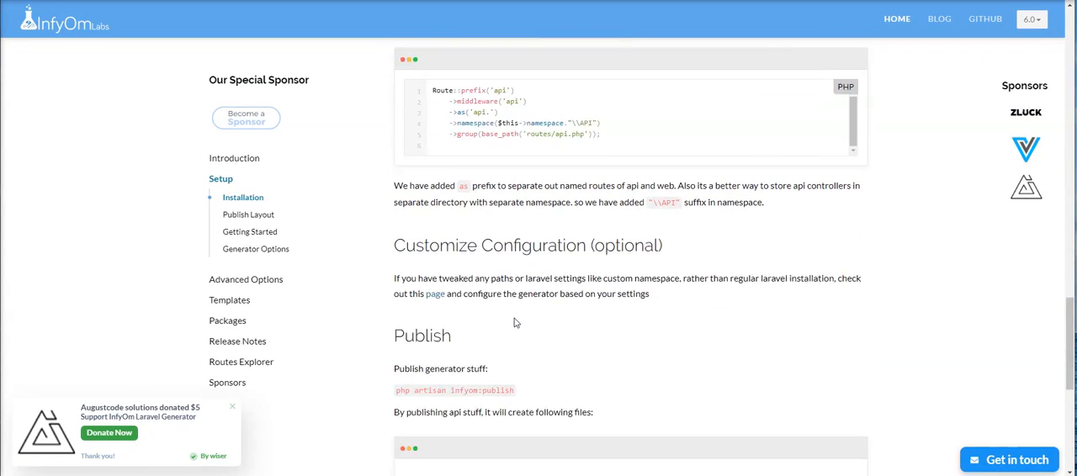
- Reach the Publish section and select the php artisan infyom:publish command
scroll("down", 3)
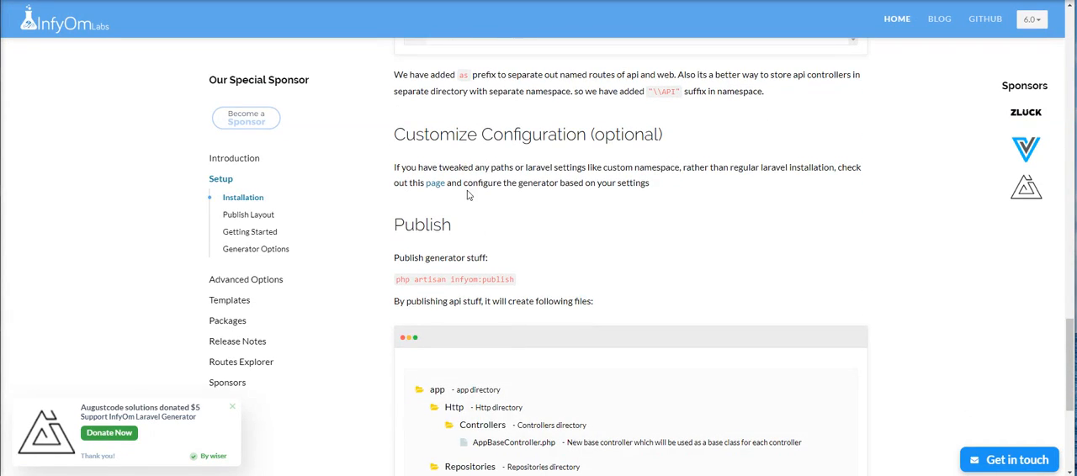
mouse_move(539, 364)
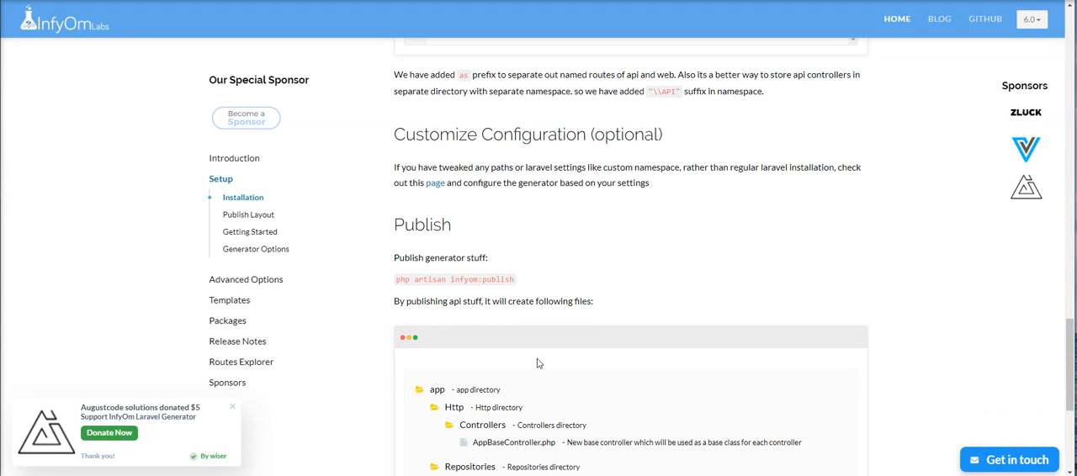
scroll("down", 3)
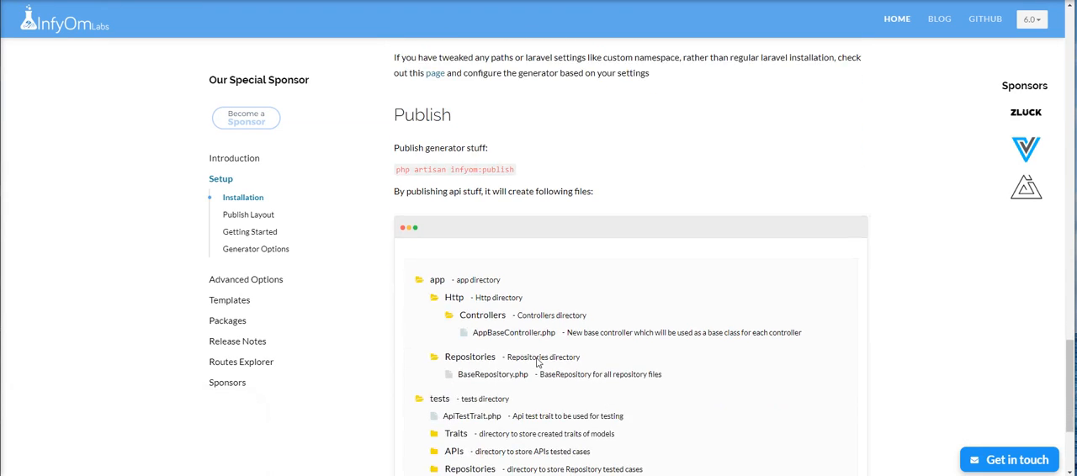
scroll("down", 3)
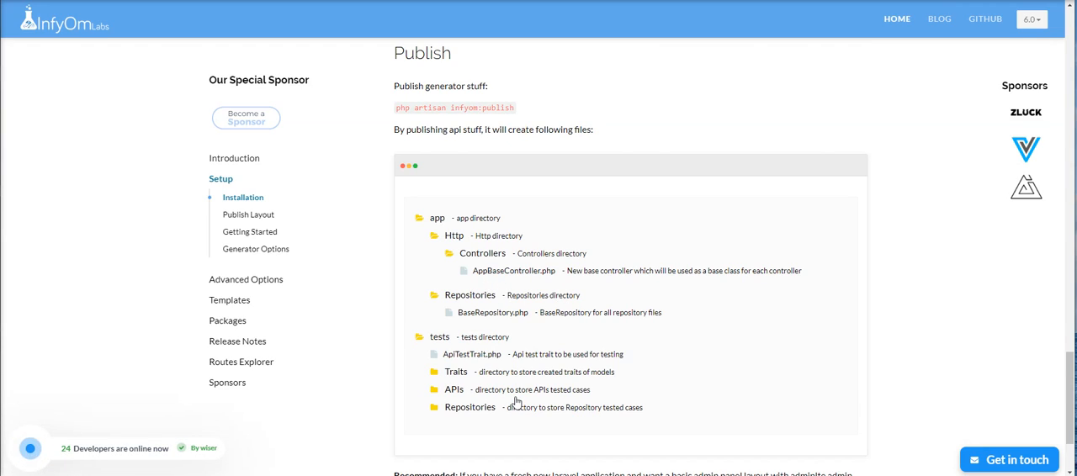
mouse_move(451, 442)
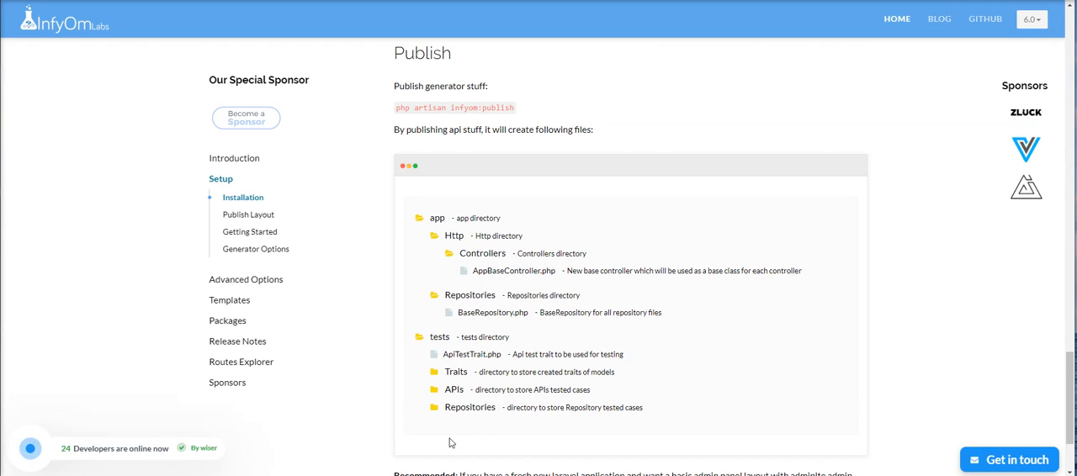
scroll("up", 3)
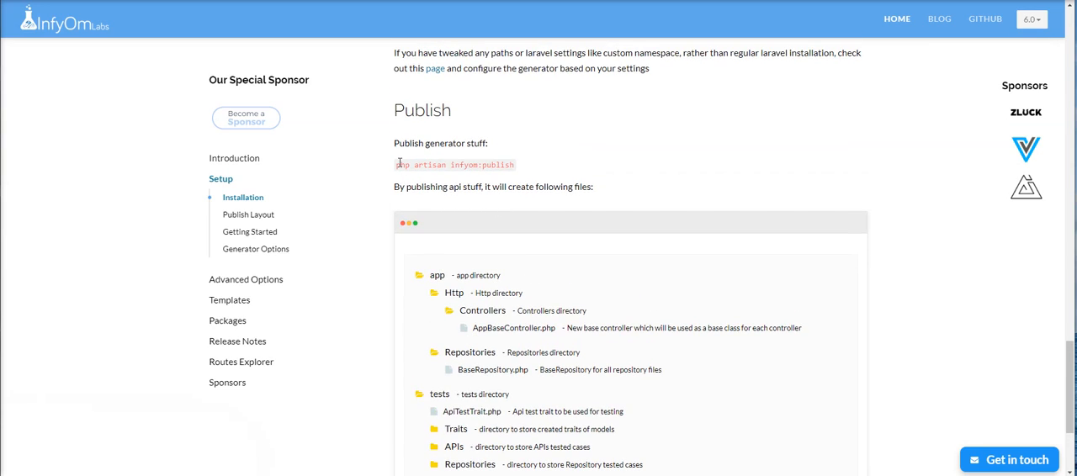
triple_click(454, 165)
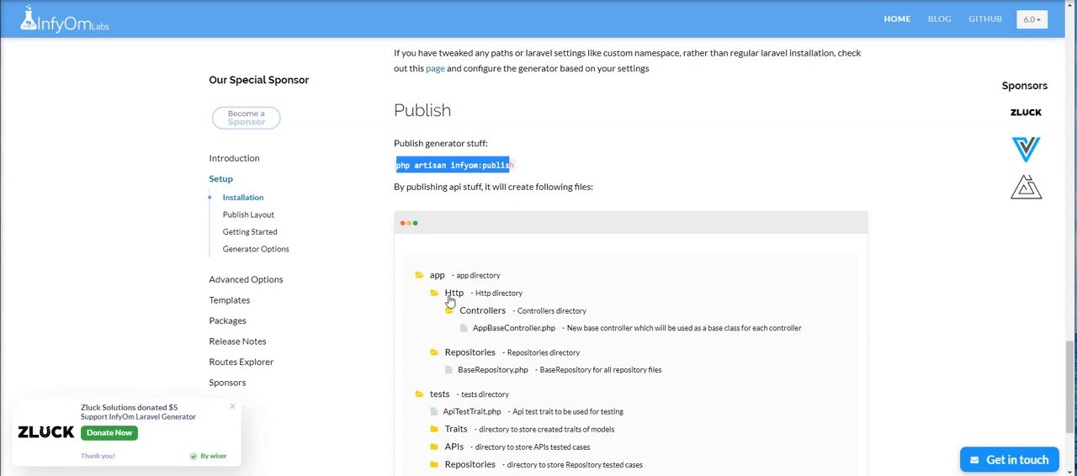
mouse_move(394, 334)
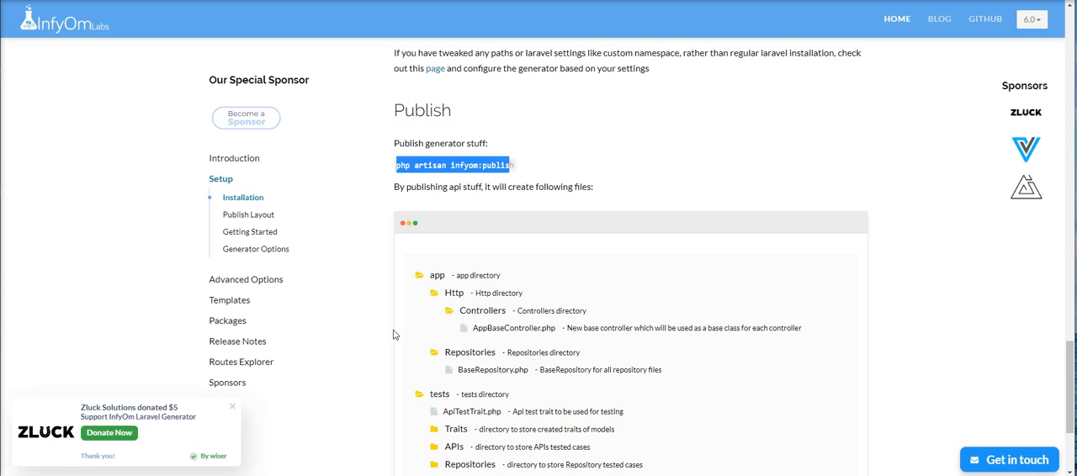
- Expand the Templates list in the docs sidebar to reveal the template choices
left_click(232, 407)
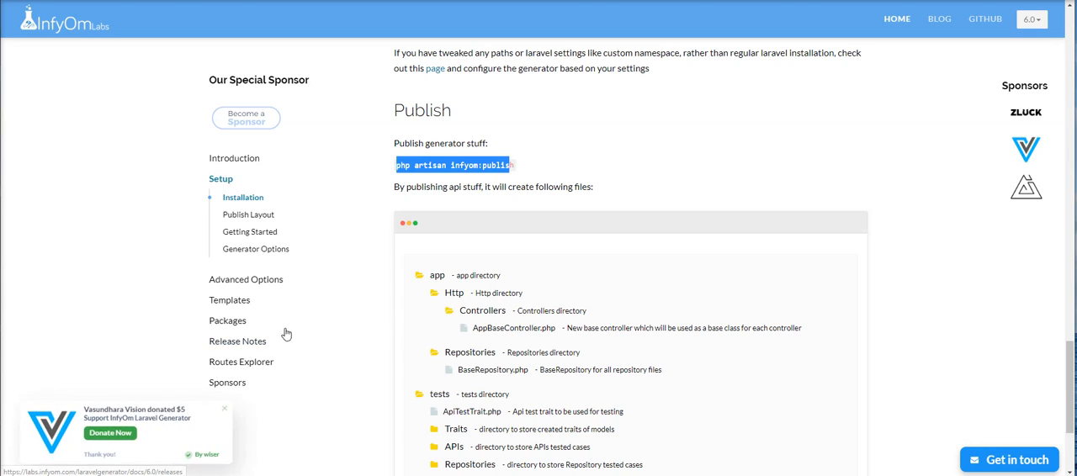
left_click(229, 299)
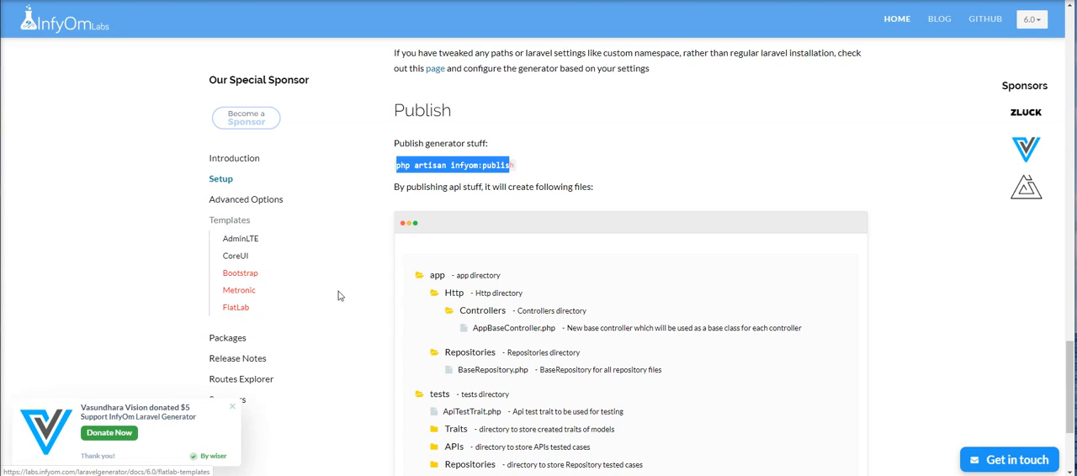
- In the CoreUI Templates guide, select the infyomlabs/core-templates package name
left_click(236, 256)
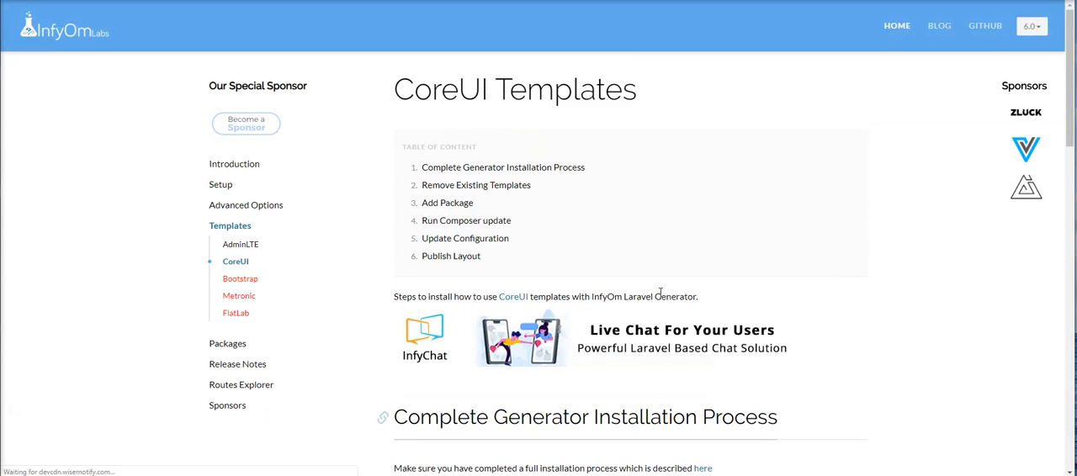
scroll("down", 3)
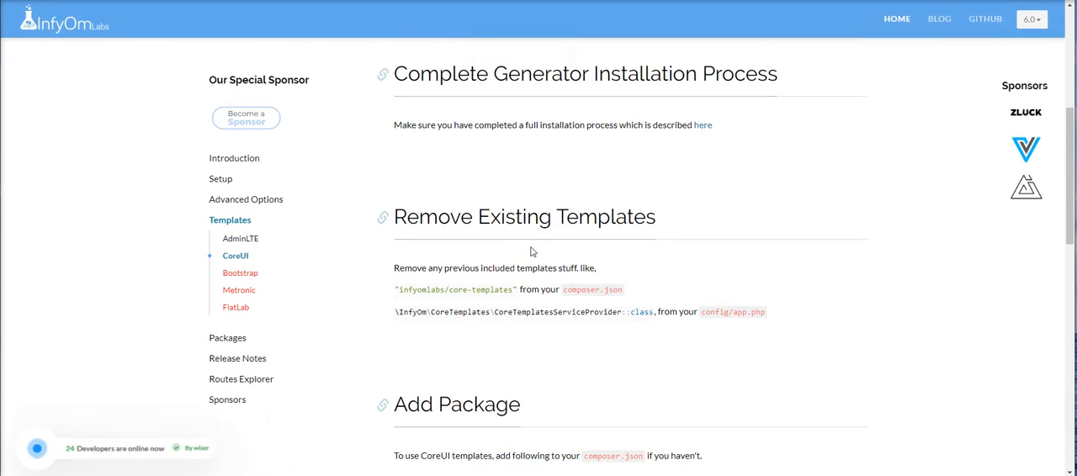
scroll("down", 3)
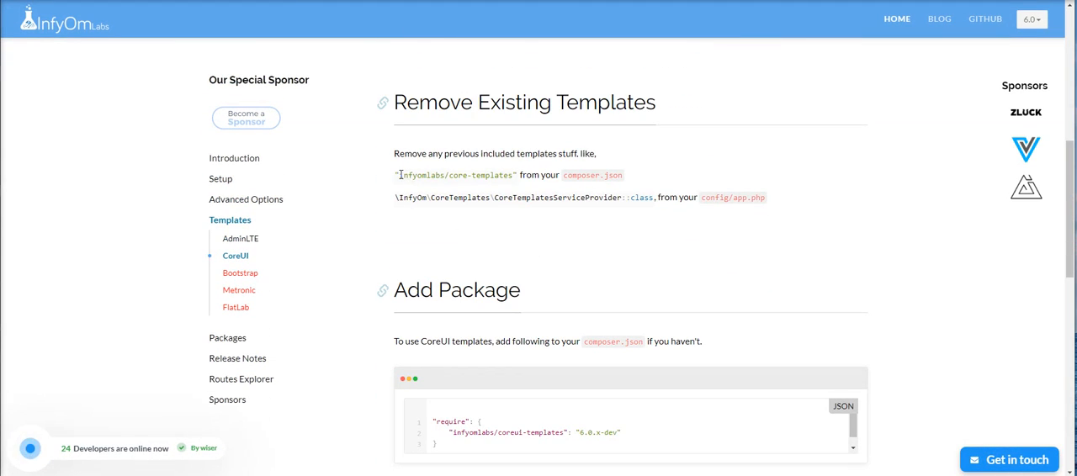
double_click(456, 175)
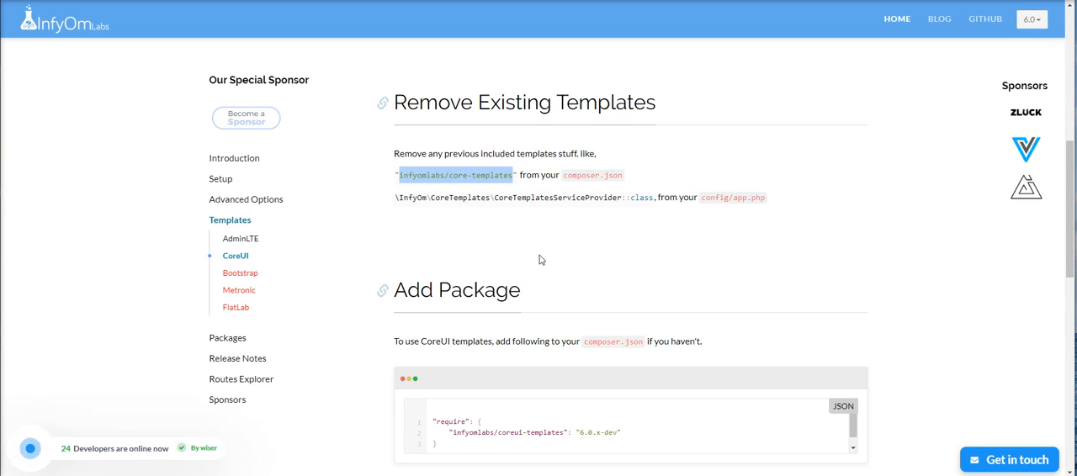
mouse_move(397, 202)
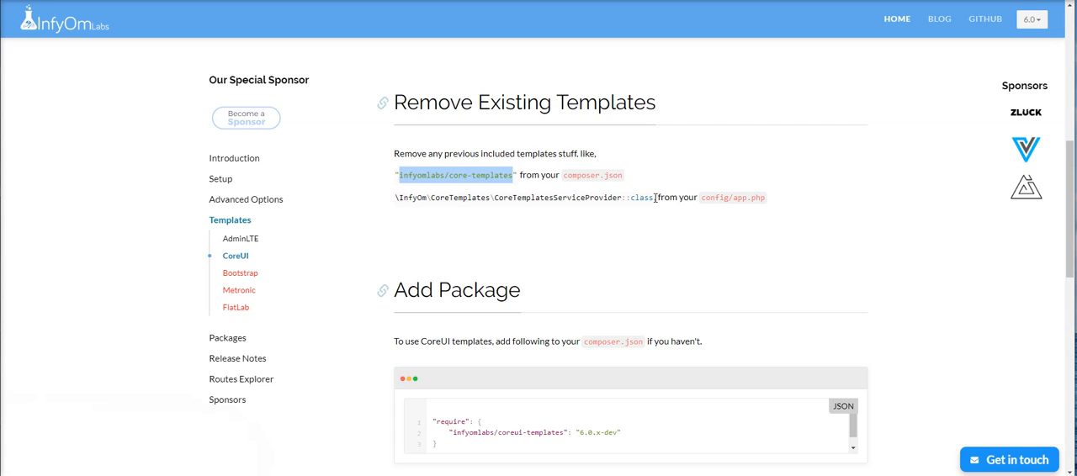
mouse_move(668, 284)
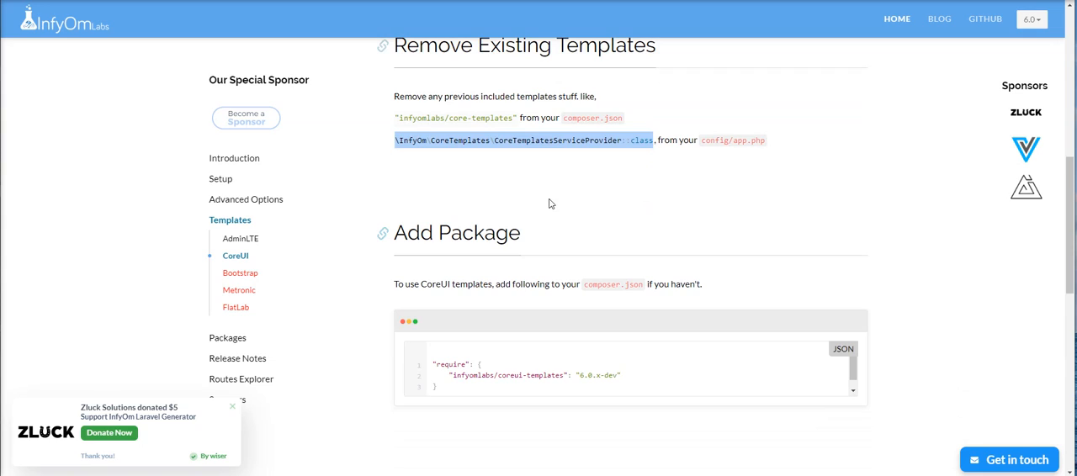
- Mark the CoreTemplatesServiceProvider class line and review the surrounding setup steps
left_click(232, 407)
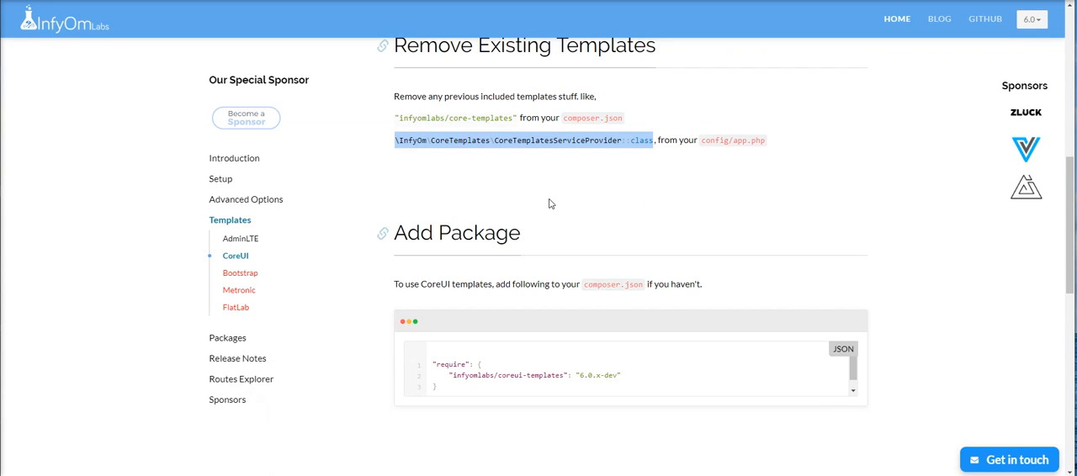
scroll("down", 3)
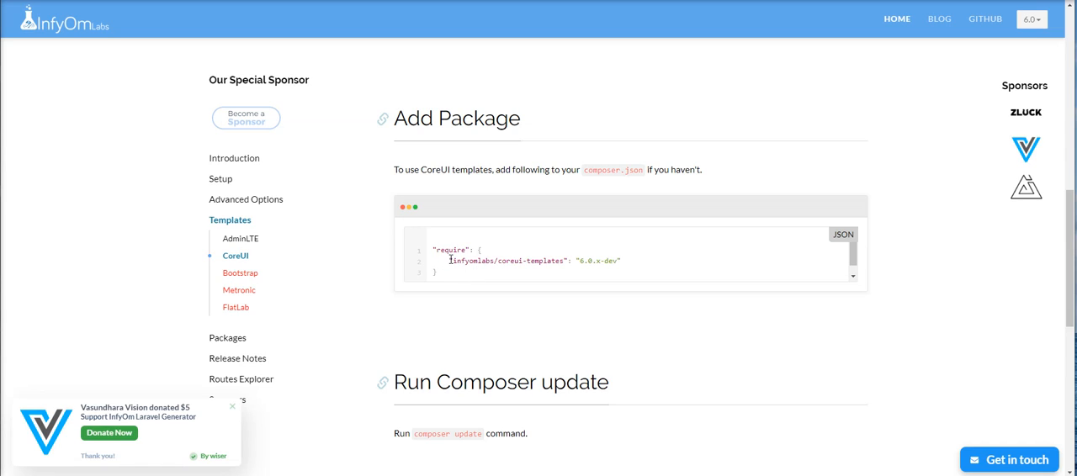
scroll("up", 3)
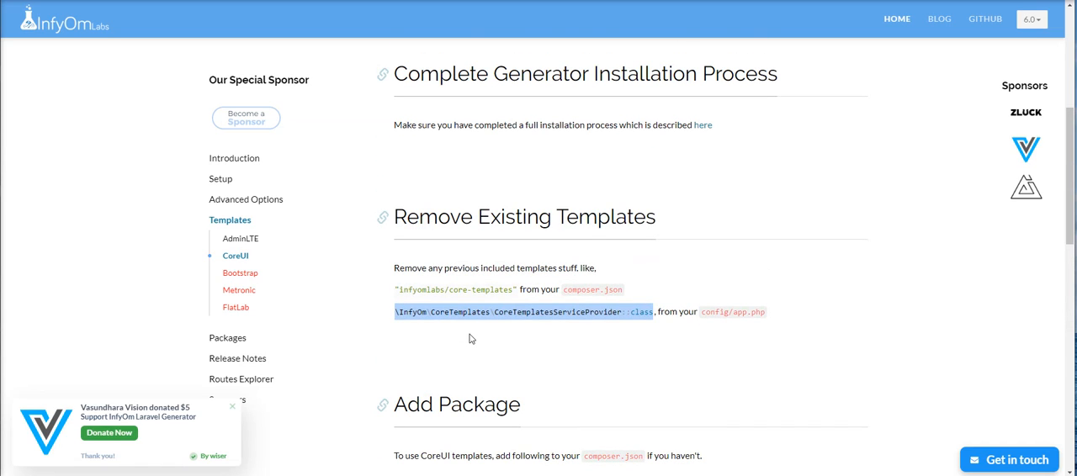
scroll("up", 3)
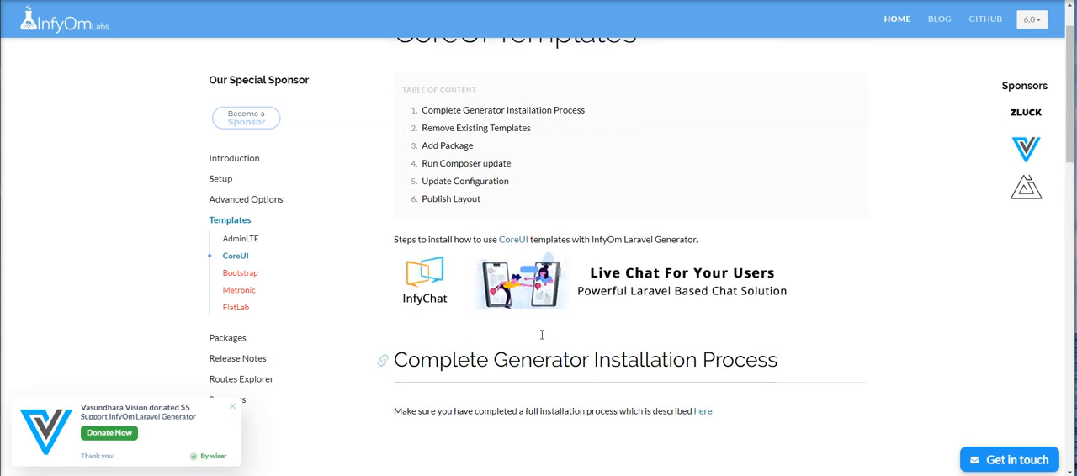
scroll("down", 3)
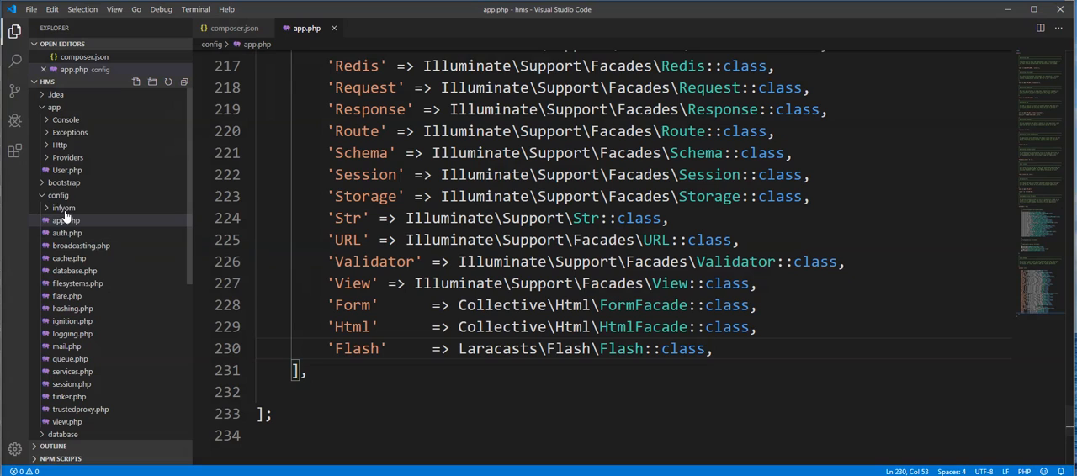
- Locate the 'templates' option in config/infyom/laravel_generator.php
left_click(64, 209)
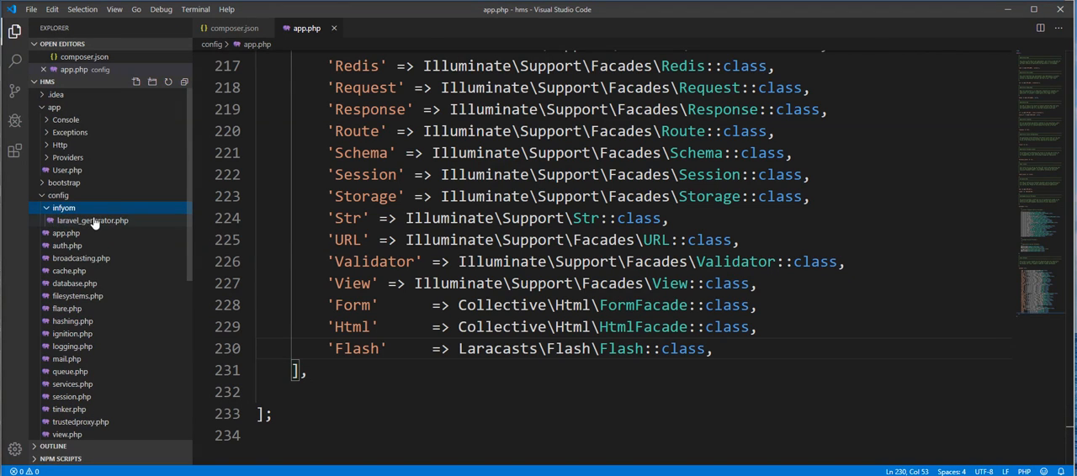
left_click(91, 219)
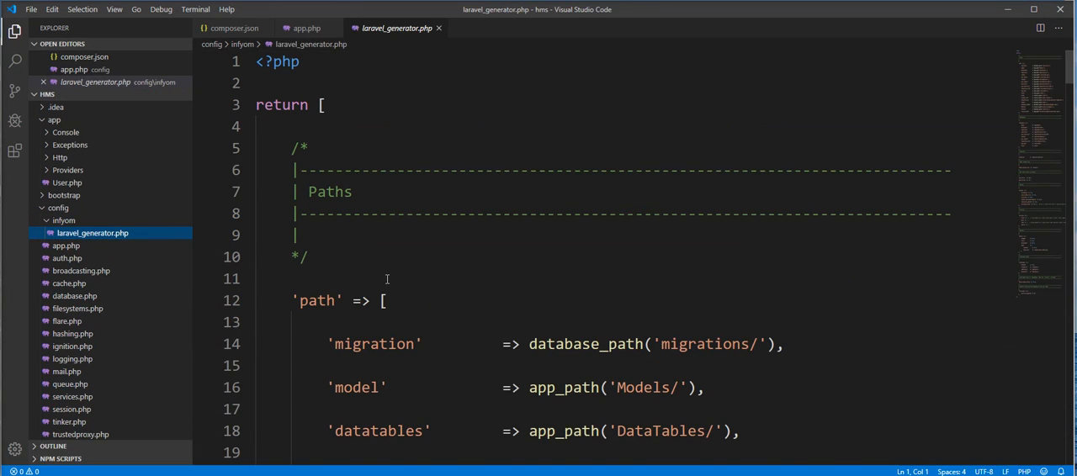
scroll("down", 3)
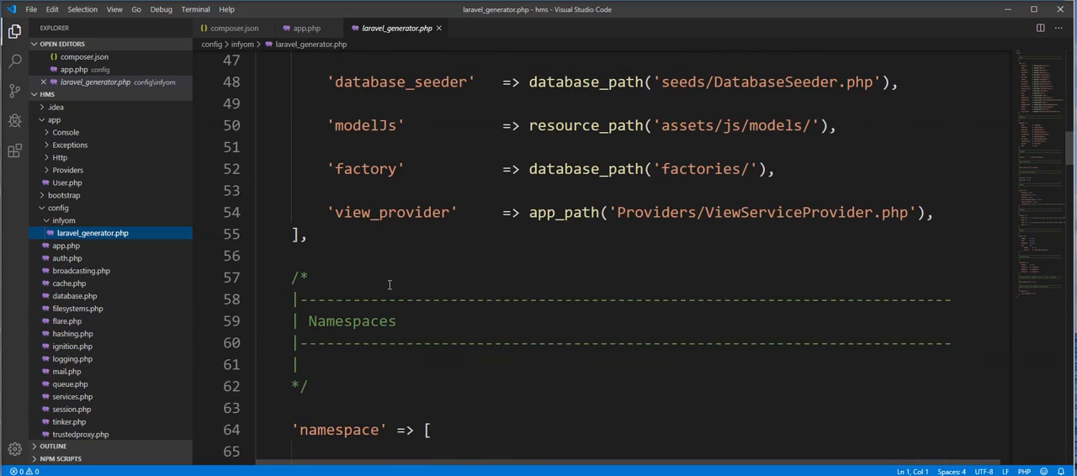
scroll("down", 3)
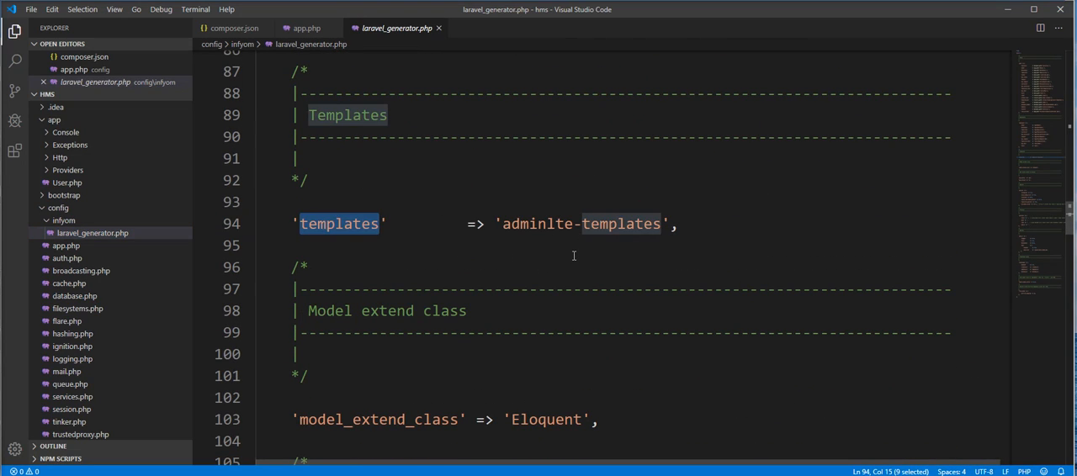
- Change 'templates' from 'adminlte-templates' to 'coreui-templates' and save the config
left_click(501, 224)
type("oreu")
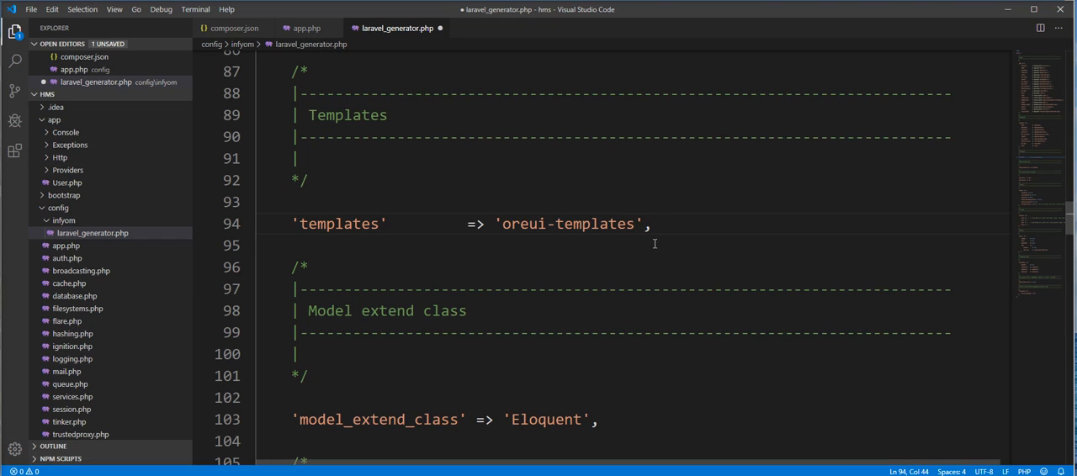
left_click(512, 223)
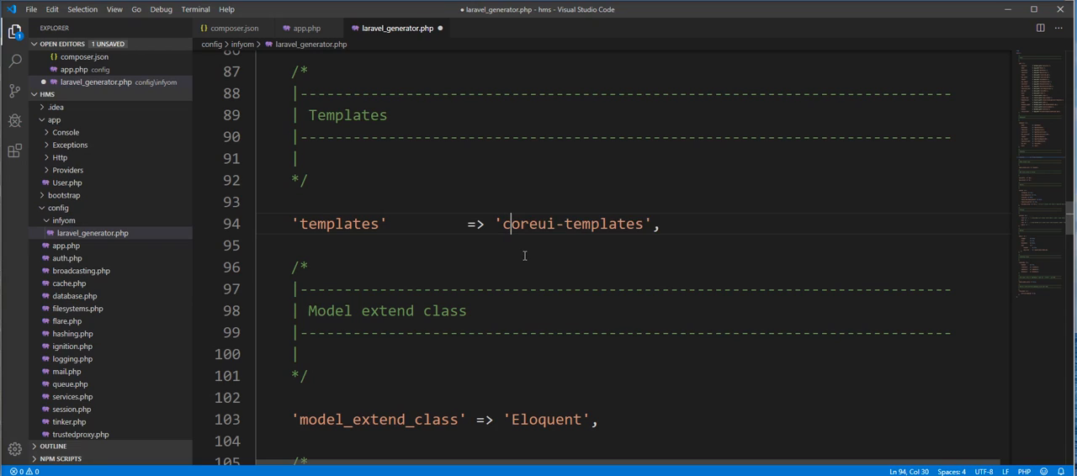
key("ctrl+s")
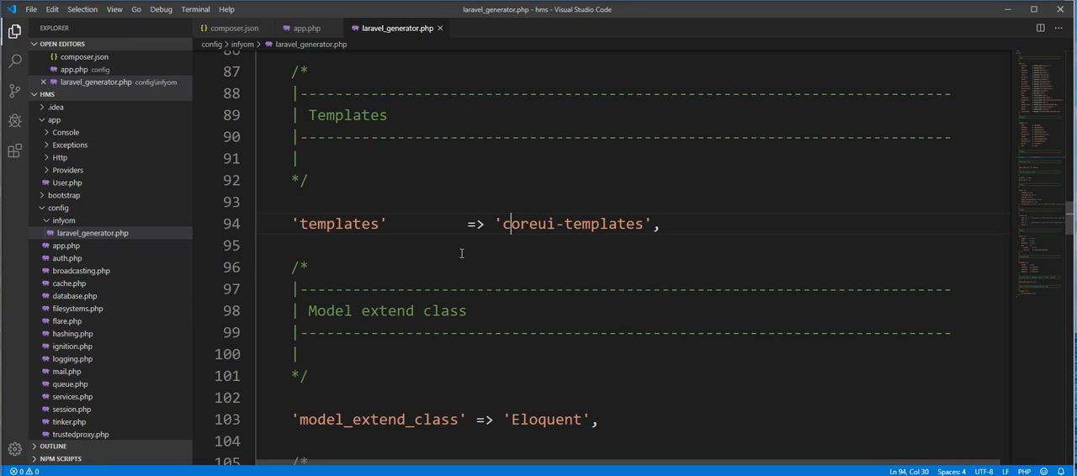
left_click(525, 268)
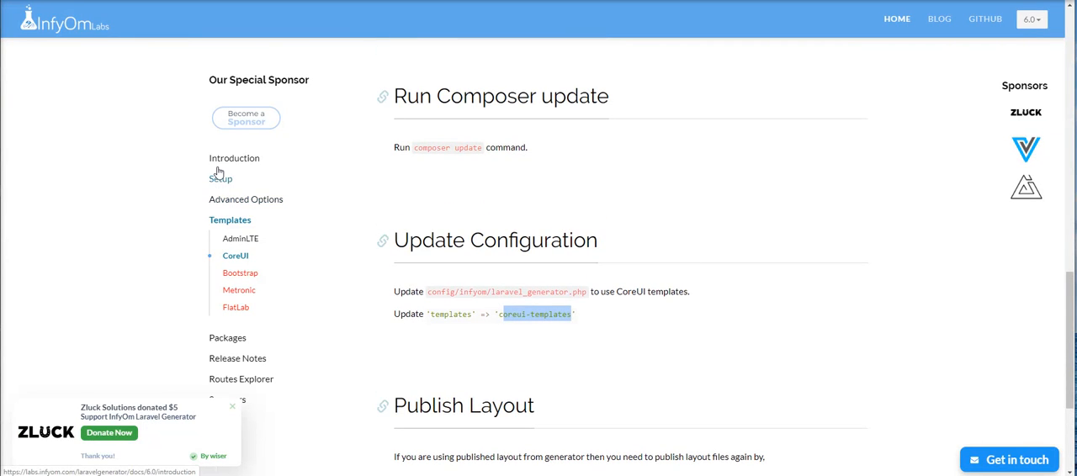
- Return to Setup > Installation in the docs and scroll to its Publish step
left_click(220, 179)
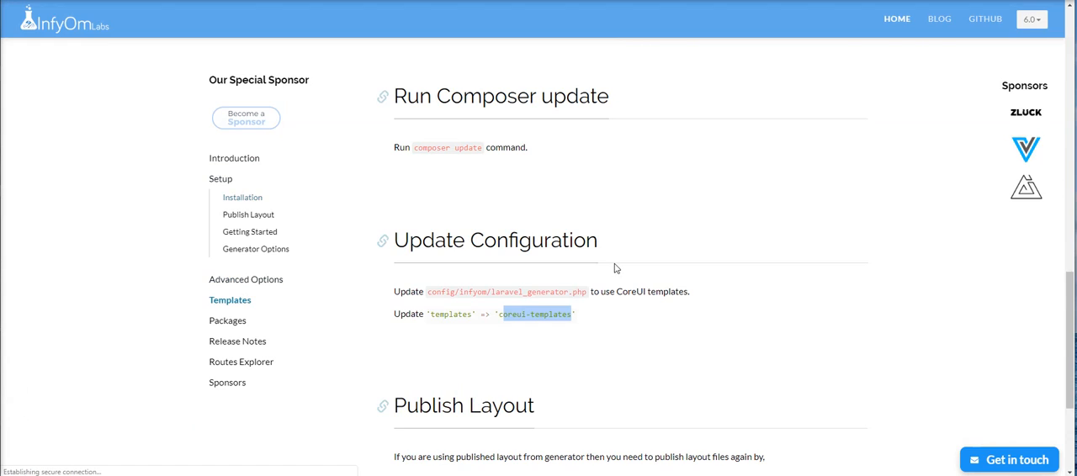
scroll("up", 3)
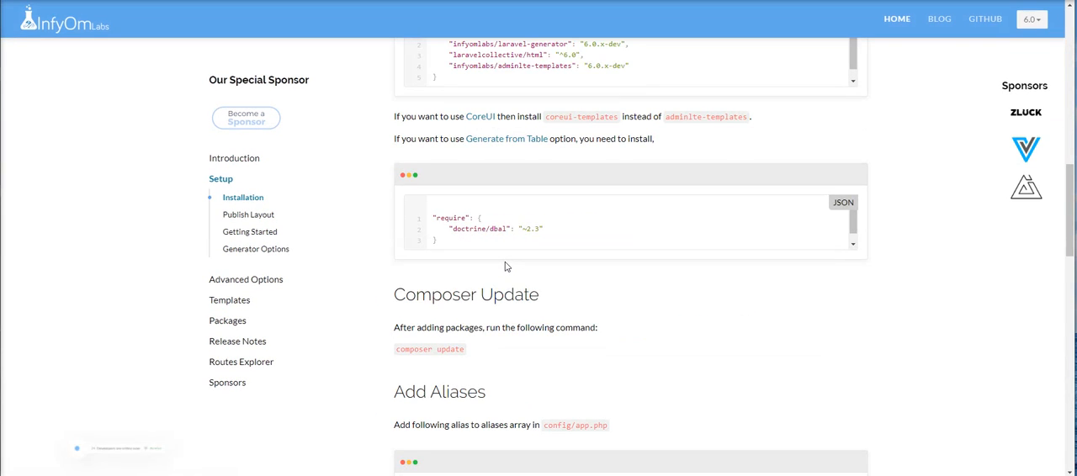
scroll("down", 3)
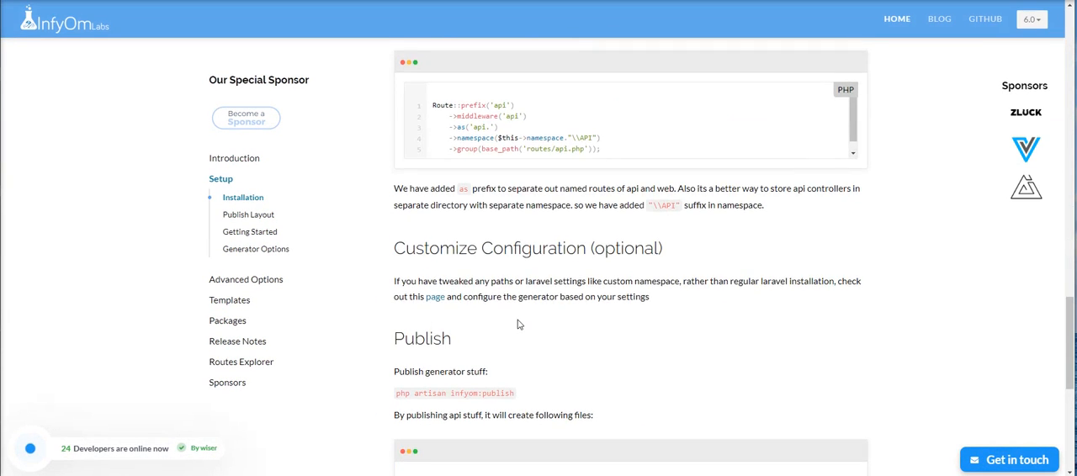
scroll("down", 3)
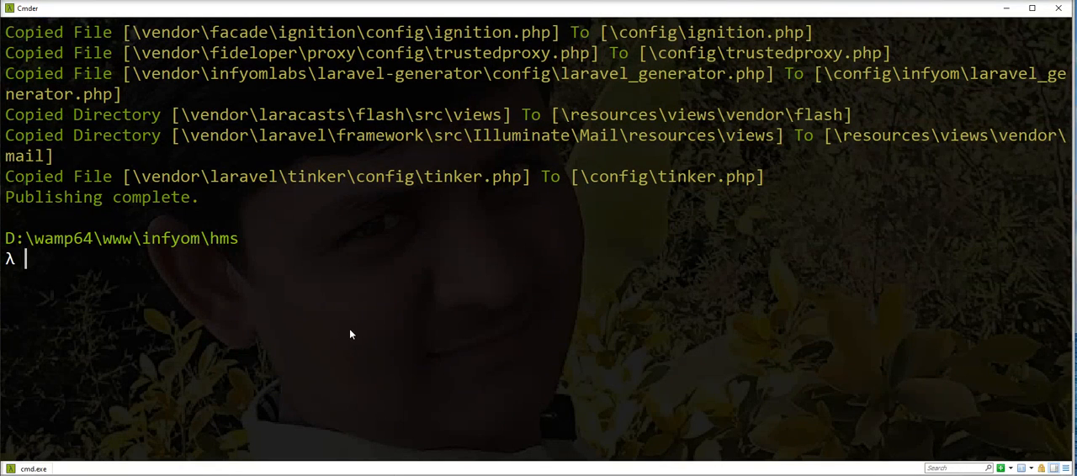
- Run php artisan infyom:publish to generate ApiTestTrait, test directories, AppBaseController and BaseRepository
type("php artisan infyom:publish")
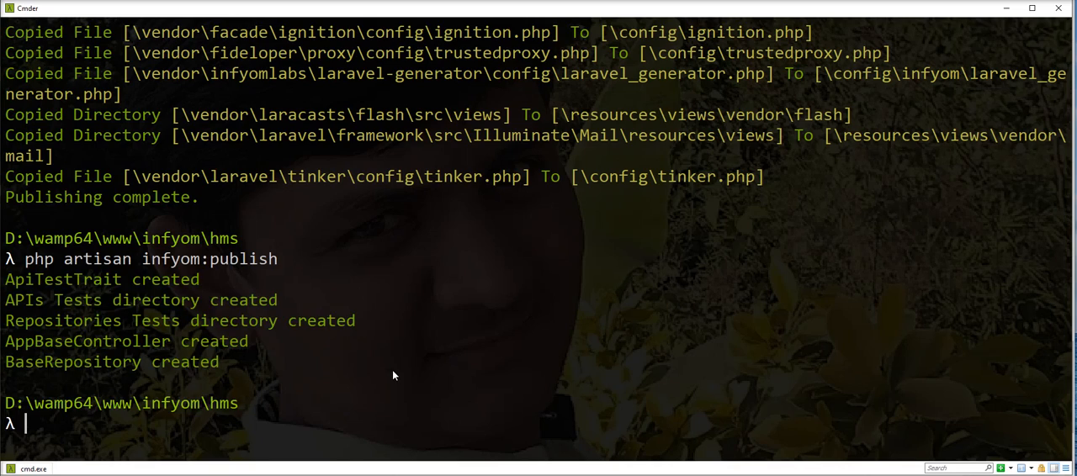
mouse_move(59, 299)
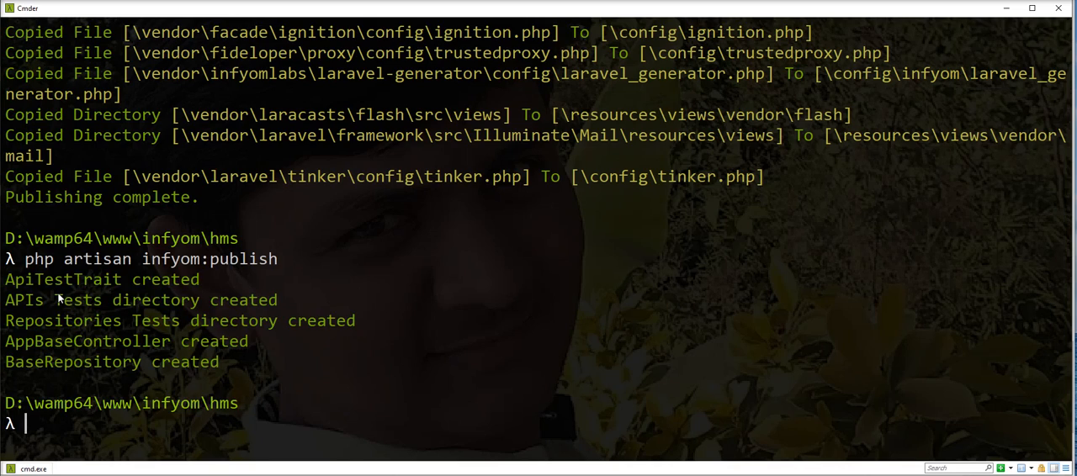
mouse_move(87, 380)
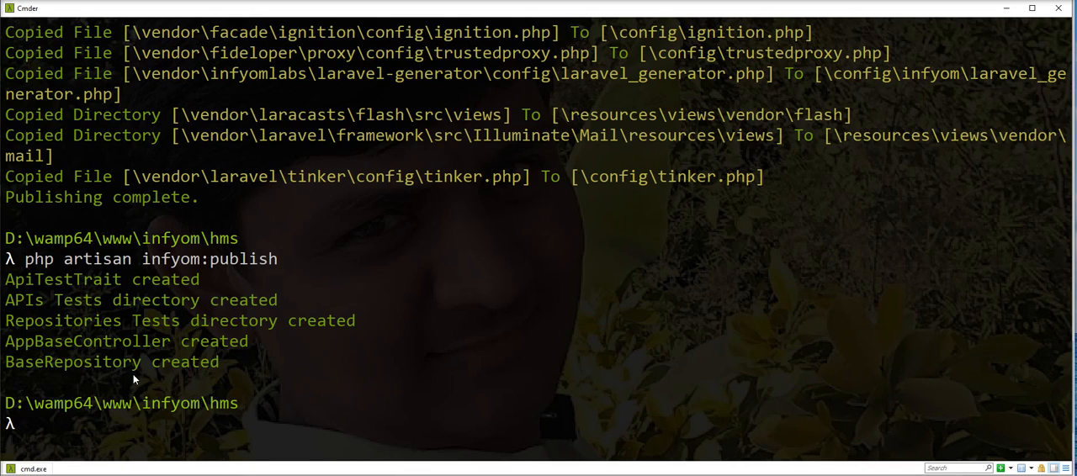
mouse_move(246, 360)
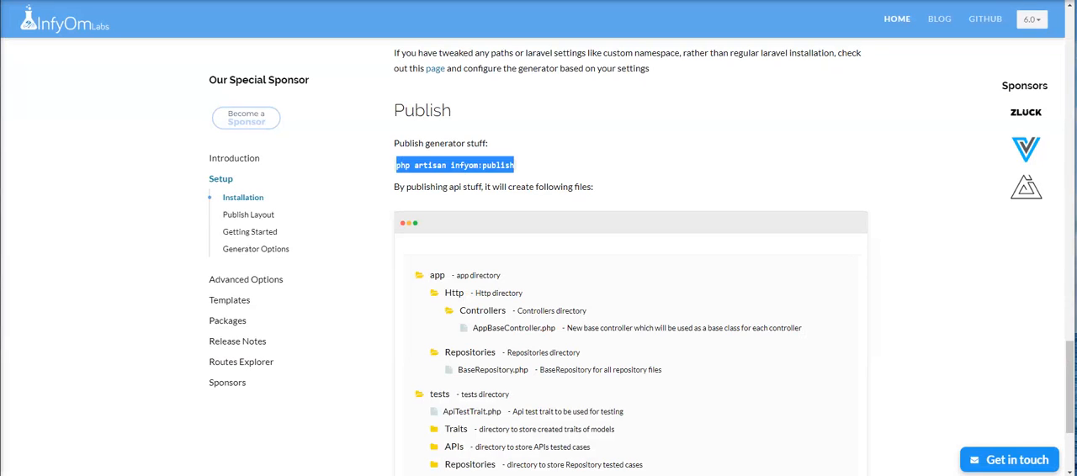
scroll("down", 3)
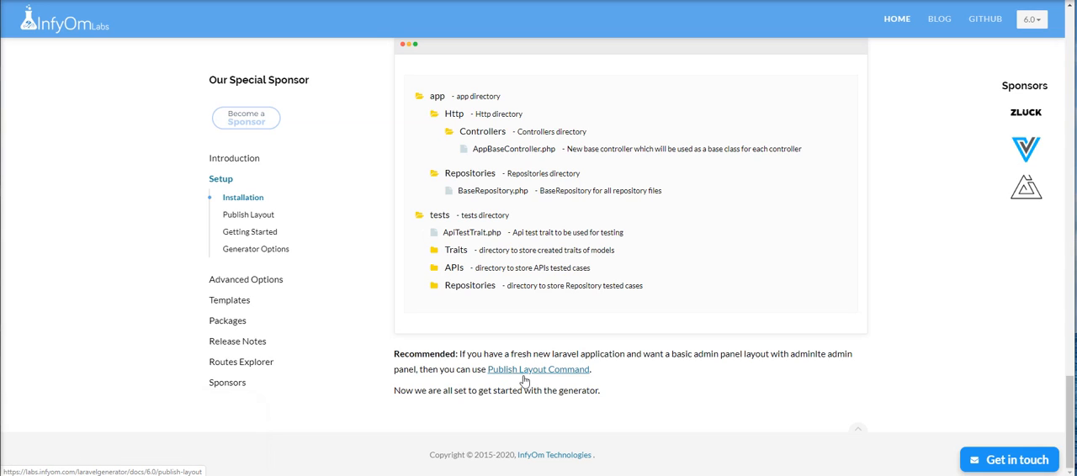
- Read the docs' Publish Layout section with its infyom:publish.layout command, generated views and routes
left_click(538, 370)
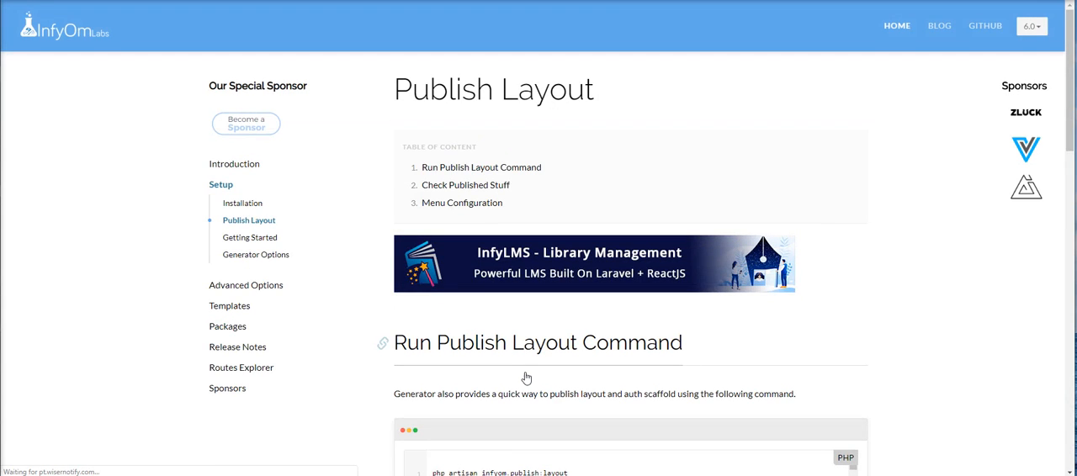
scroll("down", 3)
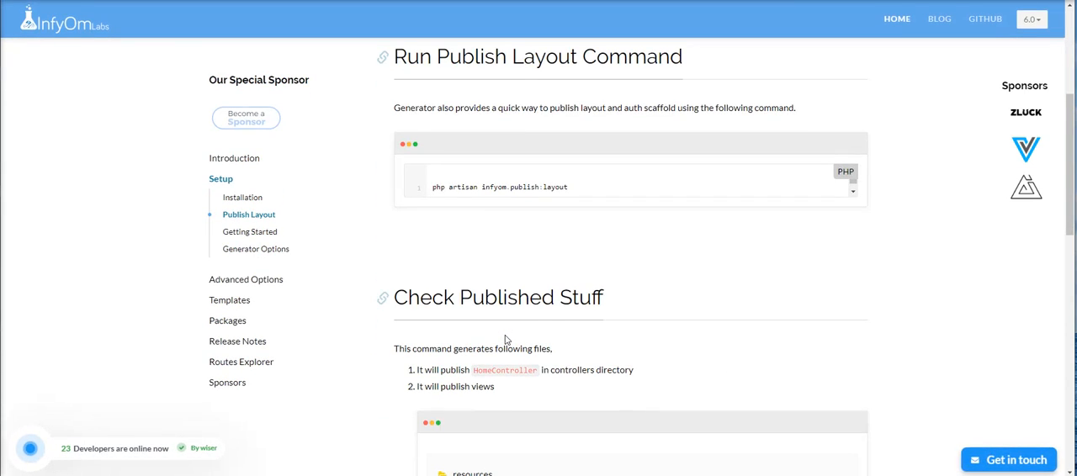
scroll("up", 3)
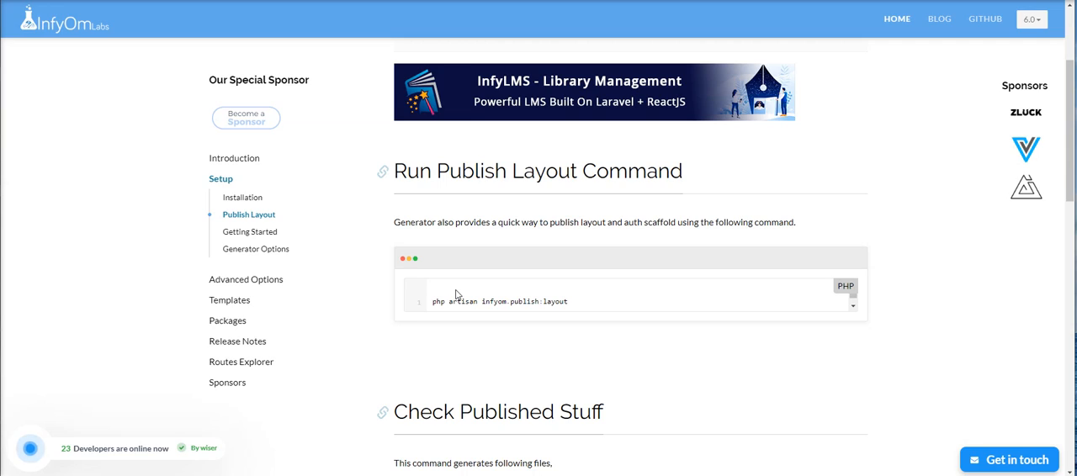
mouse_move(501, 339)
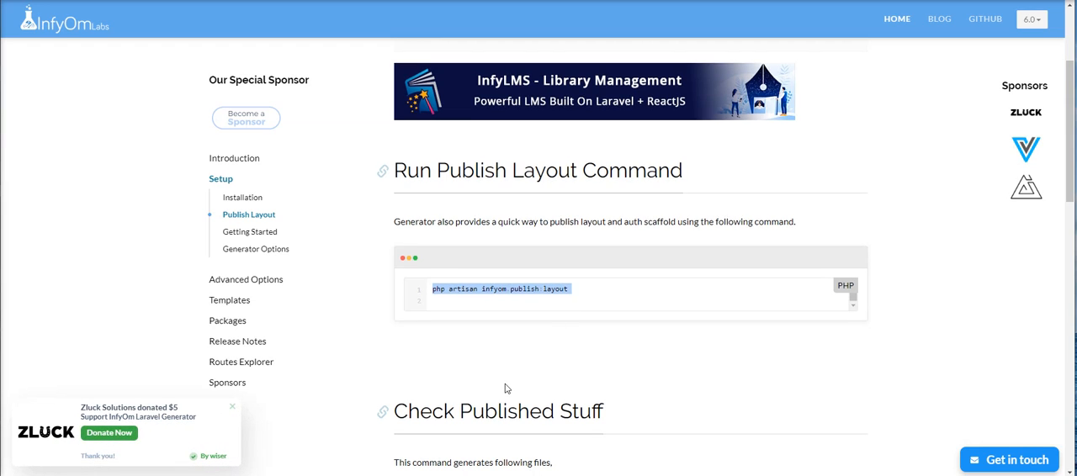
scroll("down", 3)
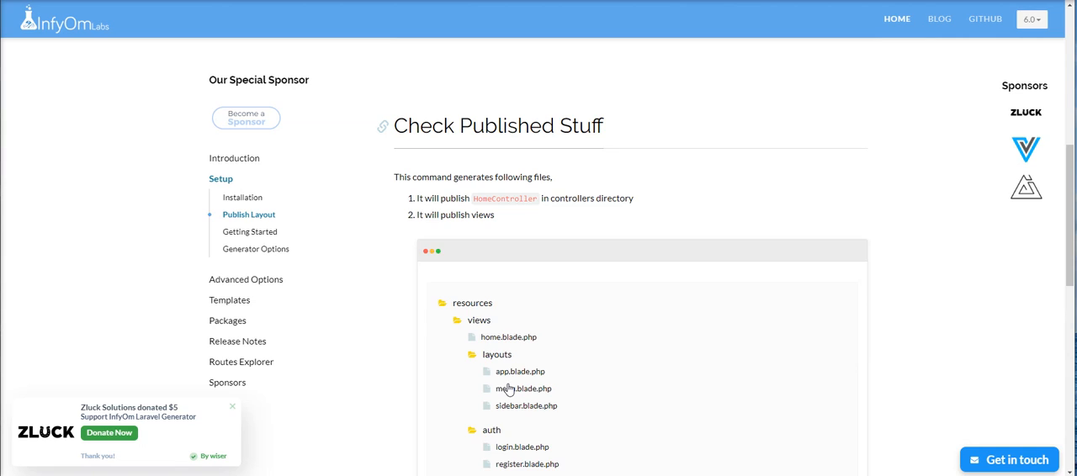
scroll("down", 3)
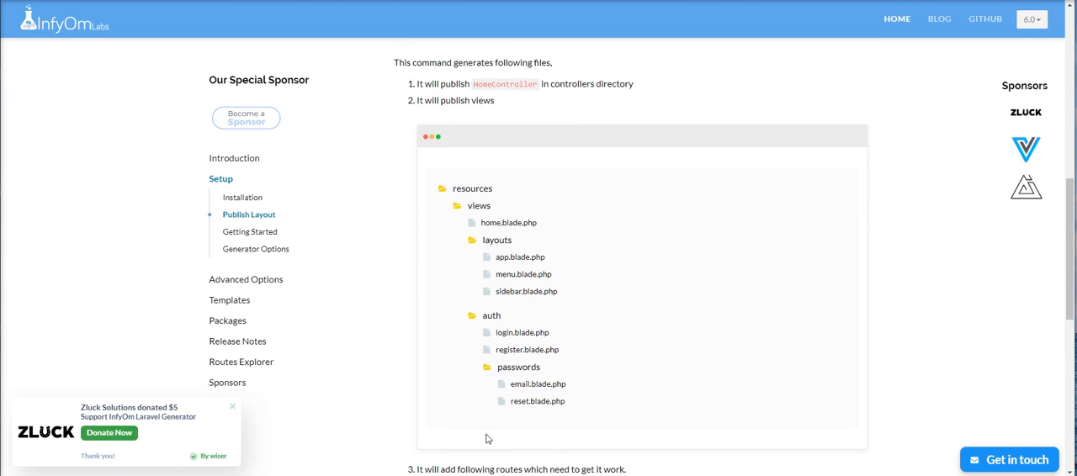
scroll("down", 3)
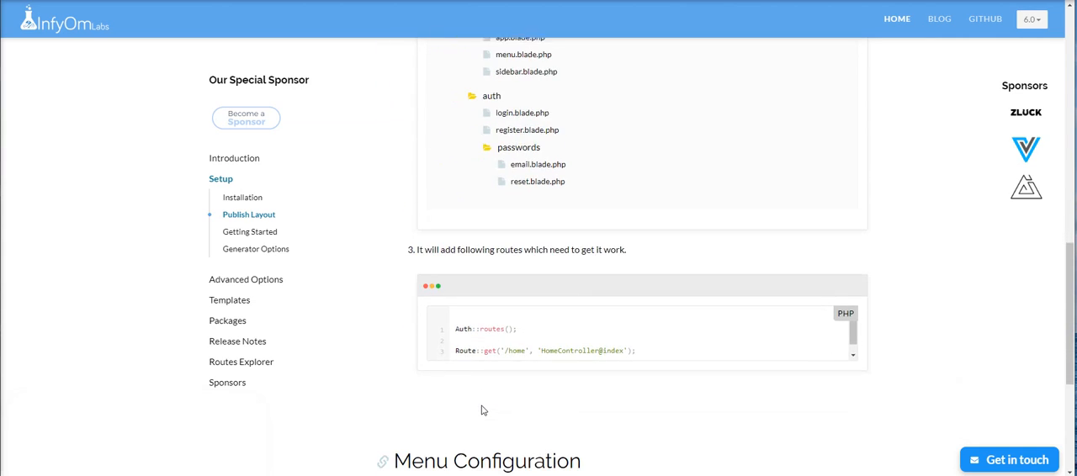
scroll("up", 3)
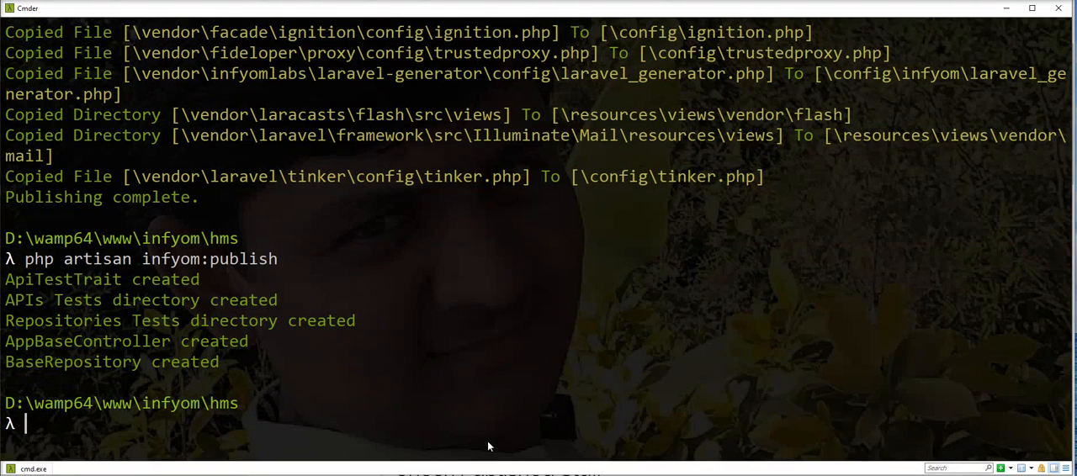
- Run php artisan infyom.publish:layout and answer yes to add the standard auth routes
type("php artisan infyom.publish:layout")
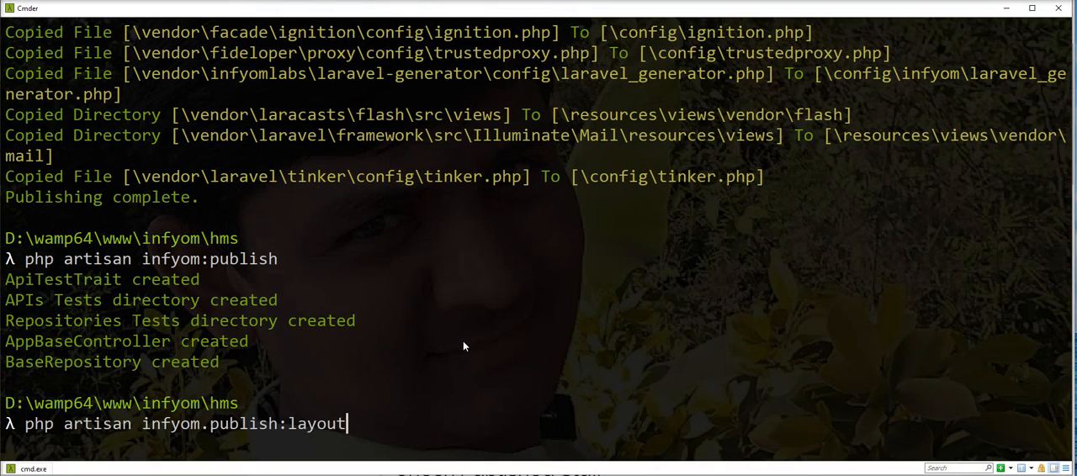
key("Return")
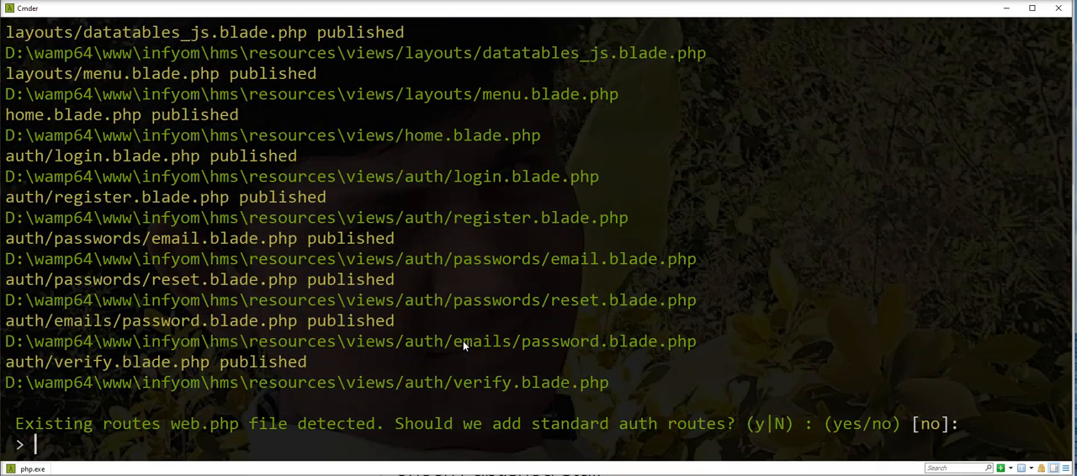
type("yes")
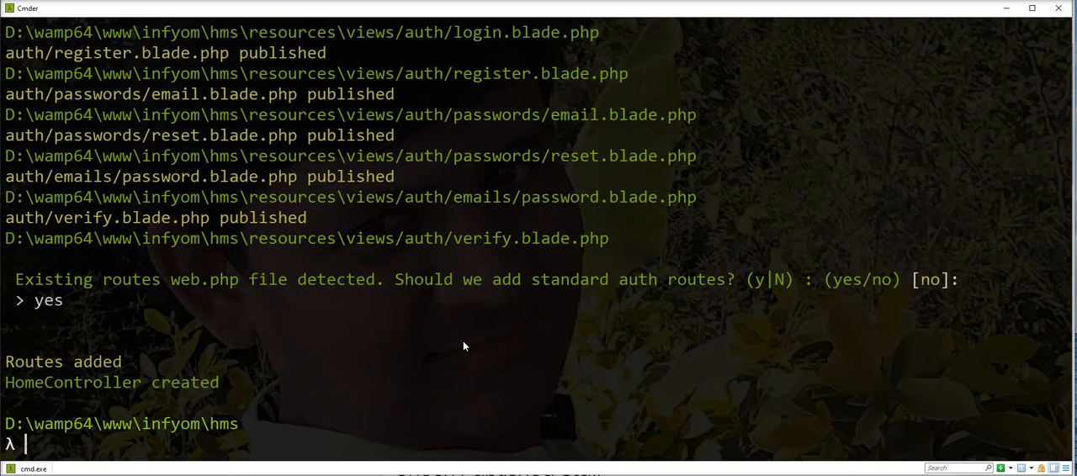
scroll("up", 3)
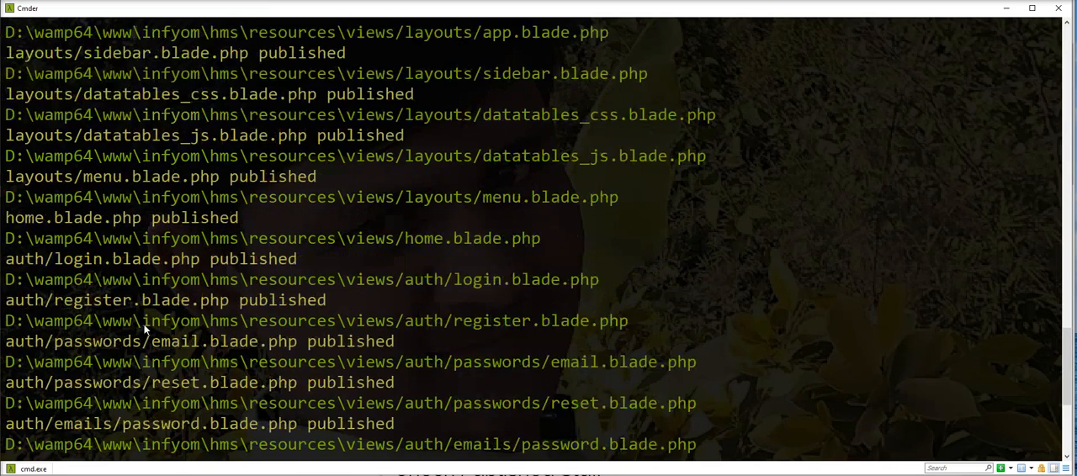
mouse_move(127, 242)
type("yes")
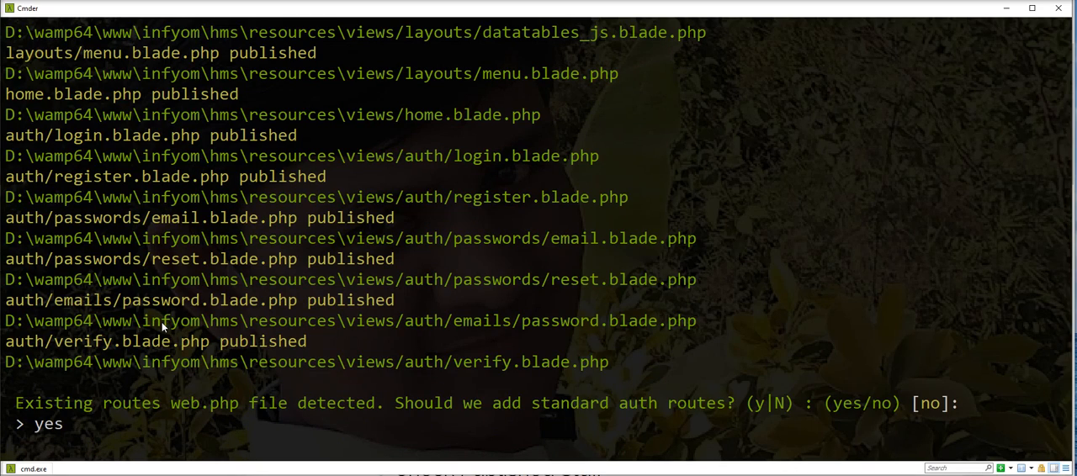
mouse_move(165, 391)
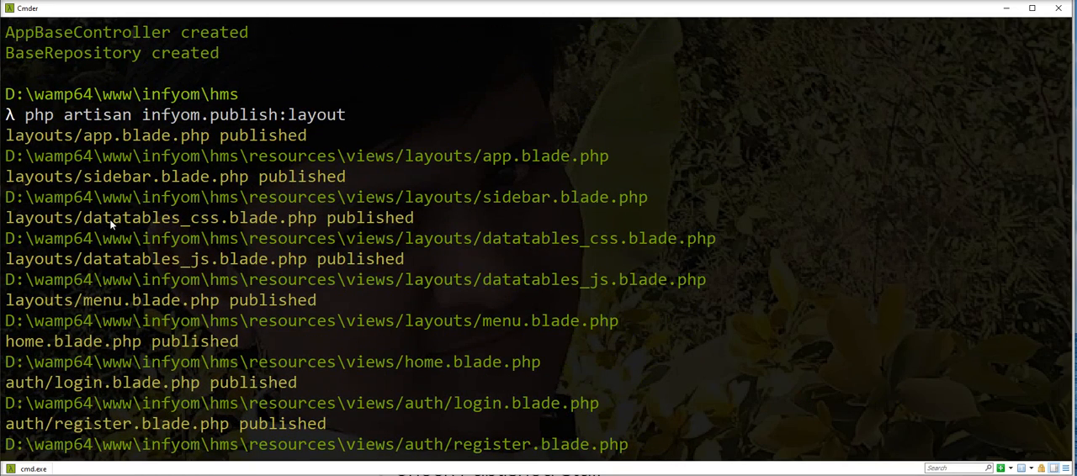
mouse_move(239, 271)
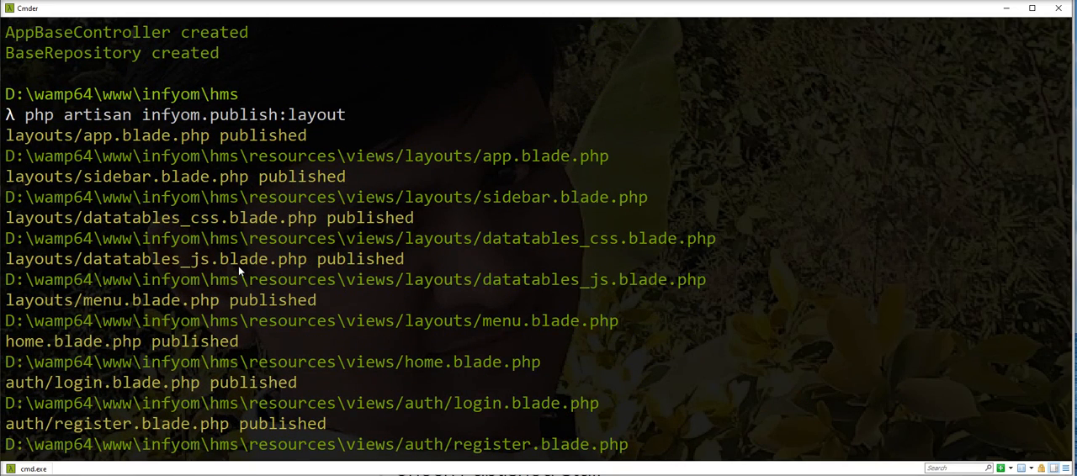
mouse_move(212, 217)
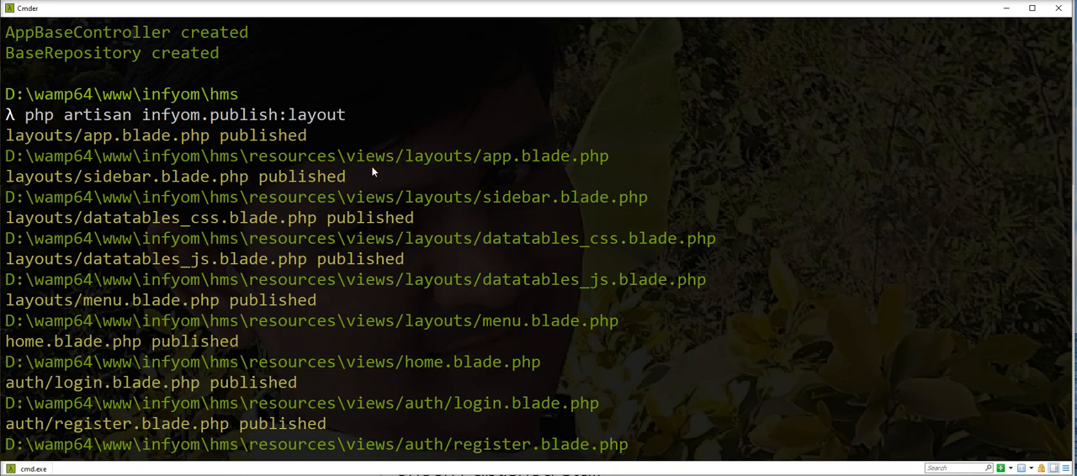
scroll("down", 3)
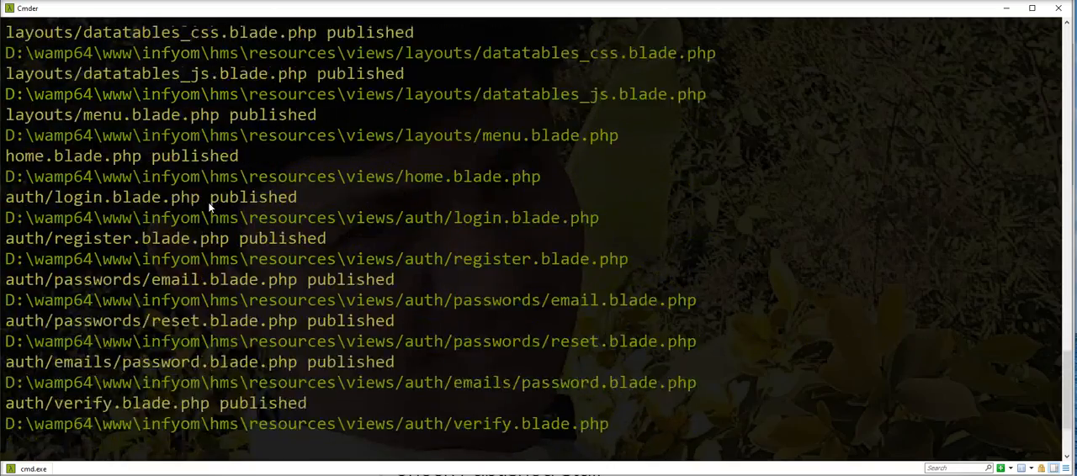
mouse_move(209, 244)
type("yes")
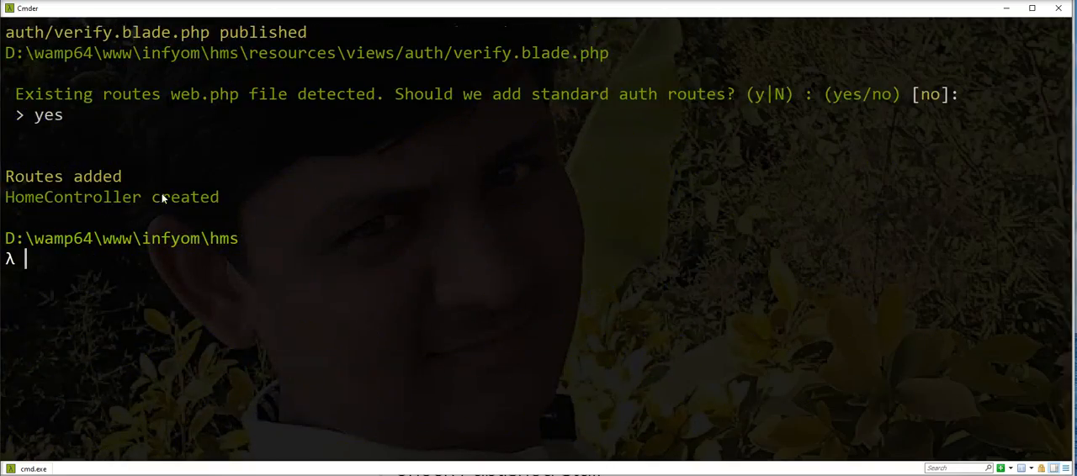
mouse_move(216, 328)
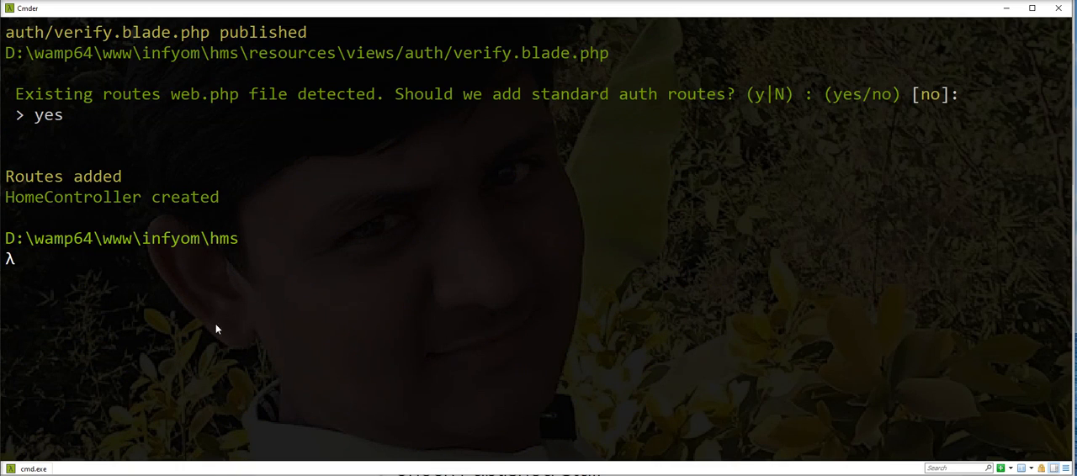
mouse_move(358, 199)
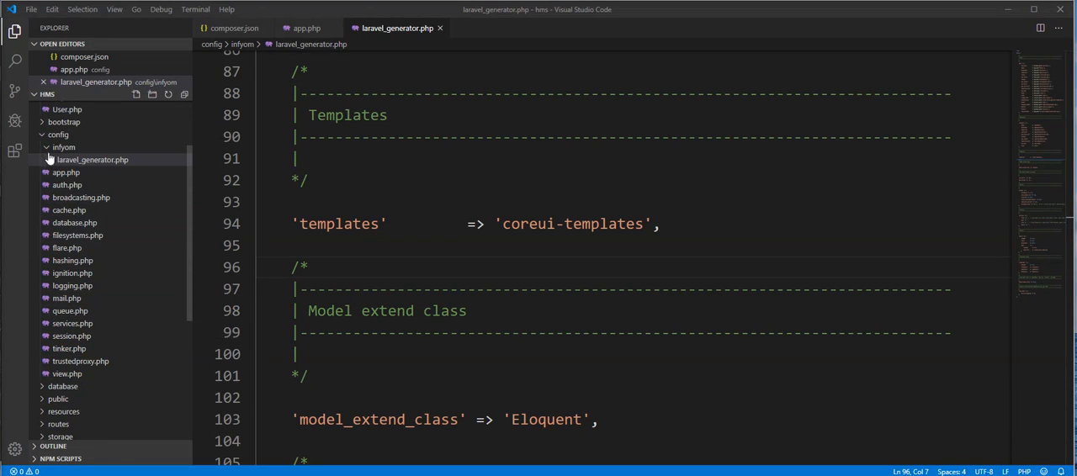
- Review the generated app, menu and sidebar layout views and the home view under resources/views
left_click(58, 135)
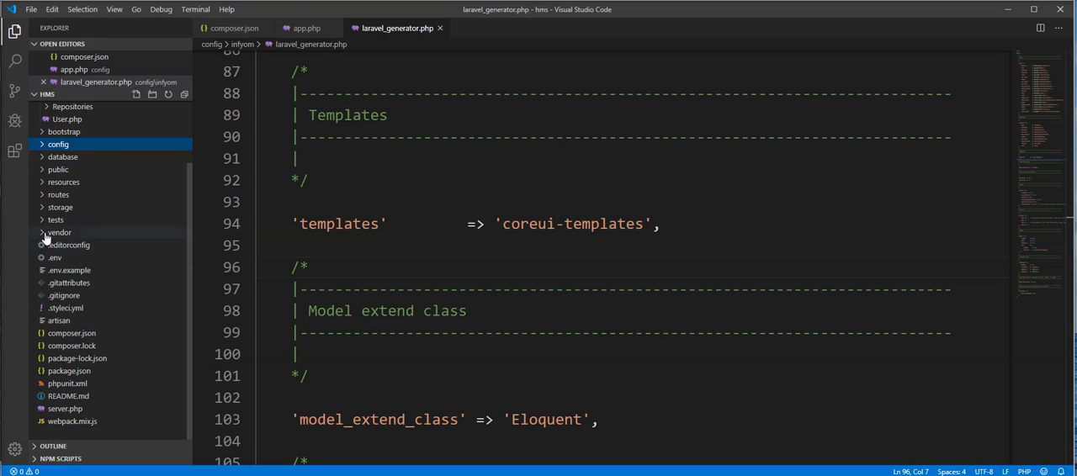
left_click(64, 182)
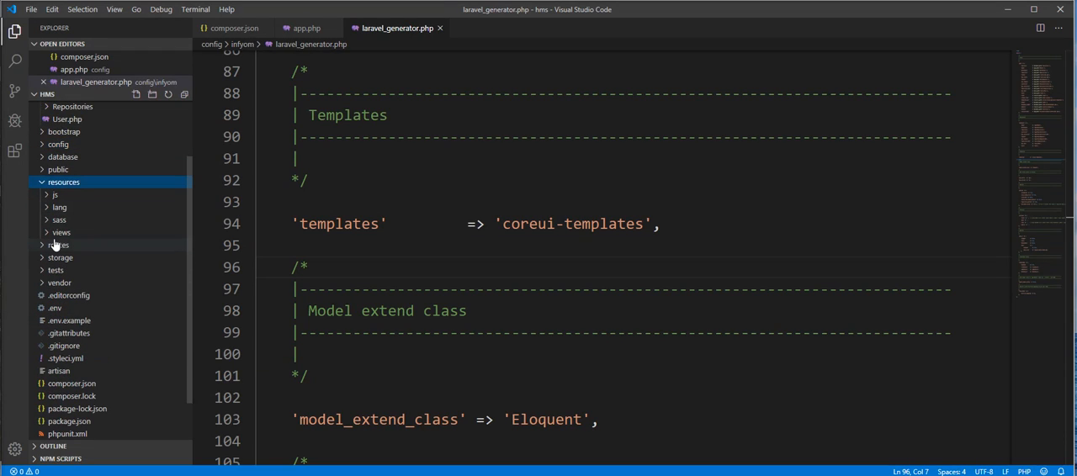
left_click(61, 232)
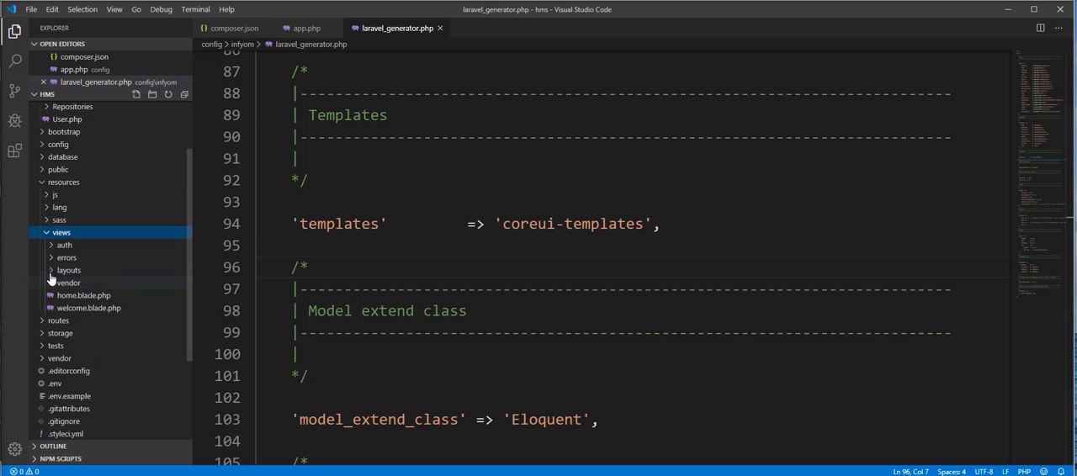
left_click(69, 269)
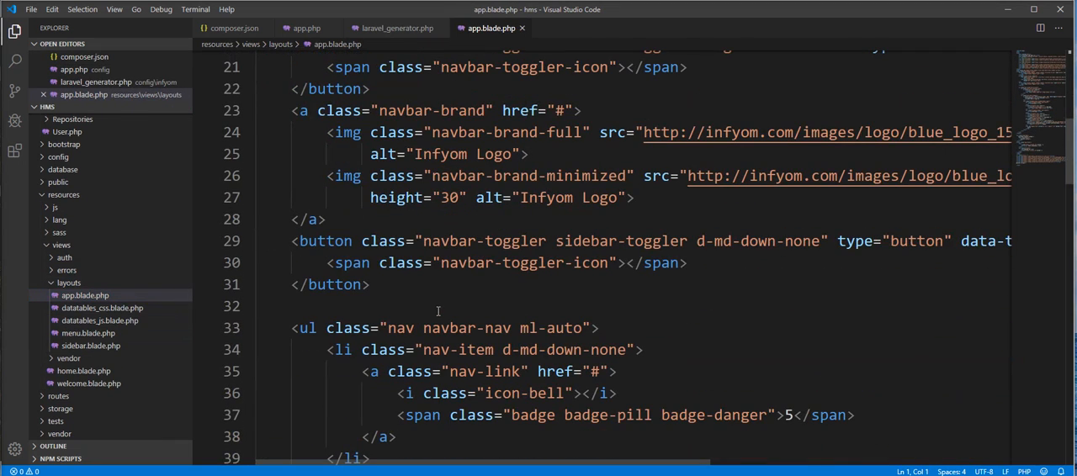
scroll("down", 3)
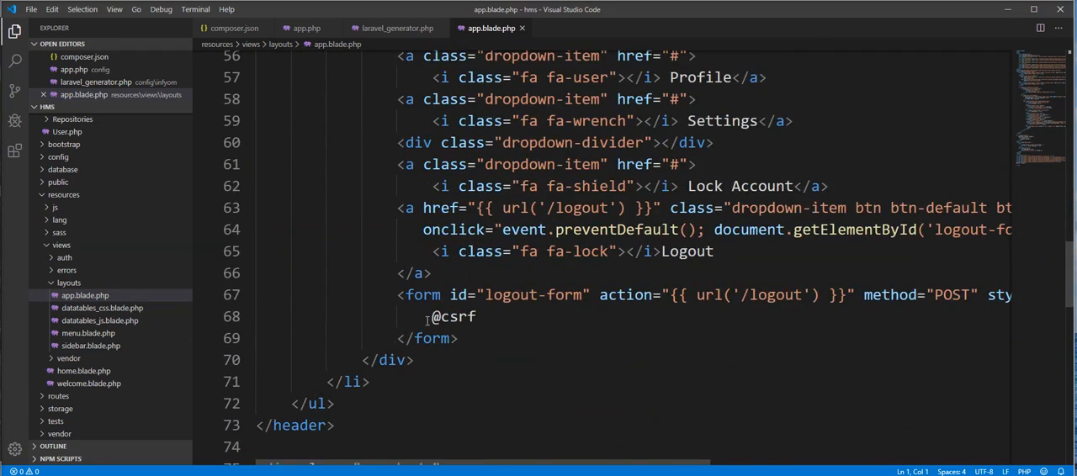
left_click(88, 345)
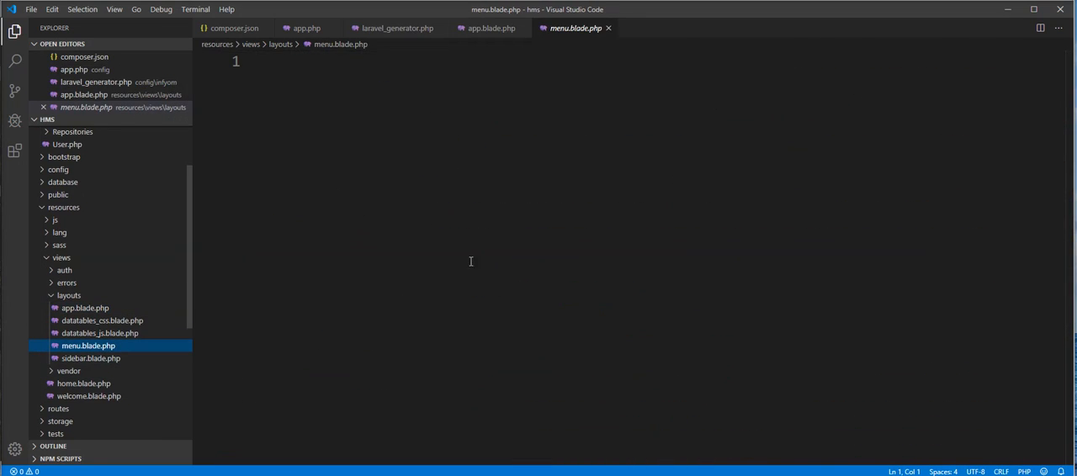
left_click(91, 357)
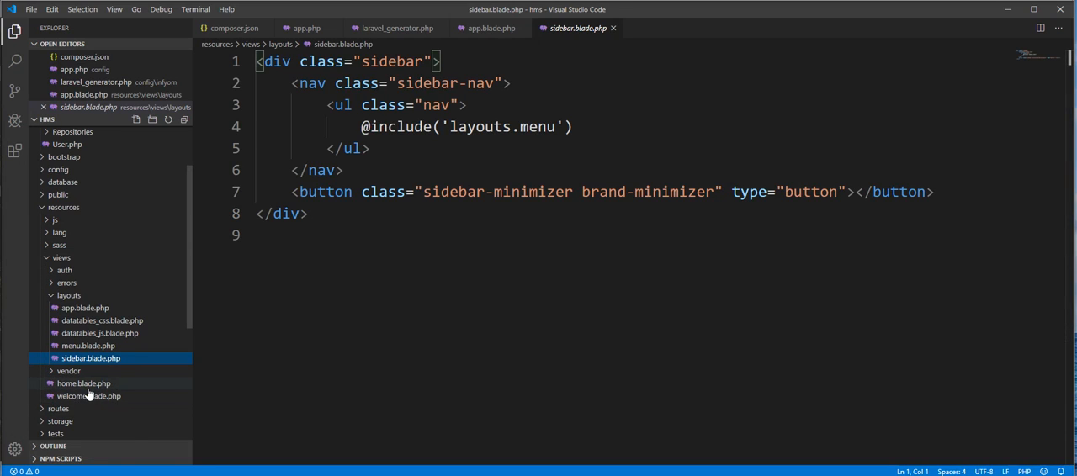
left_click(85, 383)
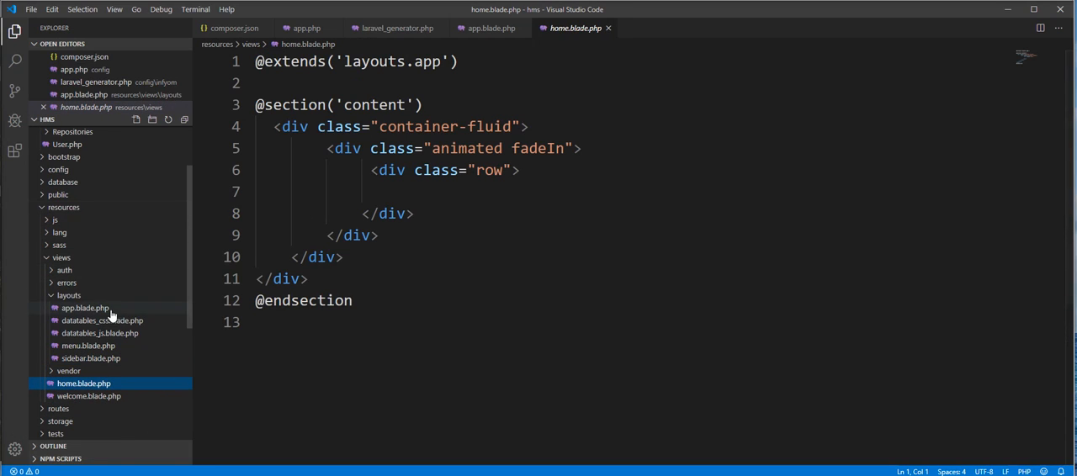
- Expand the auth, passwords and emails view folders and review login.blade.php and register.blade.php markup
left_click(64, 269)
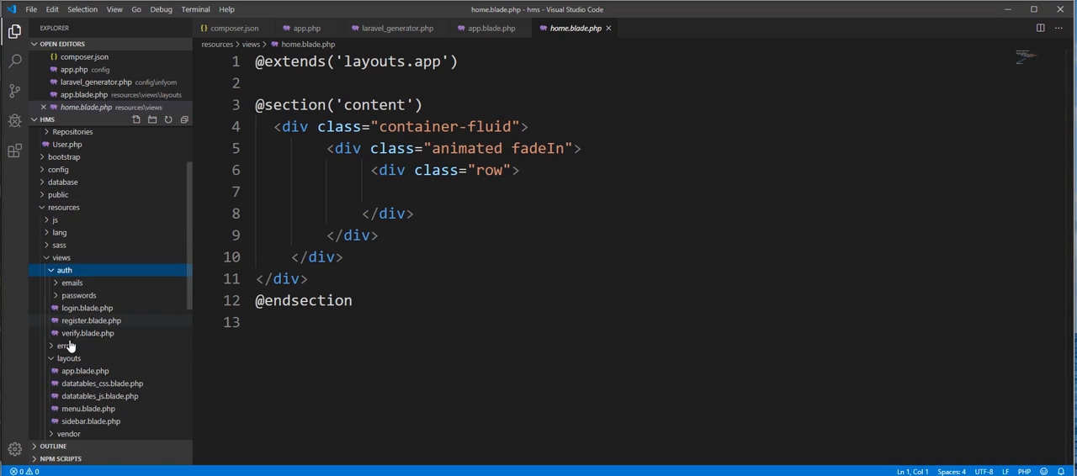
left_click(78, 296)
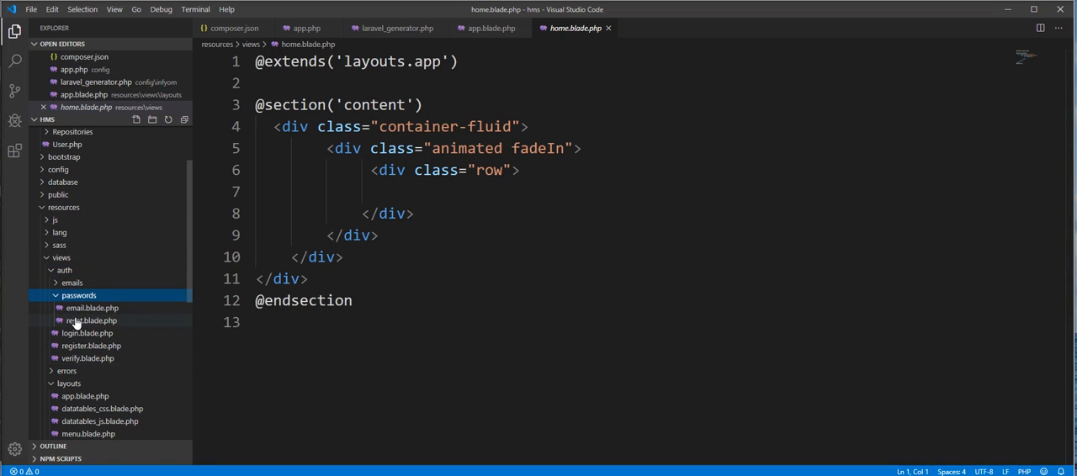
left_click(73, 283)
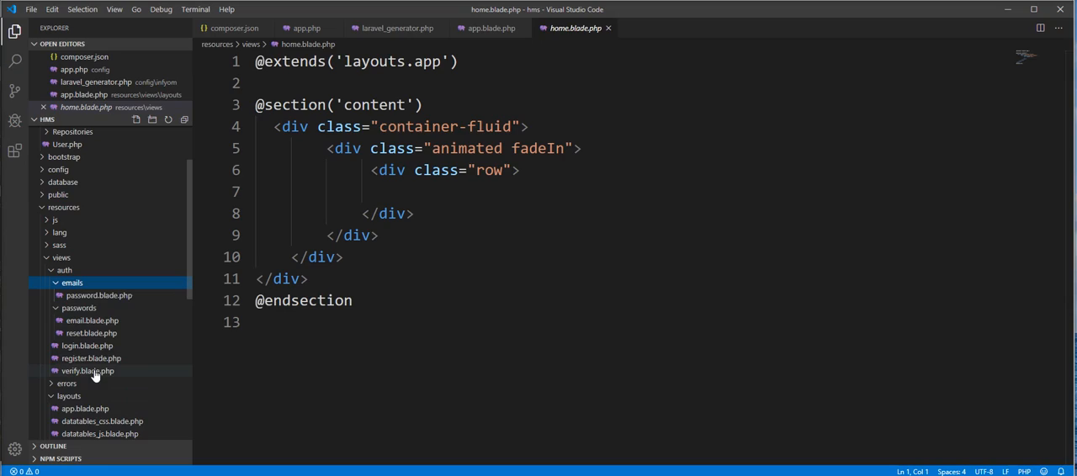
left_click(87, 347)
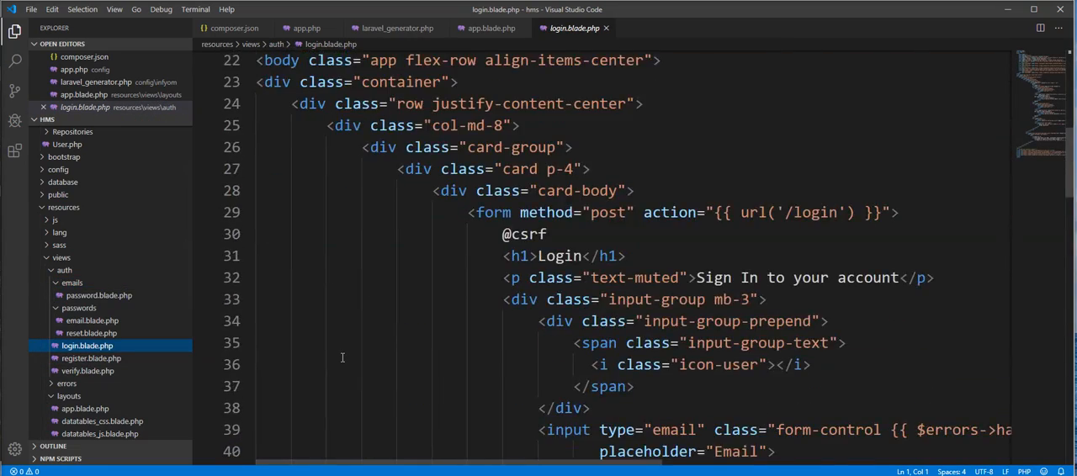
scroll("down", 3)
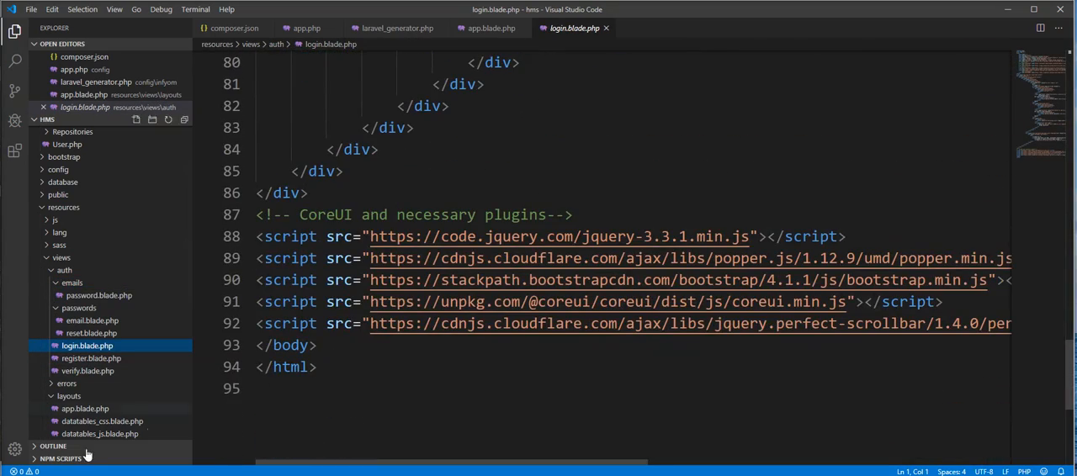
left_click(90, 357)
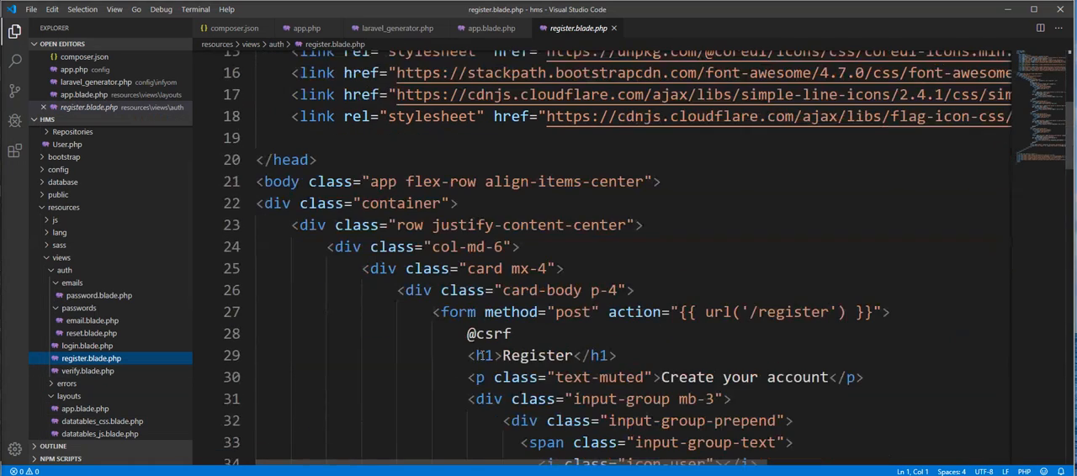
scroll("down", 3)
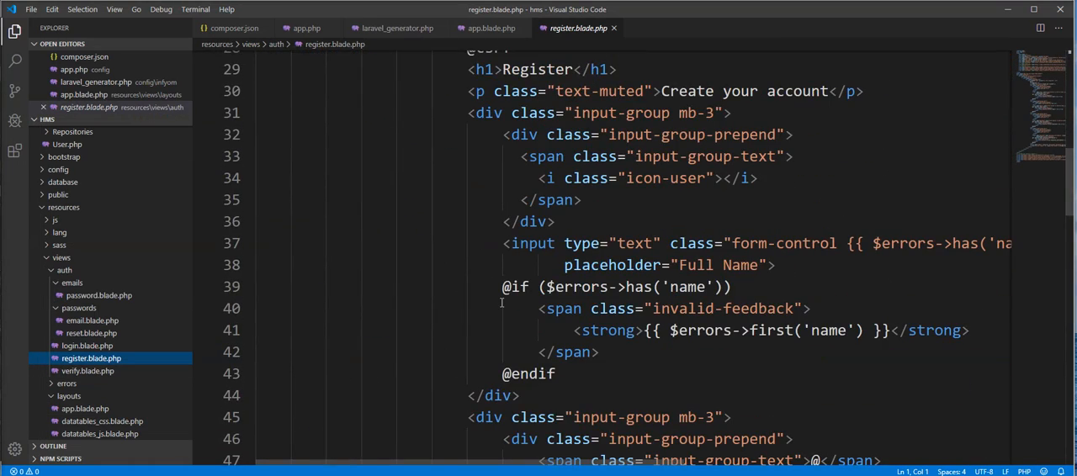
mouse_move(355, 323)
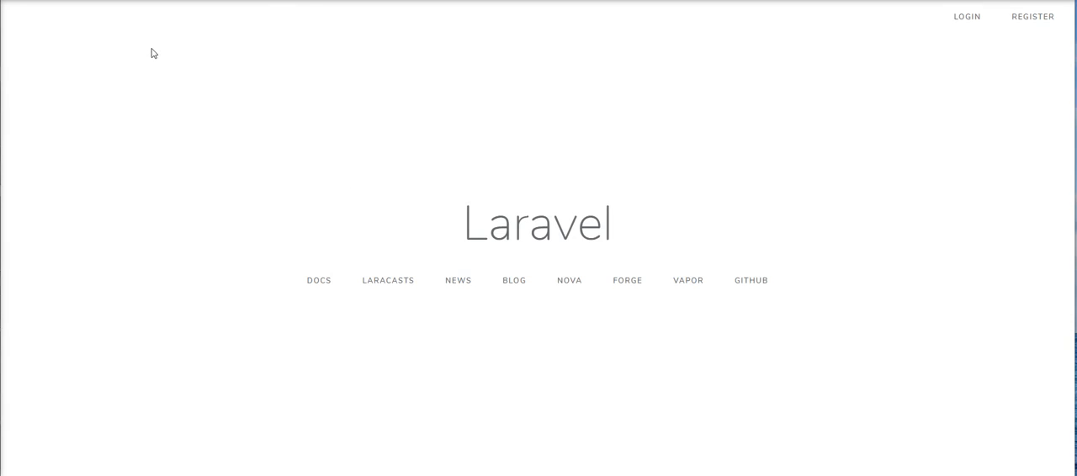
mouse_move(966, 17)
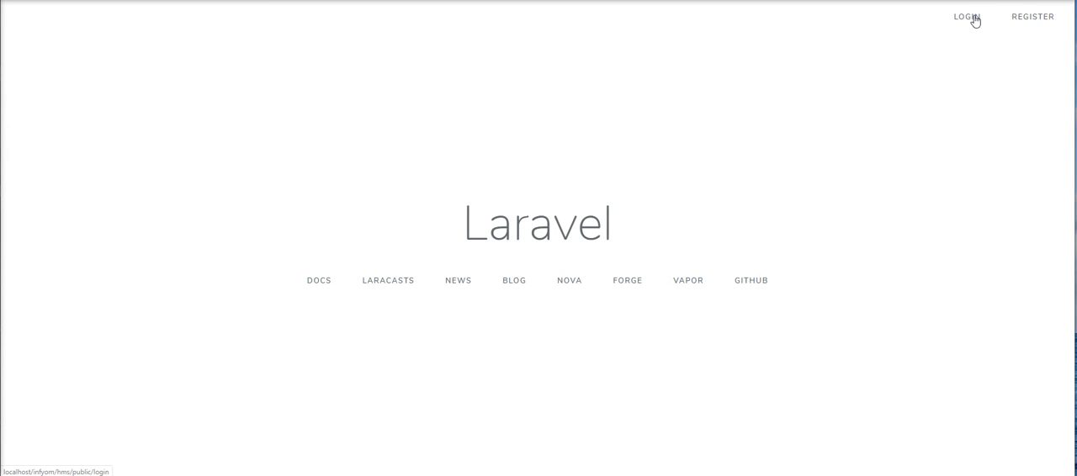
- Follow the LOGIN link on the Laravel welcome page to reach the CoreUI-styled login page
left_click(966, 16)
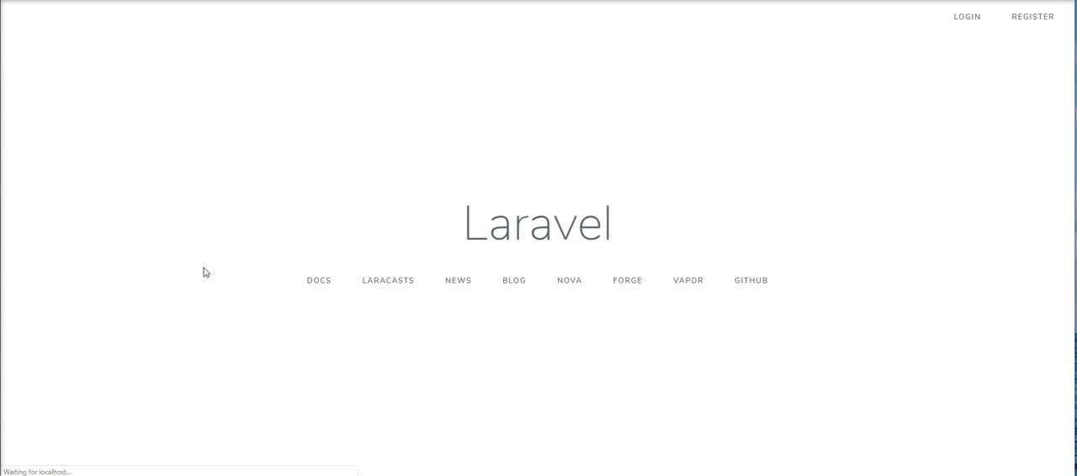
left_click(966, 17)
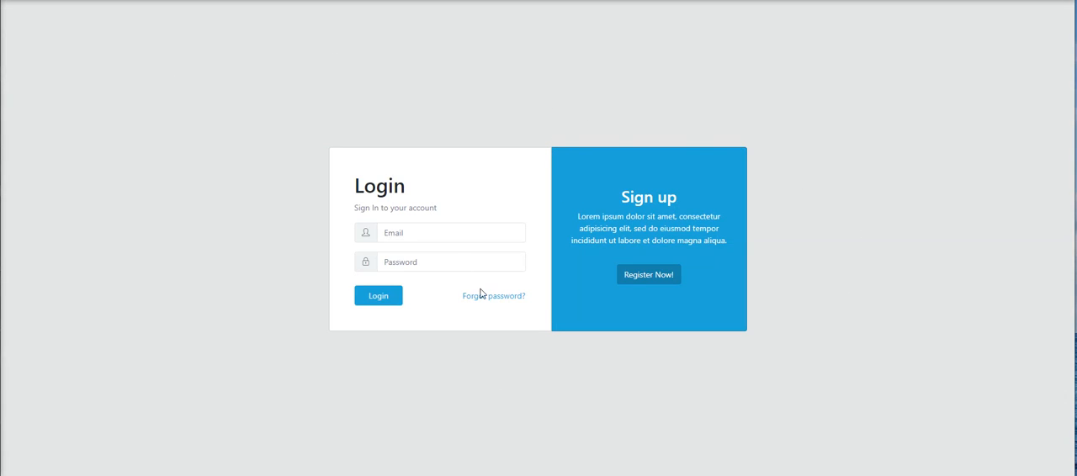
mouse_move(407, 253)
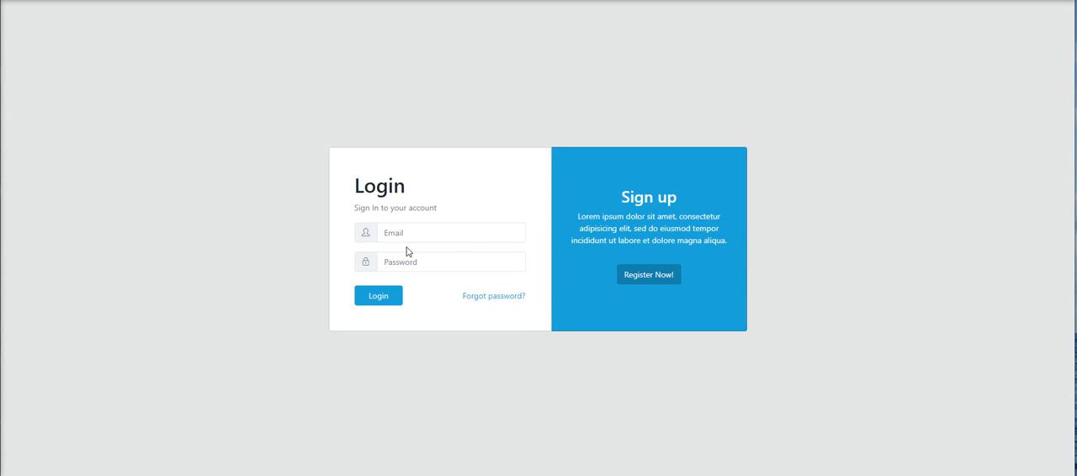
mouse_move(444, 334)
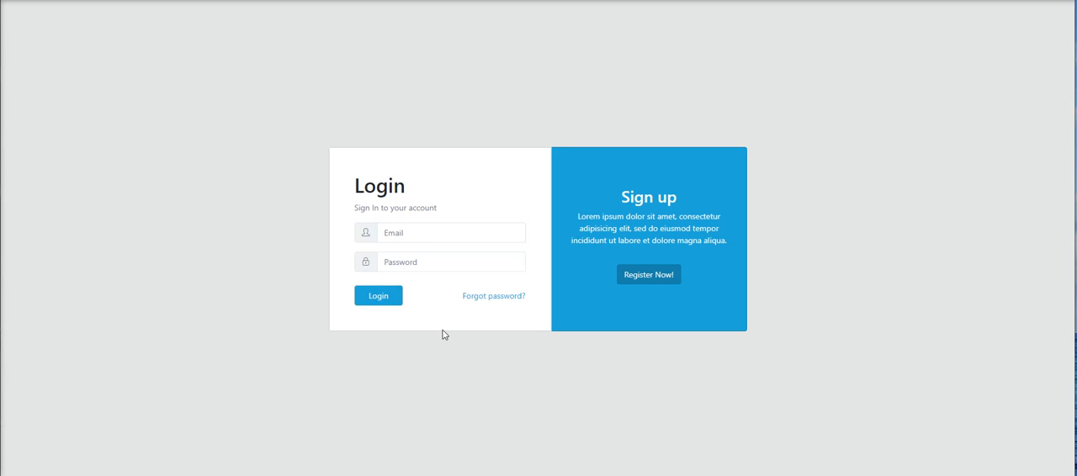
mouse_move(663, 420)
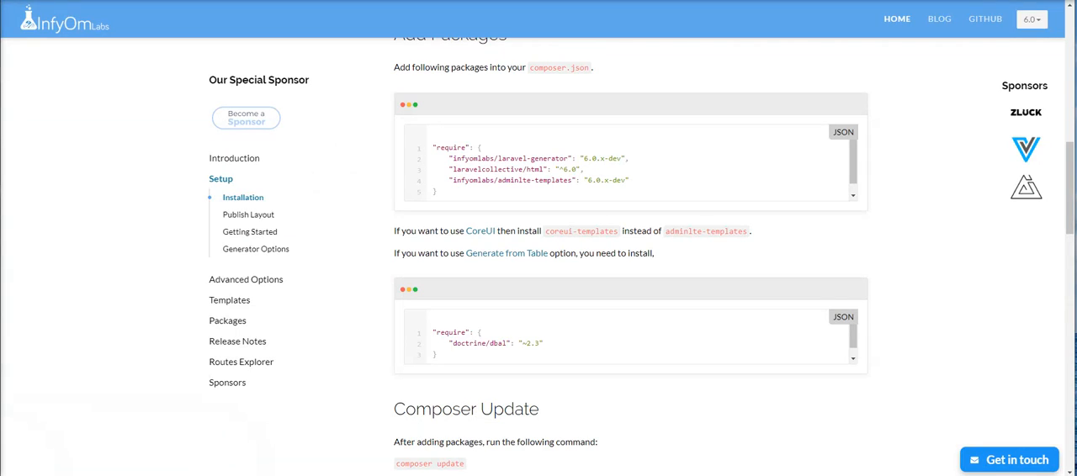
mouse_move(480, 231)
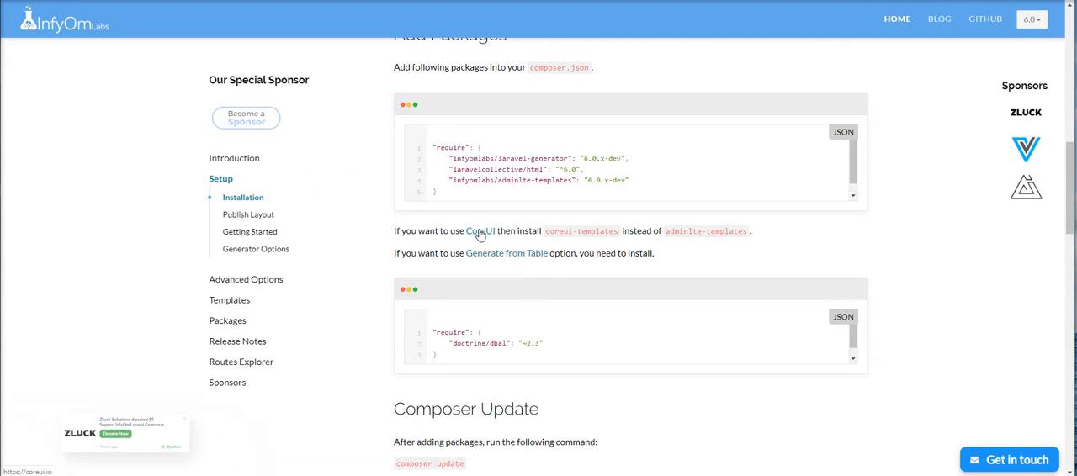
- Follow the InfyOm docs' CoreUI link to the CoreUI Free Bootstrap Admin Template homepage
left_click(480, 230)
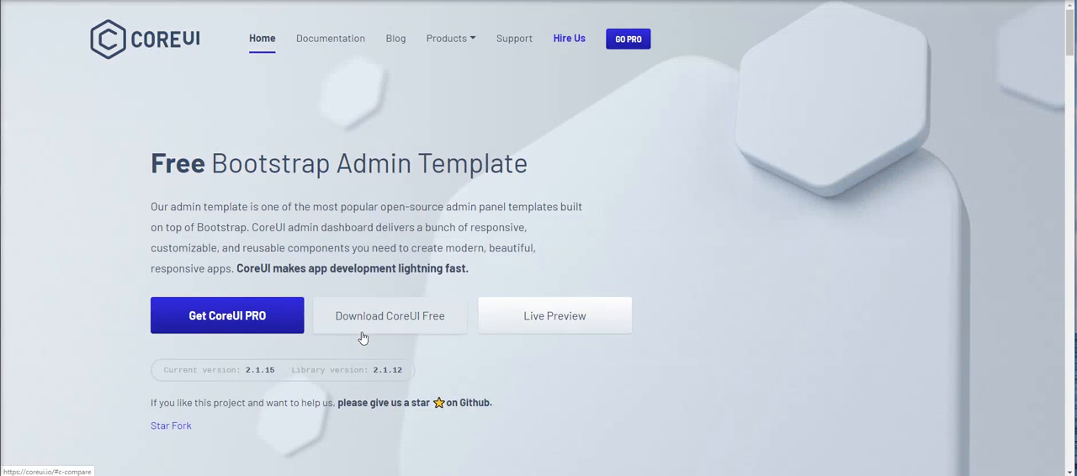
scroll("down", 3)
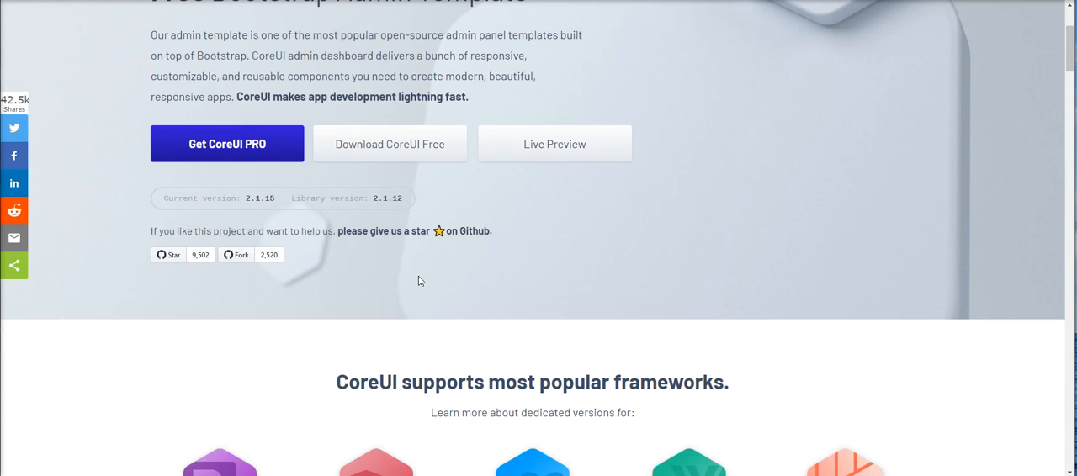
mouse_move(249, 50)
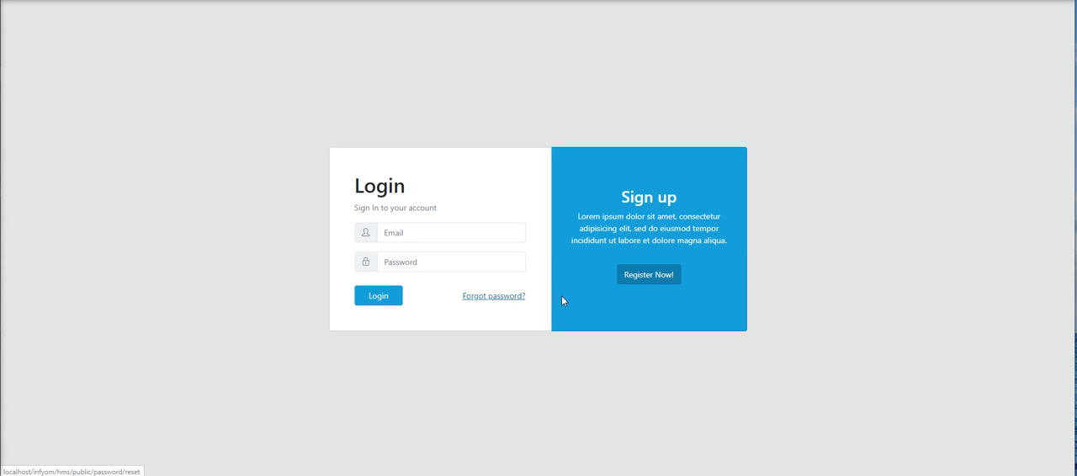
mouse_move(649, 276)
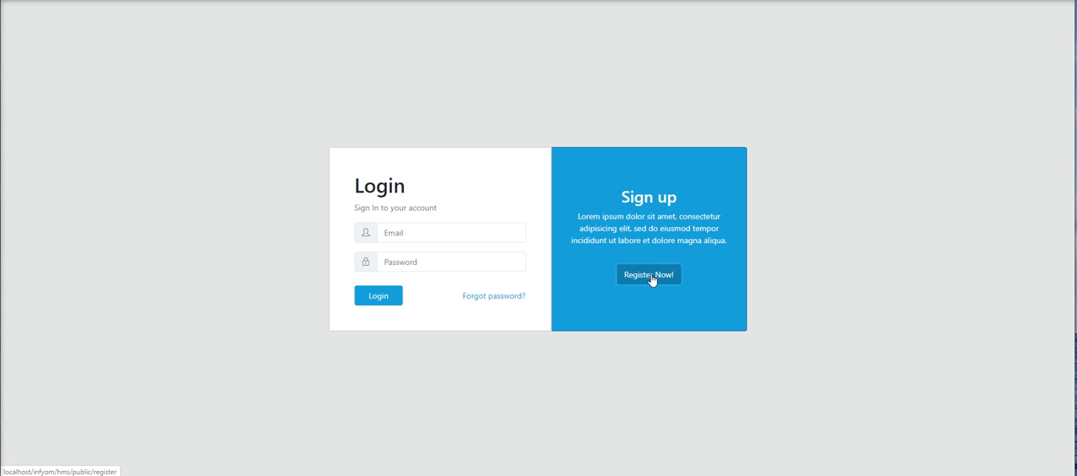
- Go to Register Now and fill the full name, email, password and confirm password fields
left_click(650, 276)
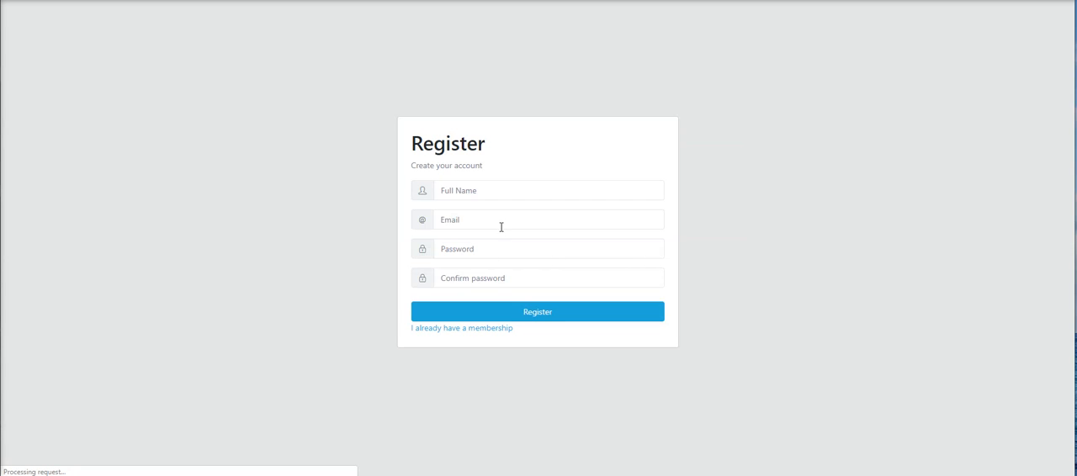
left_click(536, 312)
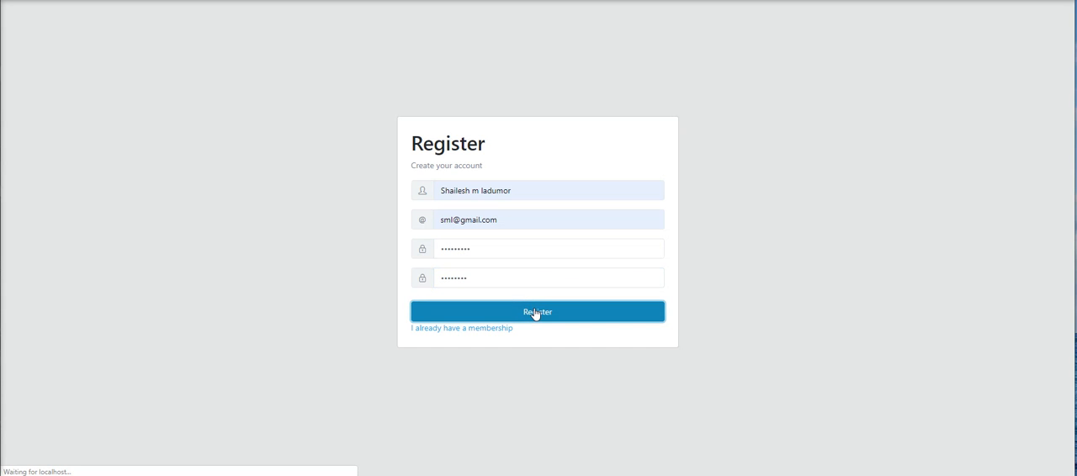
- Submit the registration, which fails with QueryException: unknown database 'laravel'
left_click(536, 311)
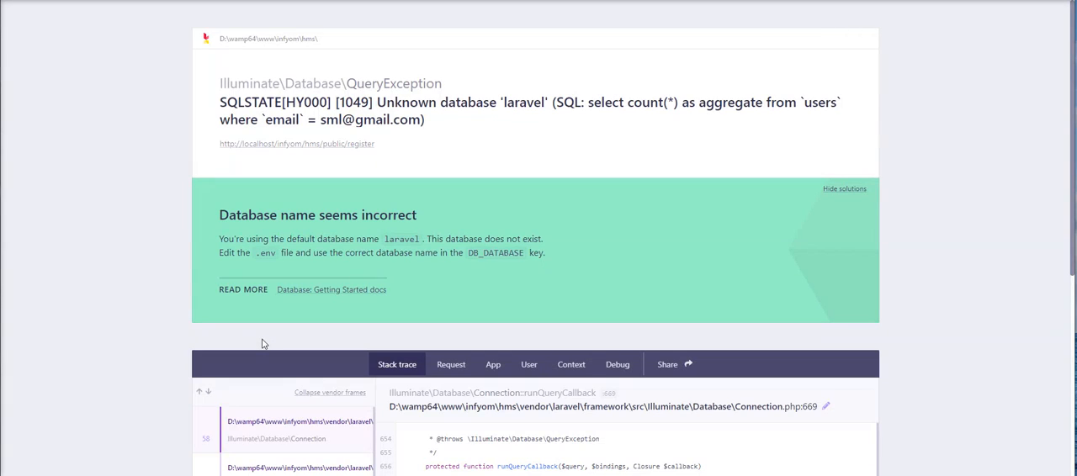
mouse_move(448, 118)
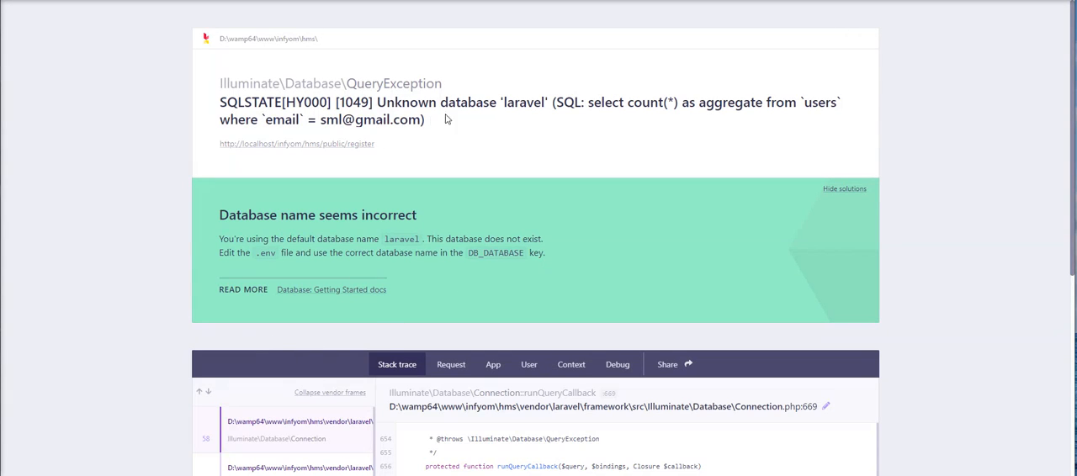
mouse_move(246, 131)
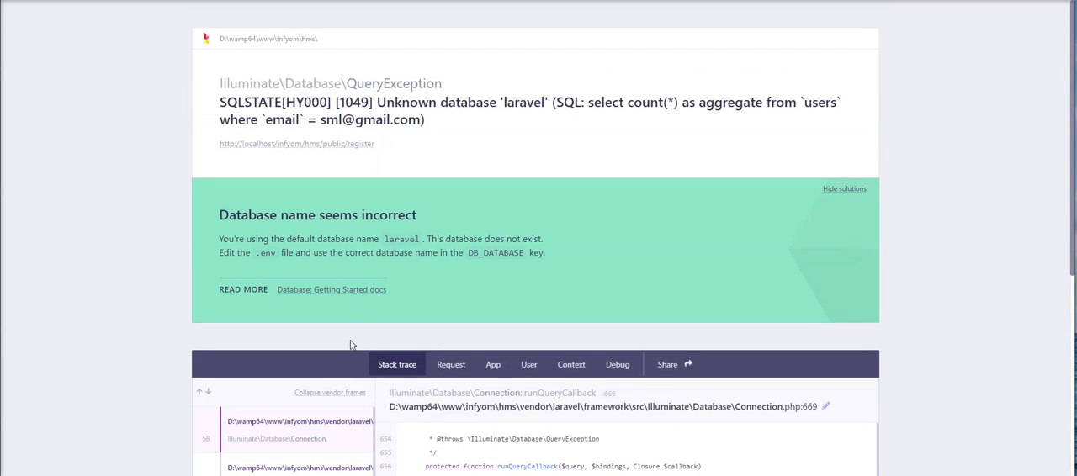
mouse_move(414, 303)
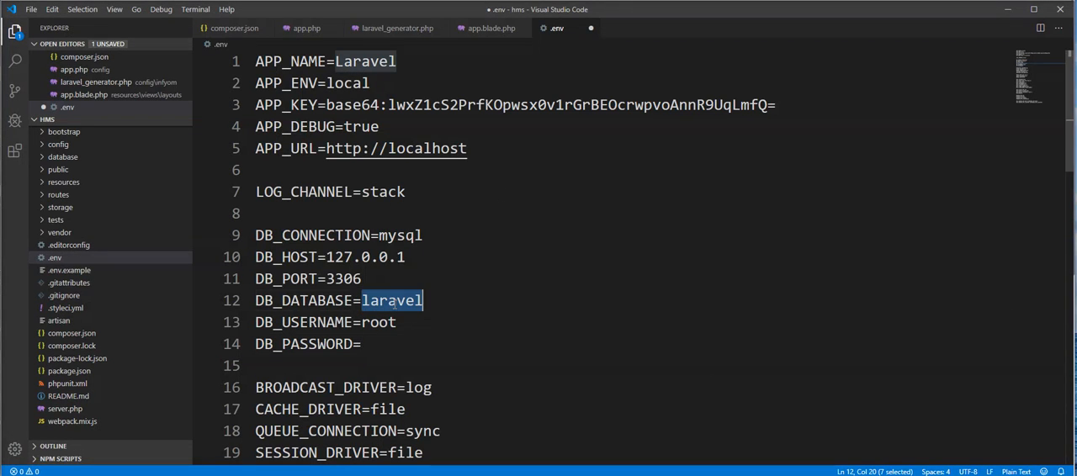
- Replace DB_DATABASE=laravel in .env with the project's database name
type("h")
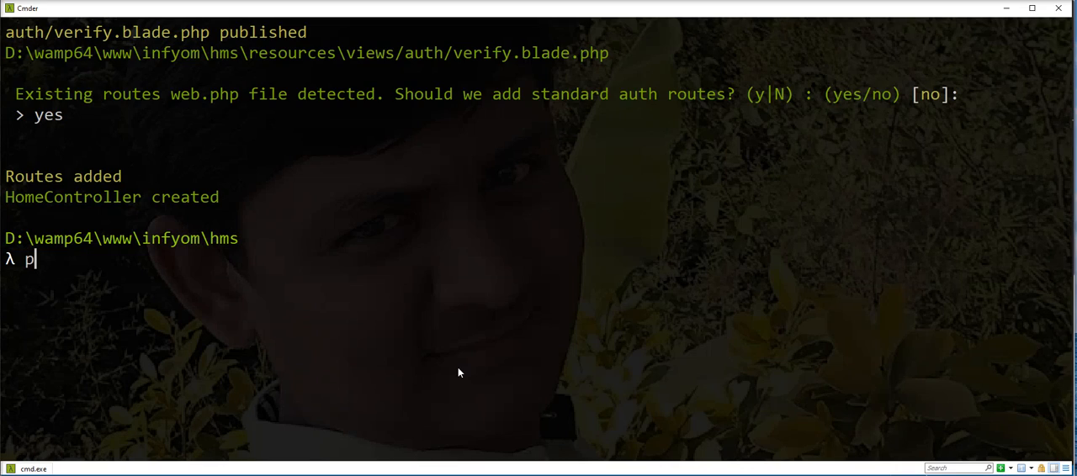
- Run php artisan migrate to create the users, password resets and failed jobs tables
type("hp artisa")
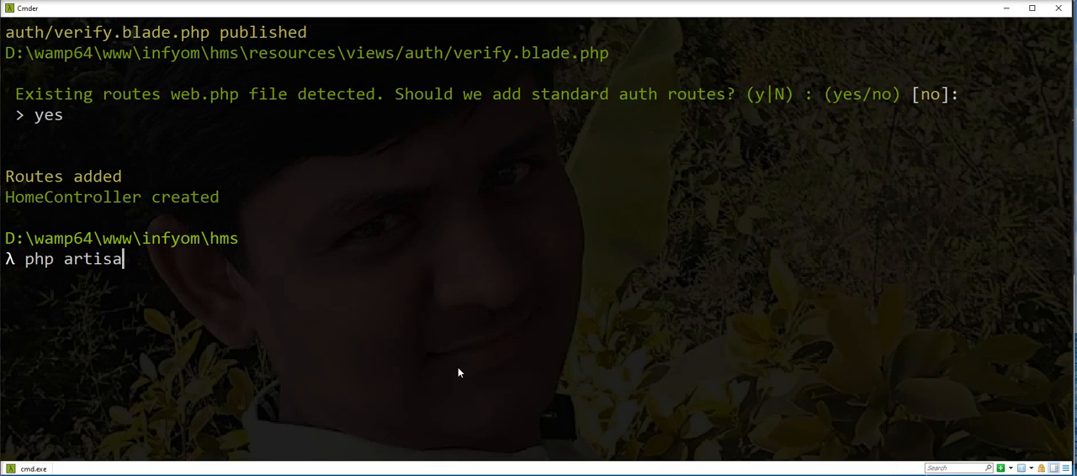
type("n migrate")
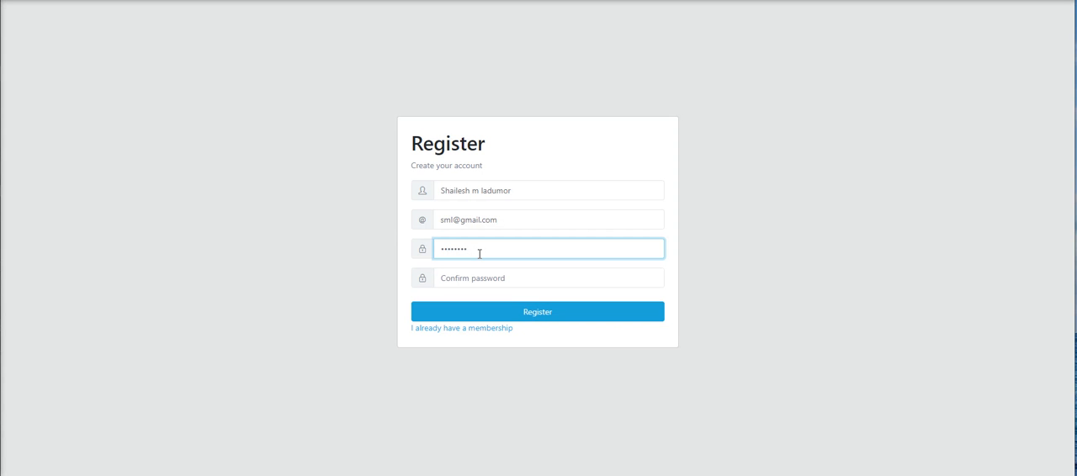
mouse_move(474, 266)
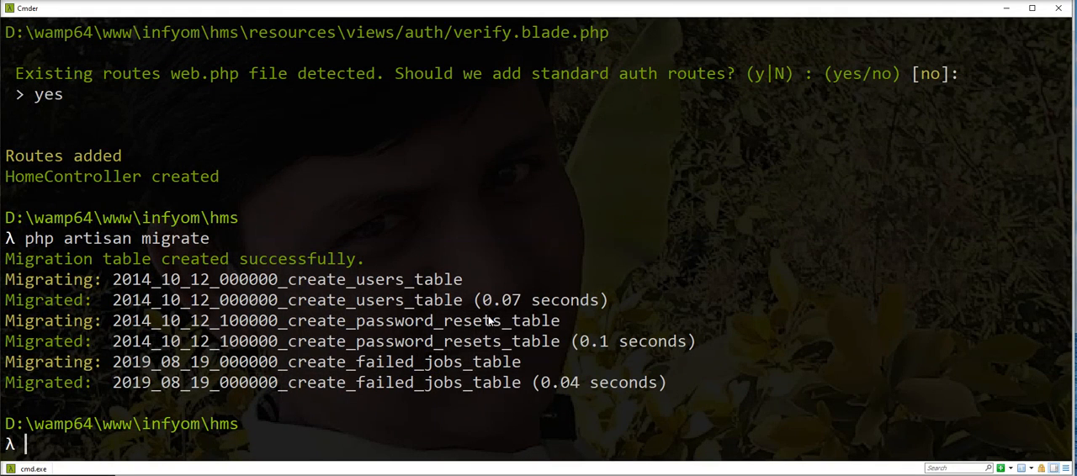
- Run php artisan infyom:scaffold Category, correcting a mistyped 'catego' along the way
type("php")
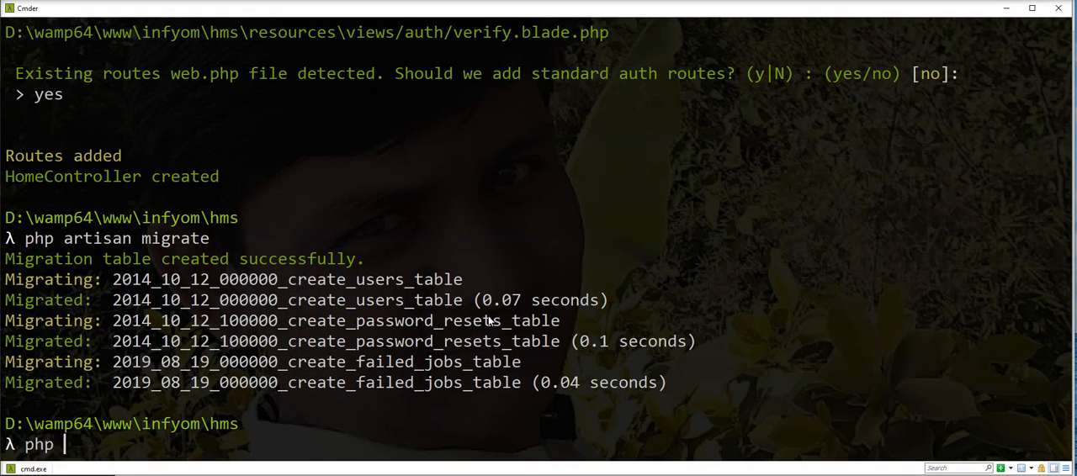
type("ar")
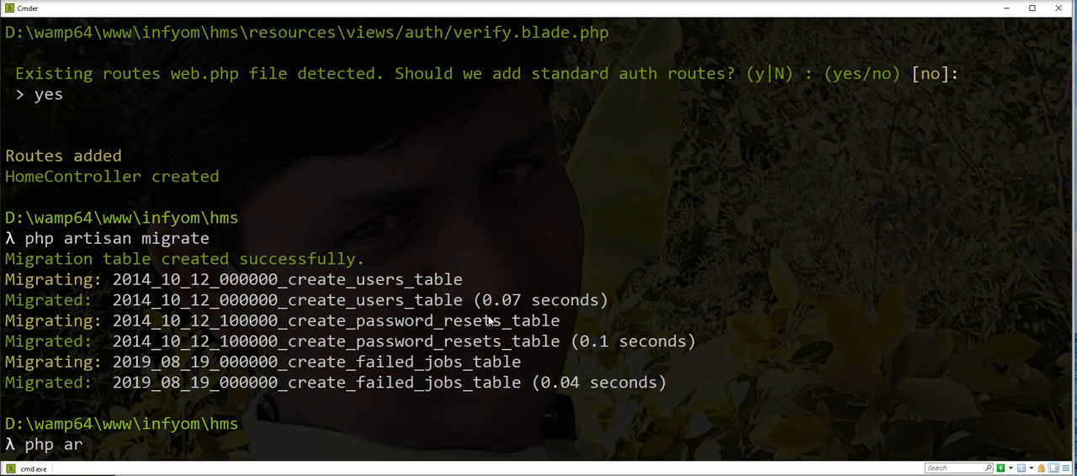
type("isan")
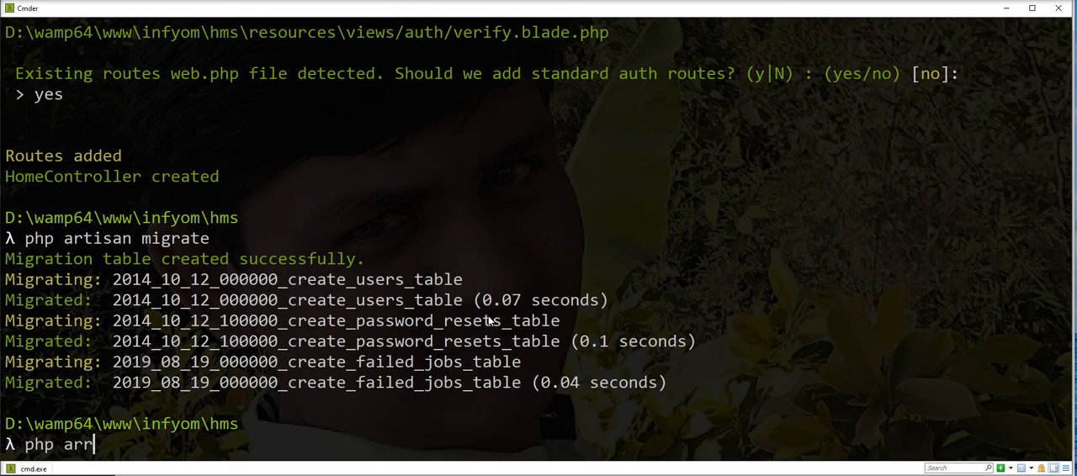
type("tic")
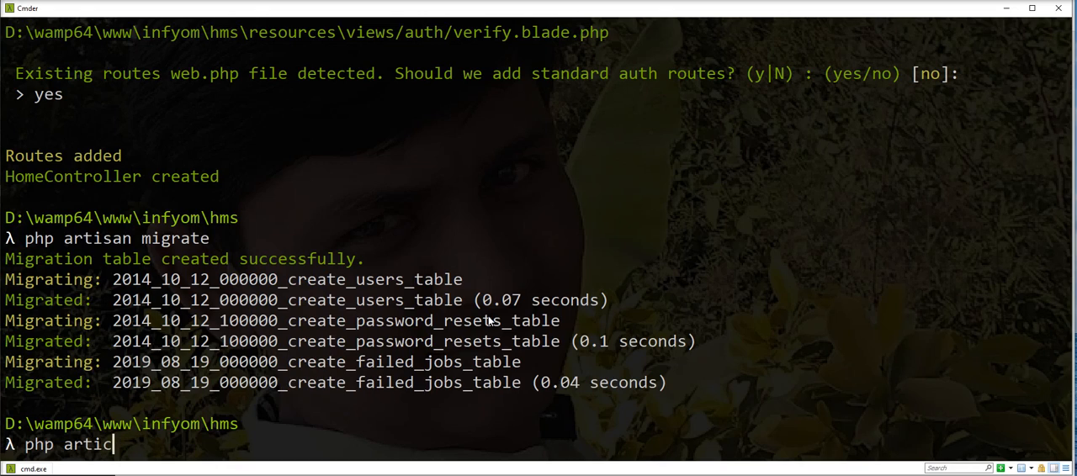
type("san")
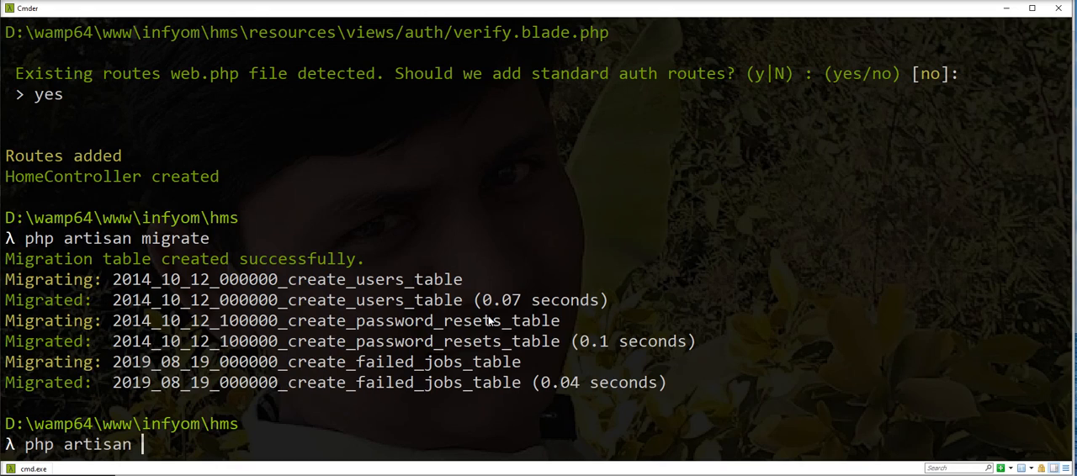
type("ca")
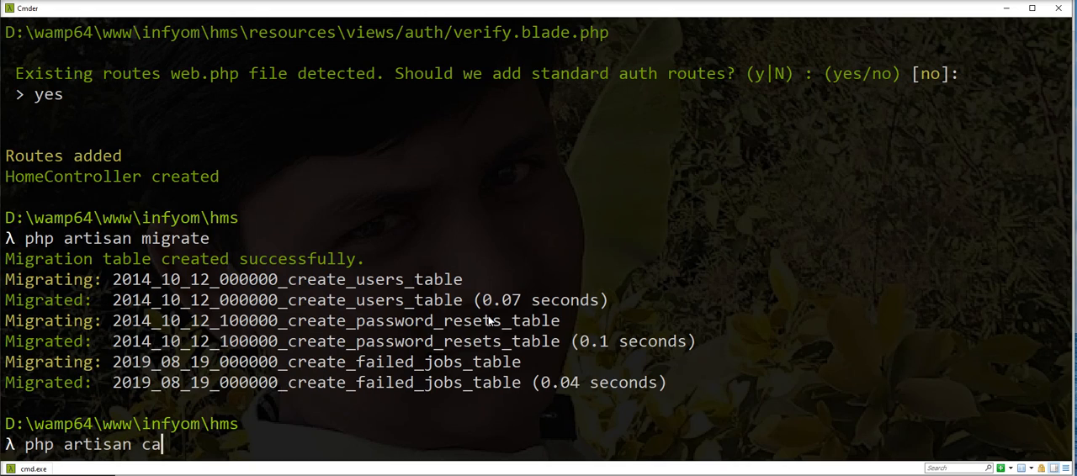
type("tego")
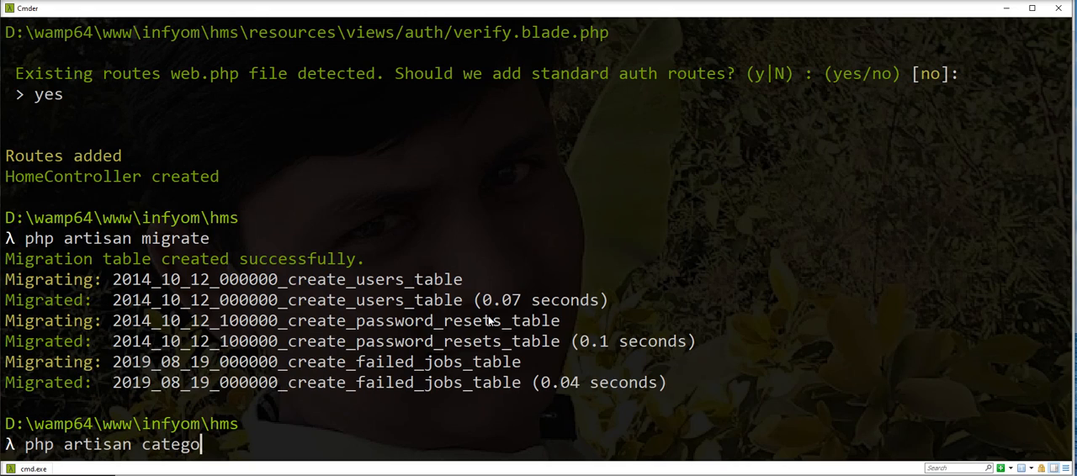
key("backspace")
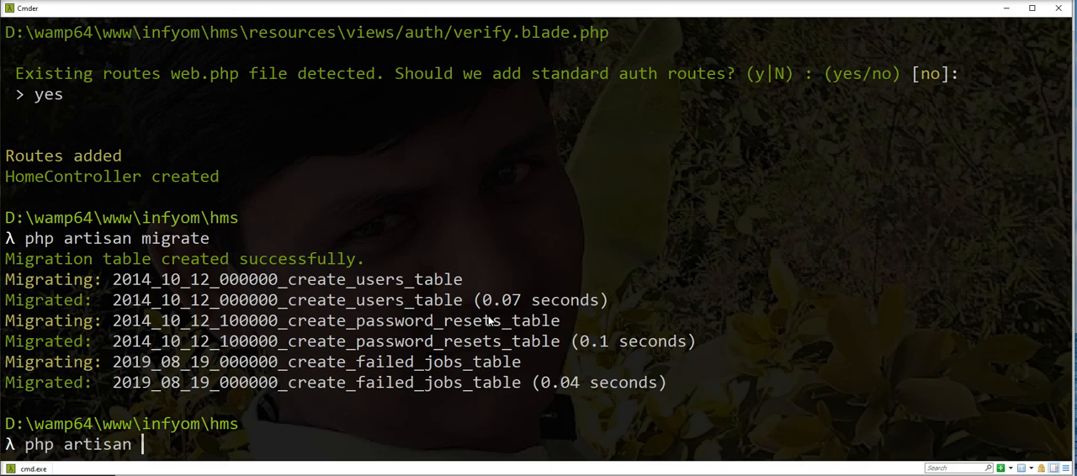
type("infyom")
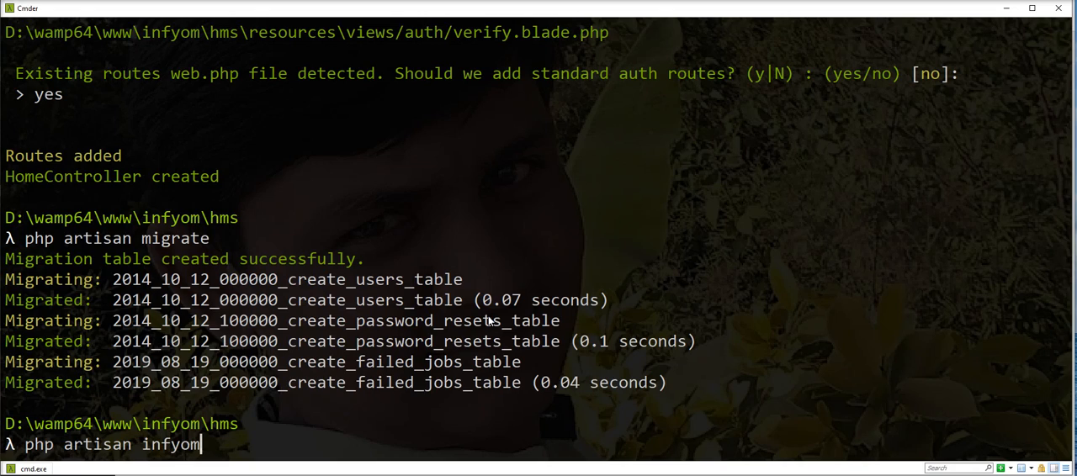
type(":scaffold")
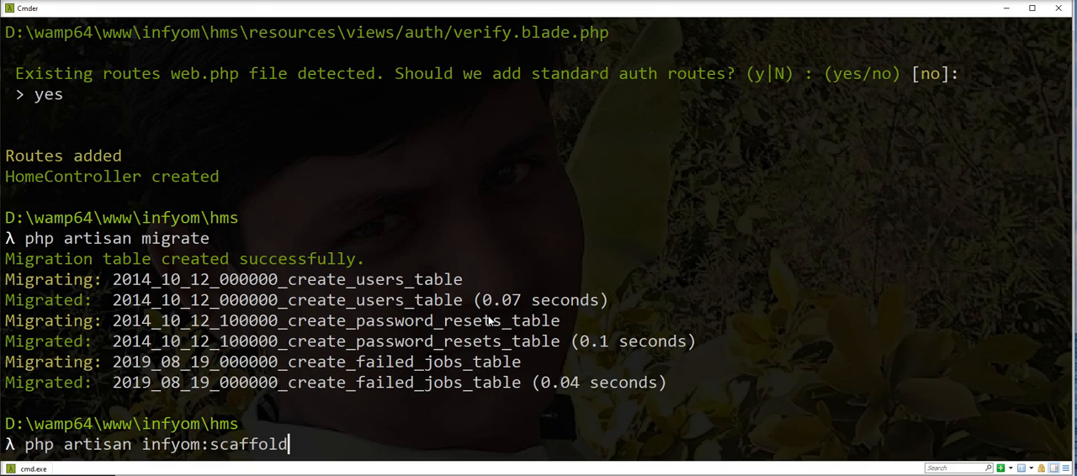
type("Cate")
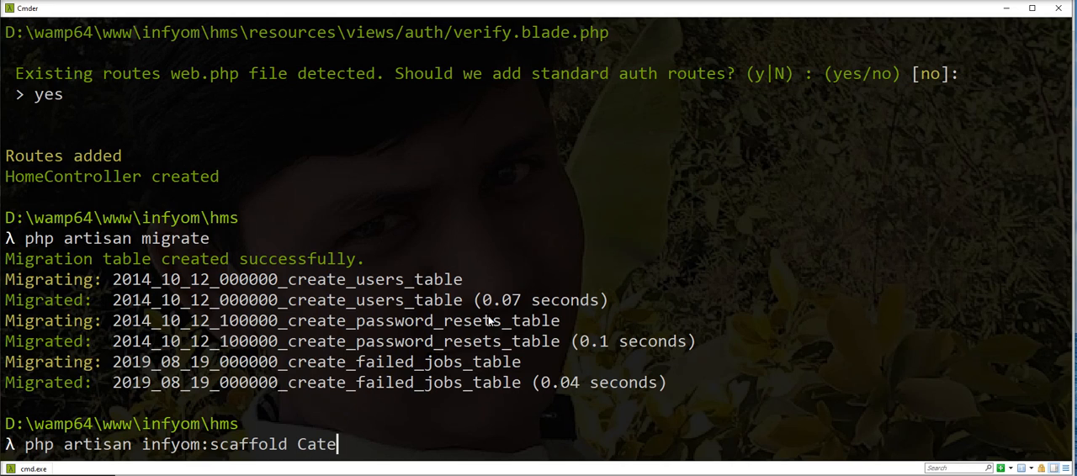
key("Return")
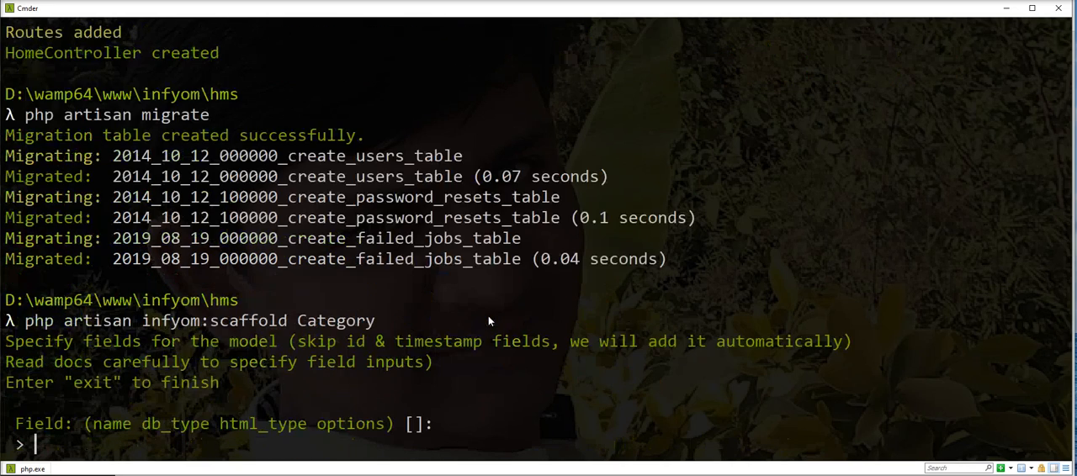
- Define a required 'name string text' field, exit field entry, and answer yes to migrate the categories table
type("nam")
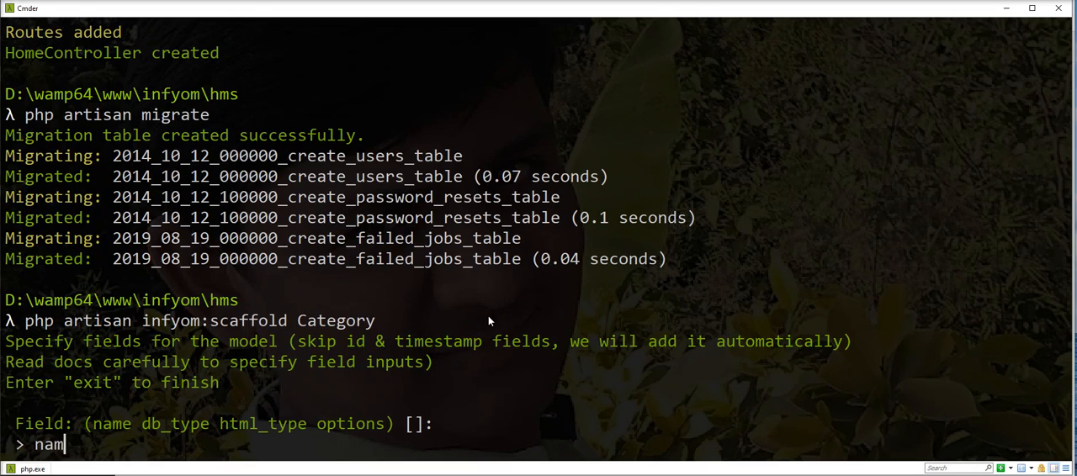
type("e string text")
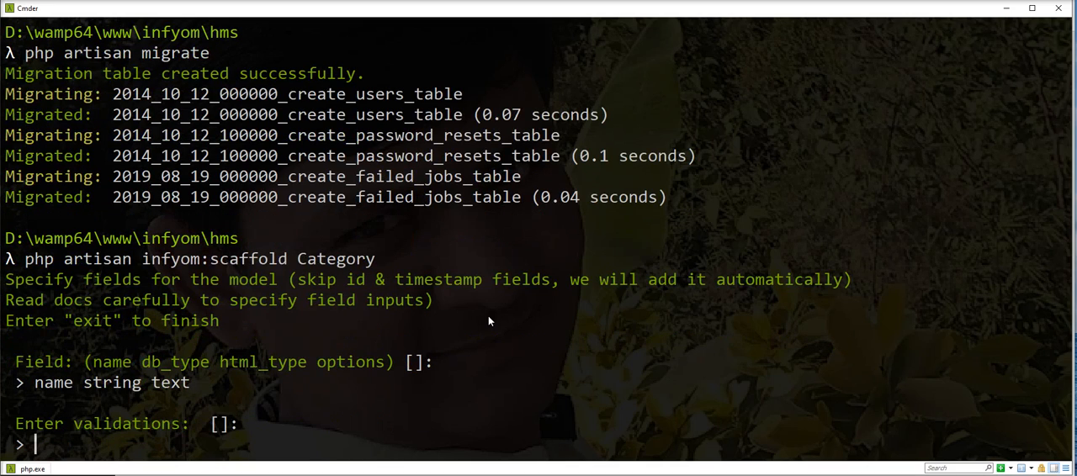
type("re")
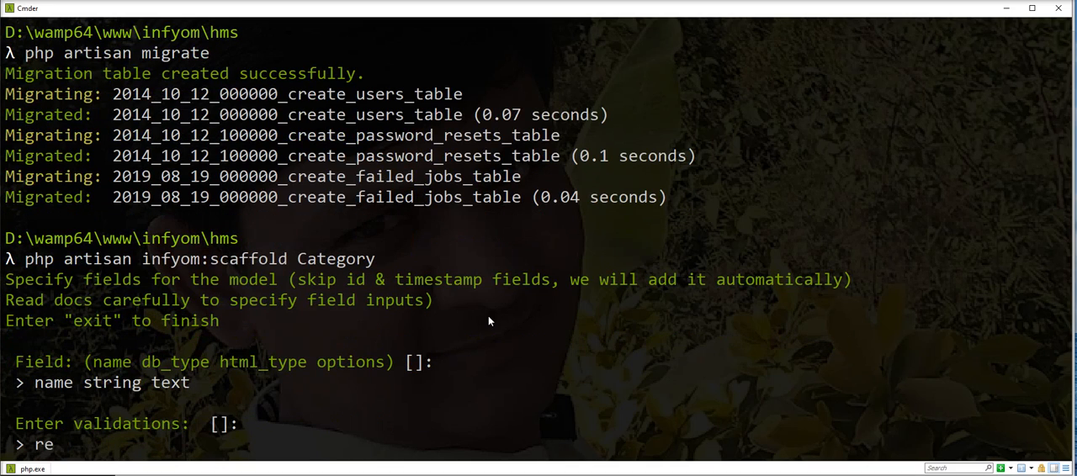
type("quired")
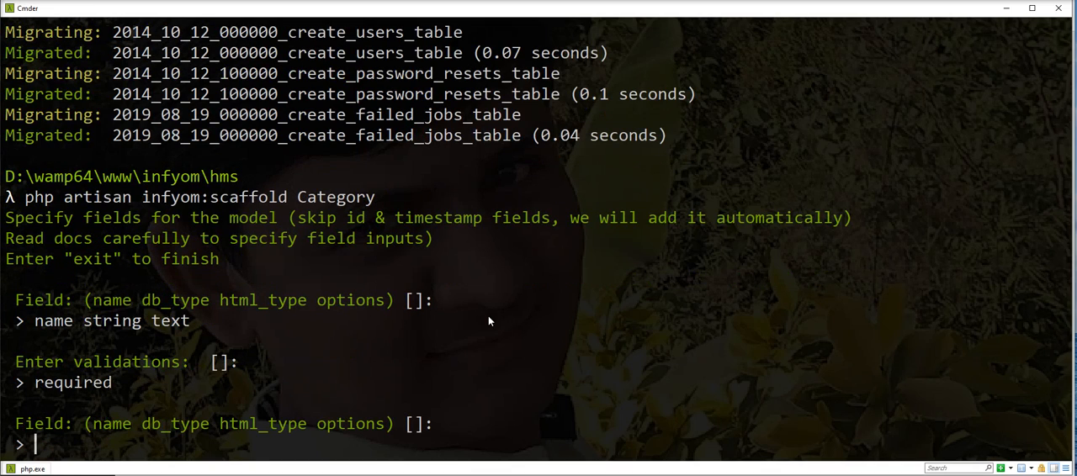
type("exit")
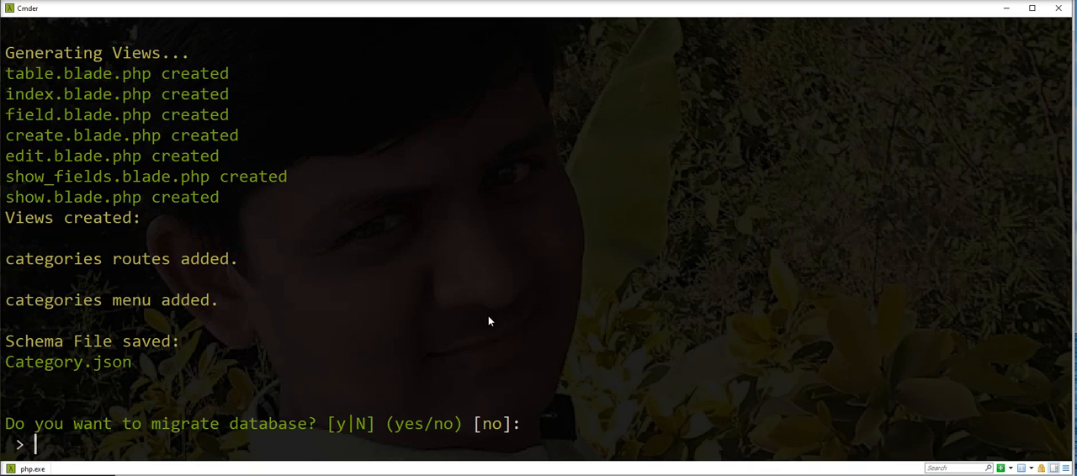
type("yes")
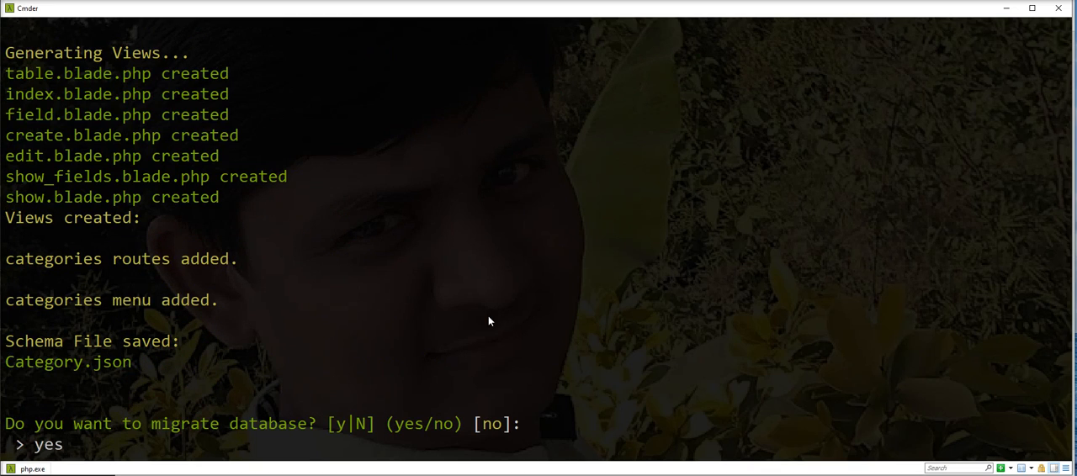
key("Return")
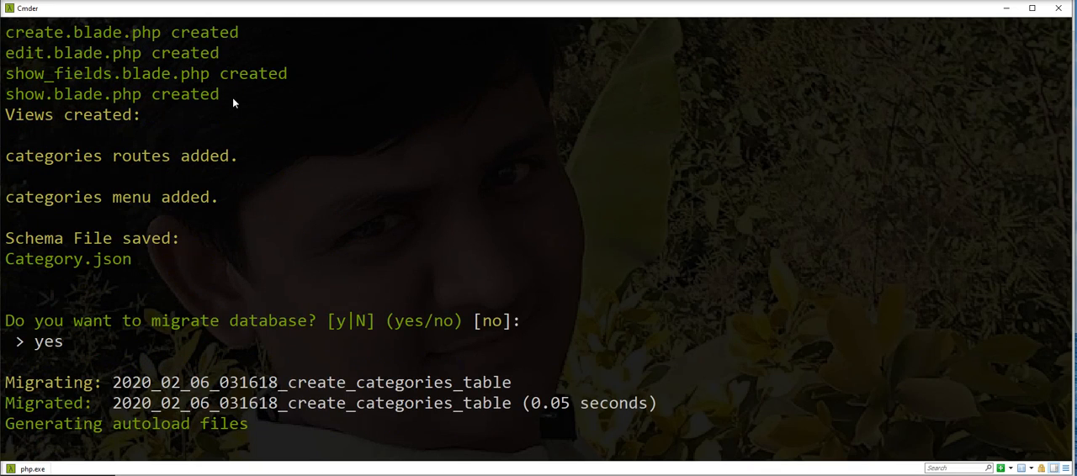
mouse_move(185, 317)
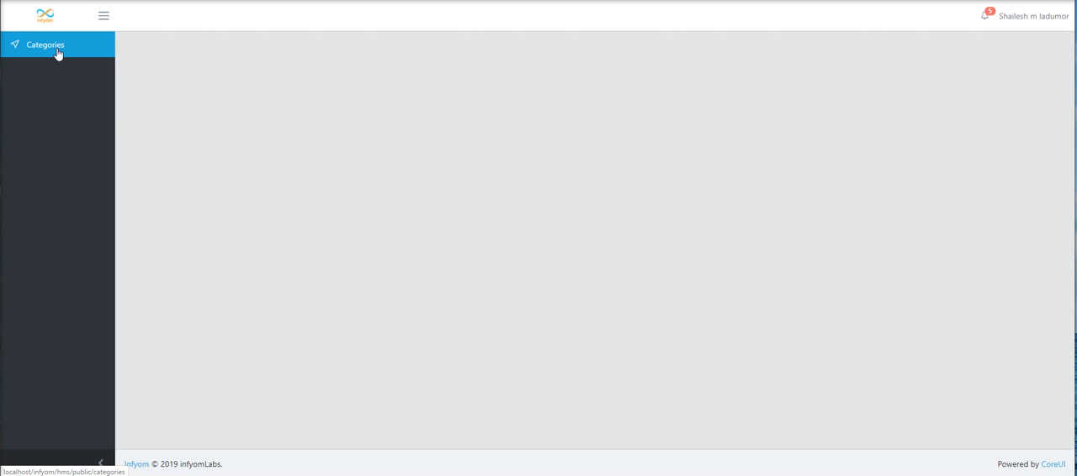
- Show the empty Categories list with Name and Action columns from the sidebar
left_click(46, 43)
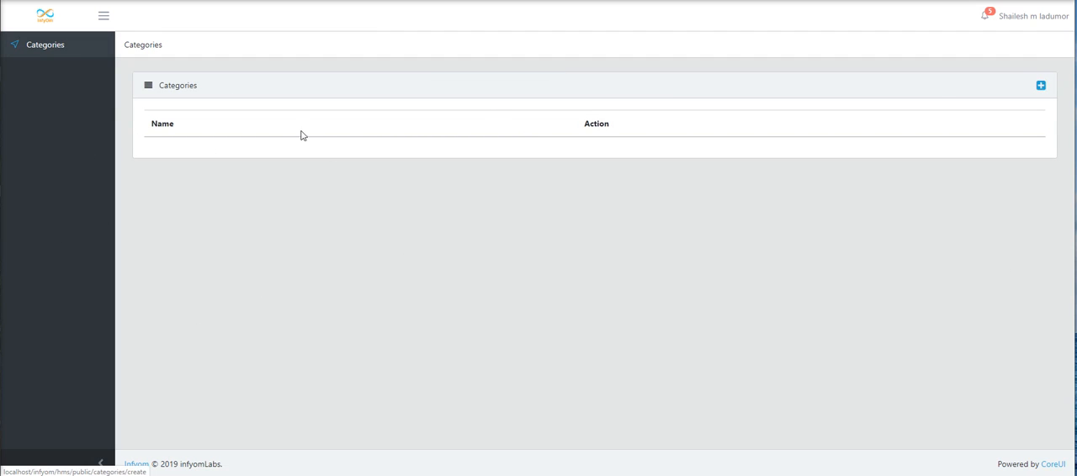
- Create a new category named 'Food' and save it to the Categories list
left_click(1039, 84)
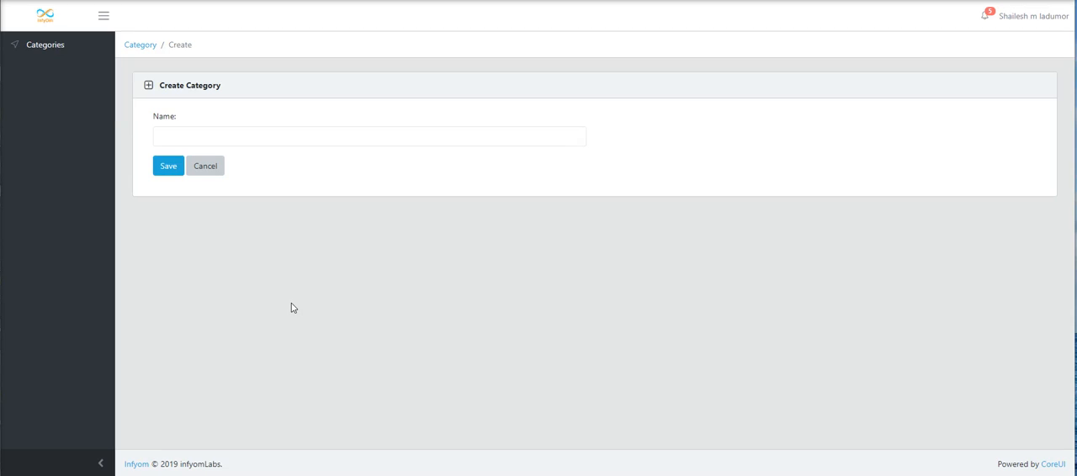
mouse_move(147, 145)
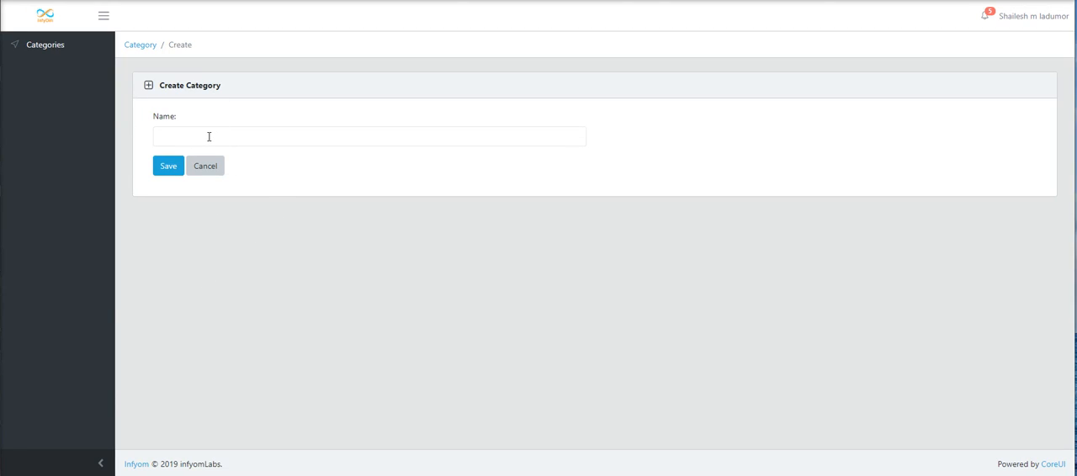
type("F")
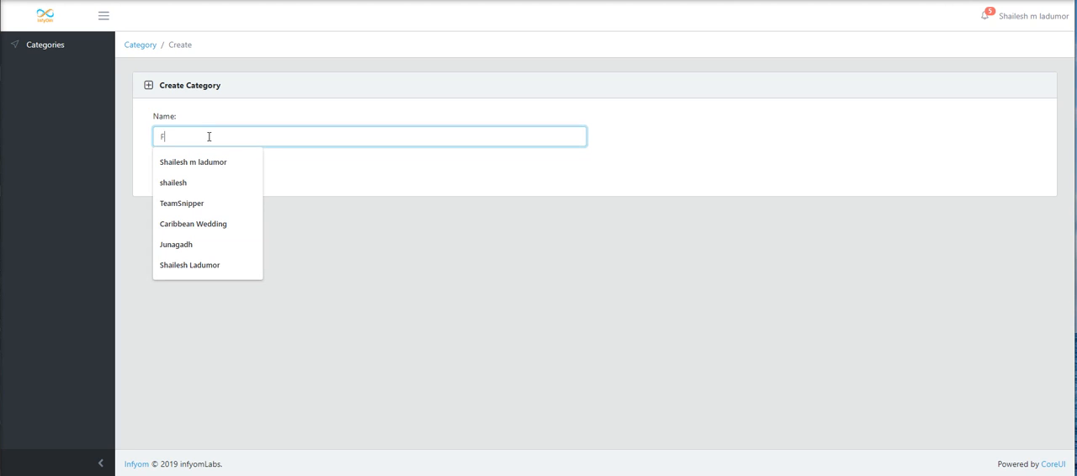
type("ood")
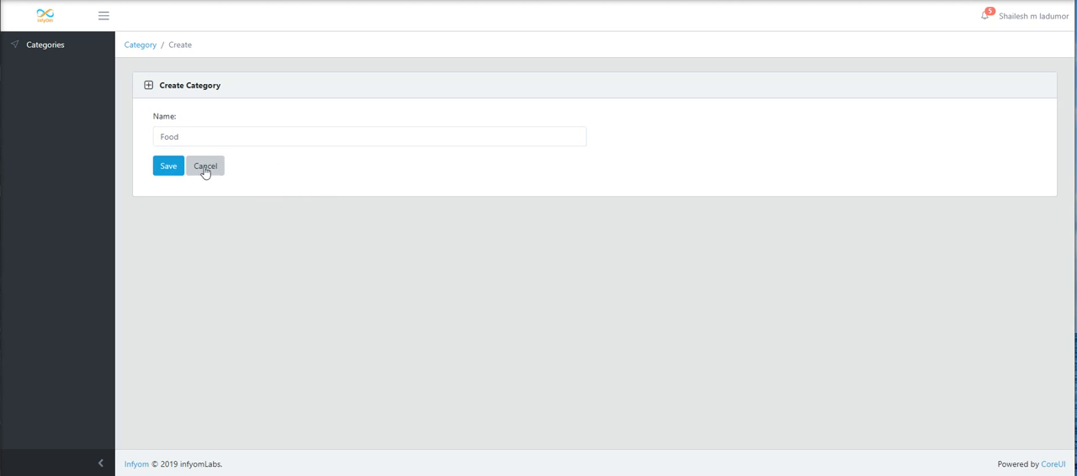
left_click(168, 165)
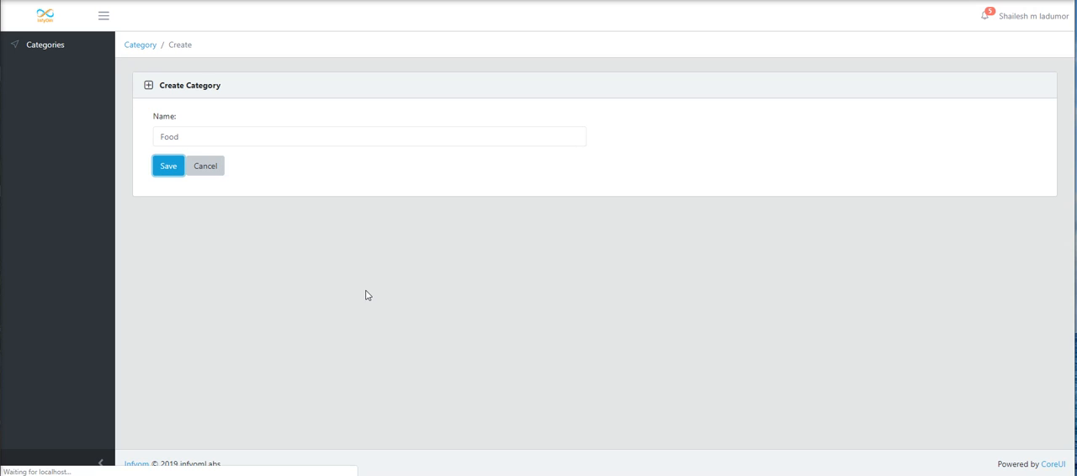
left_click(168, 165)
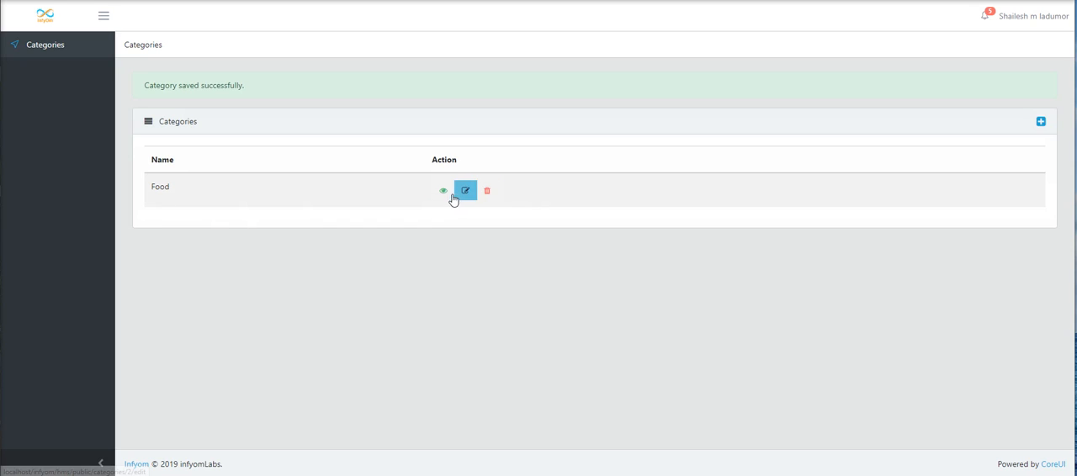
mouse_move(444, 190)
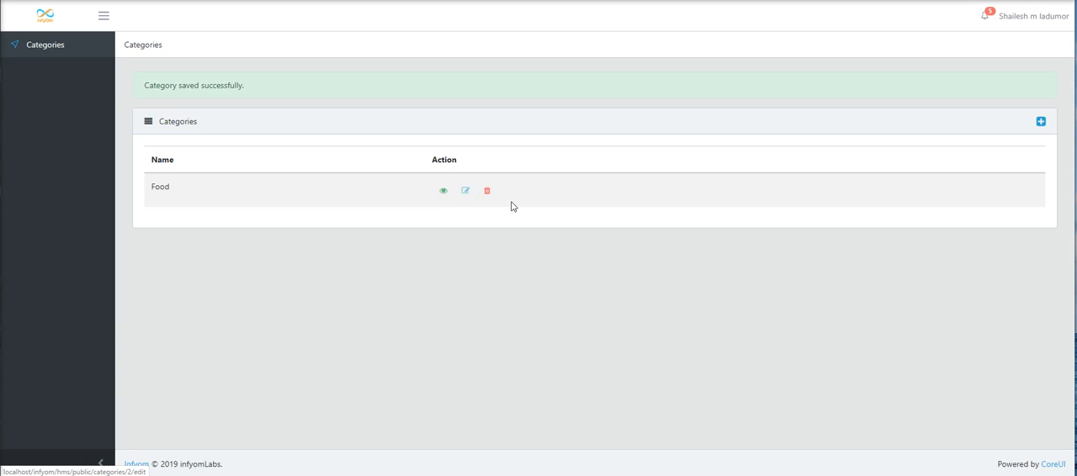
mouse_move(430, 338)
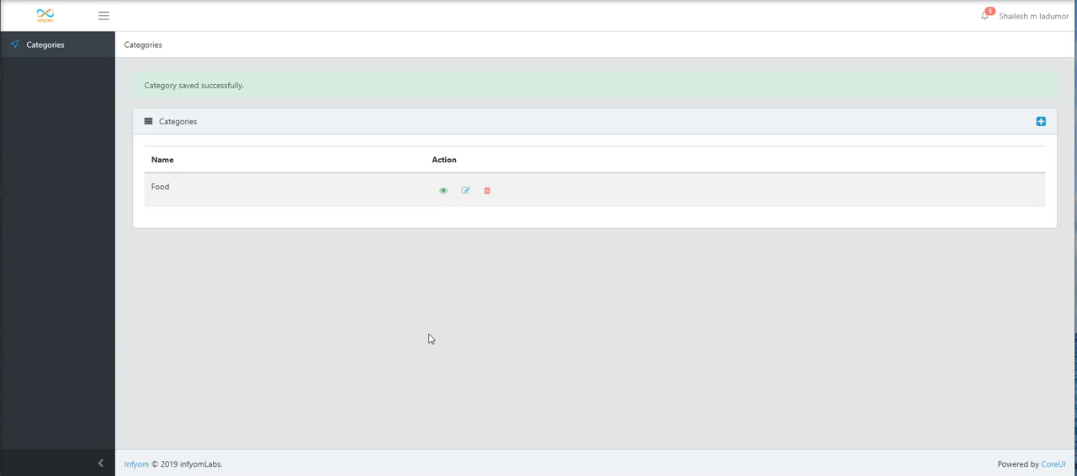